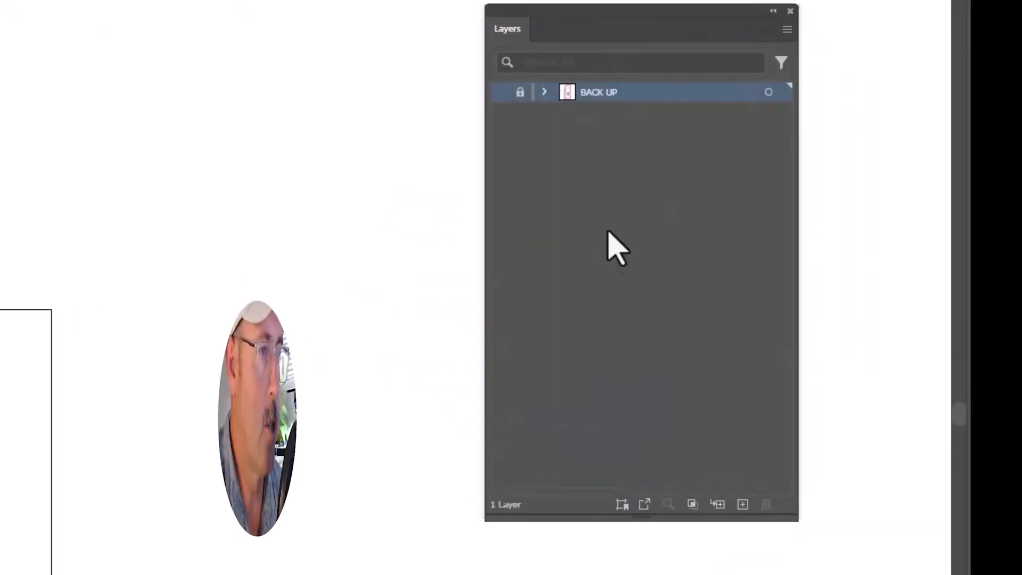
# Add a new empty layer and name it Pattern
pyautogui.click(741, 503)
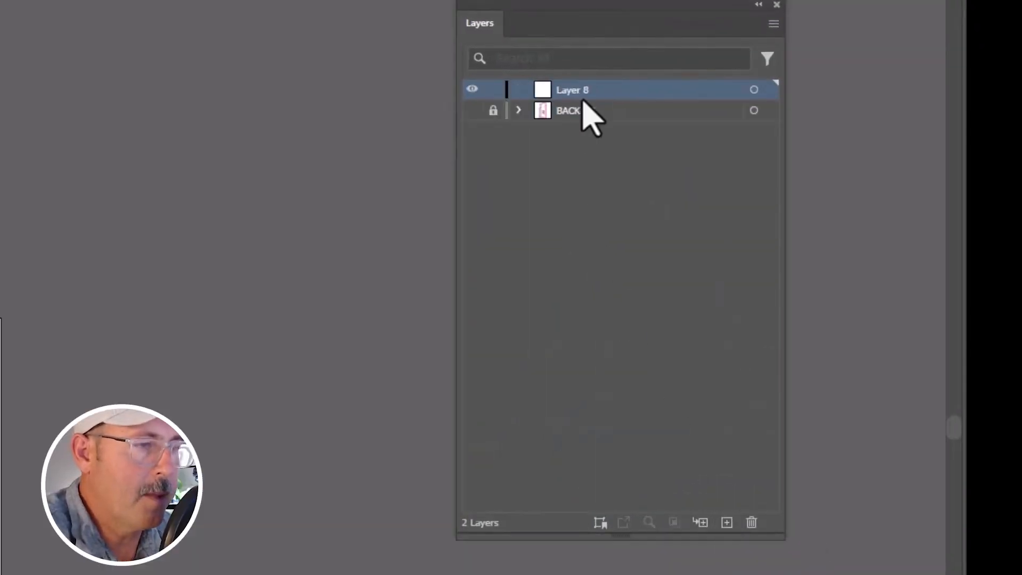
pyautogui.write('P')
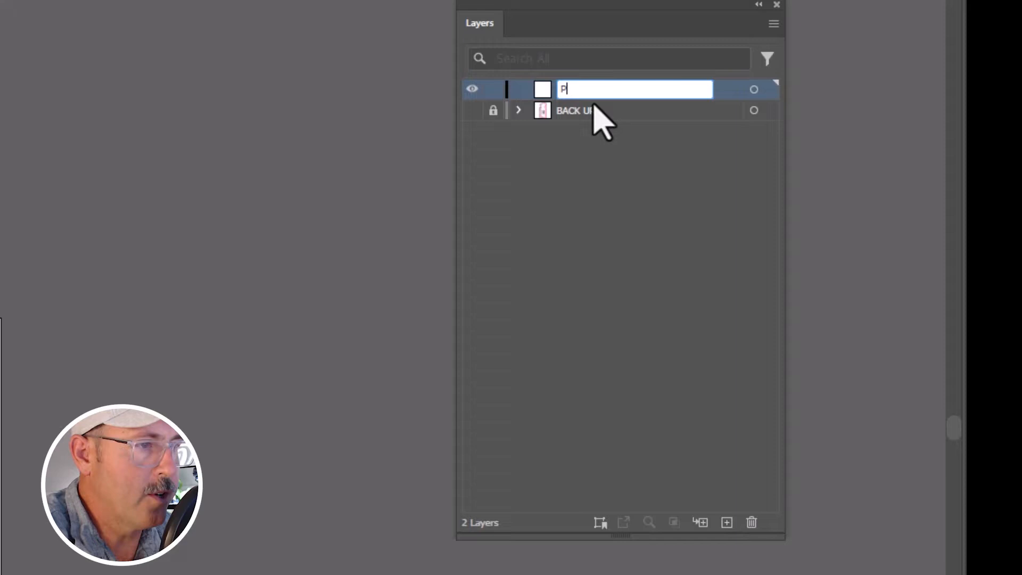
pyautogui.write('attern')
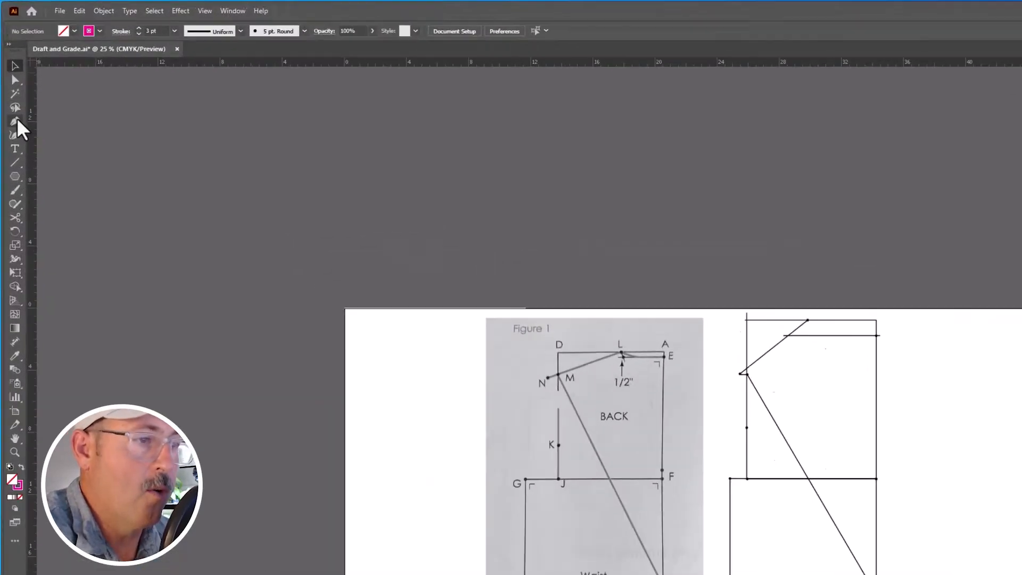
# With no fill, draw the shoulder line and curved hem over the black draft points
pyautogui.click(104, 44)
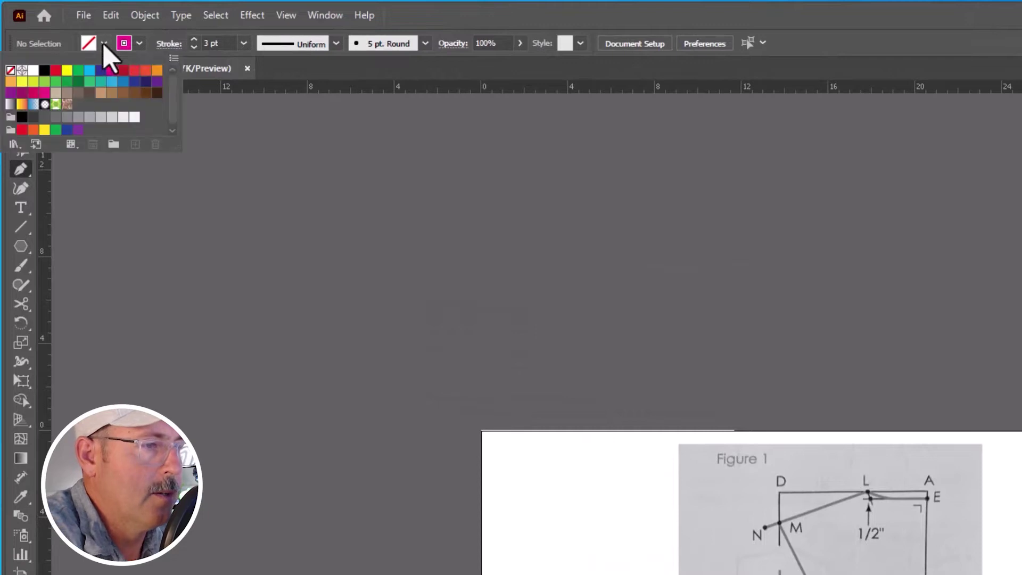
pyautogui.moveTo(127, 47)
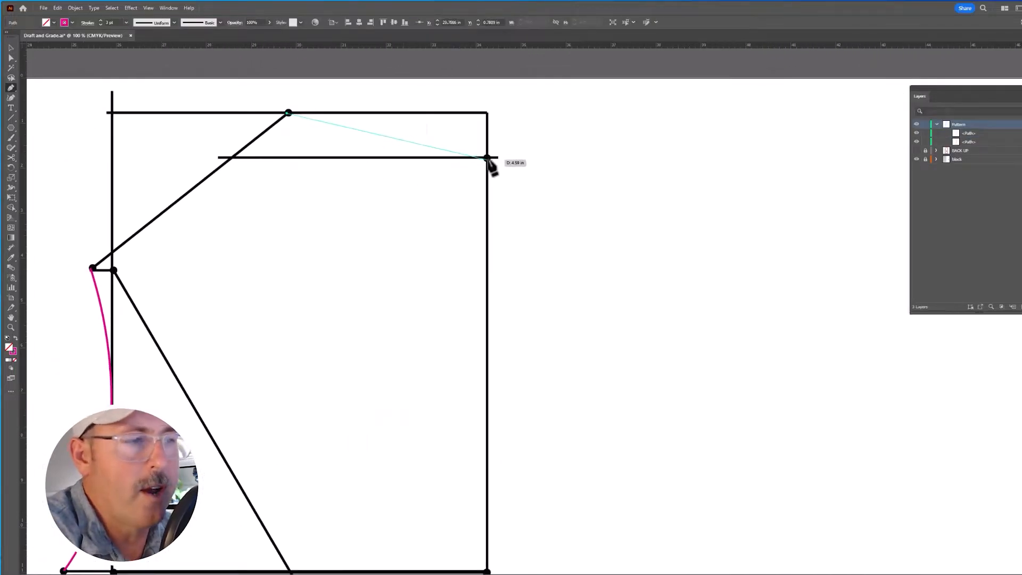
pyautogui.moveTo(488, 159); pyautogui.dragTo(656, 165)
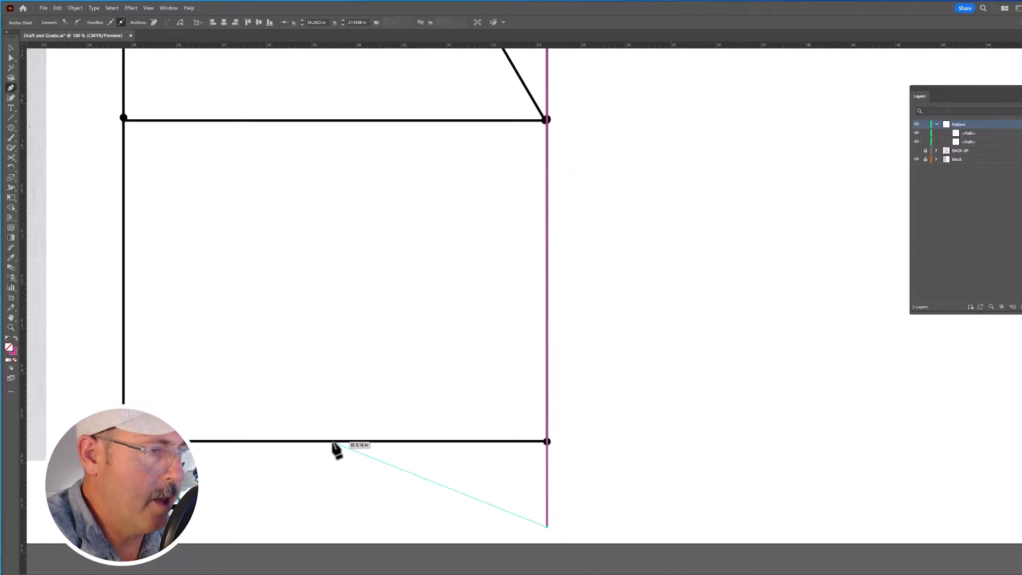
pyautogui.moveTo(332, 442); pyautogui.dragTo(235, 447)
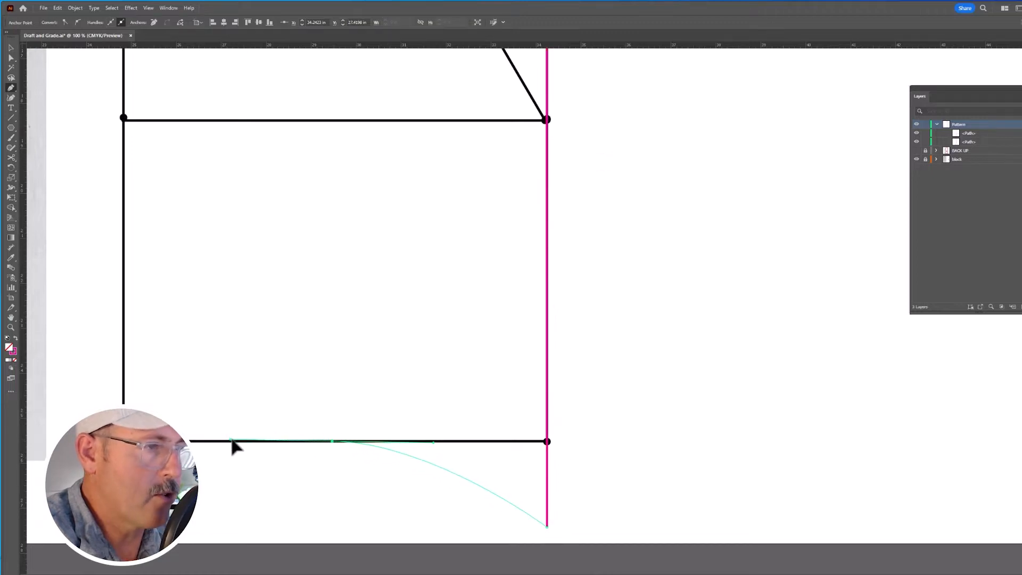
pyautogui.moveTo(235, 443); pyautogui.dragTo(124, 398)
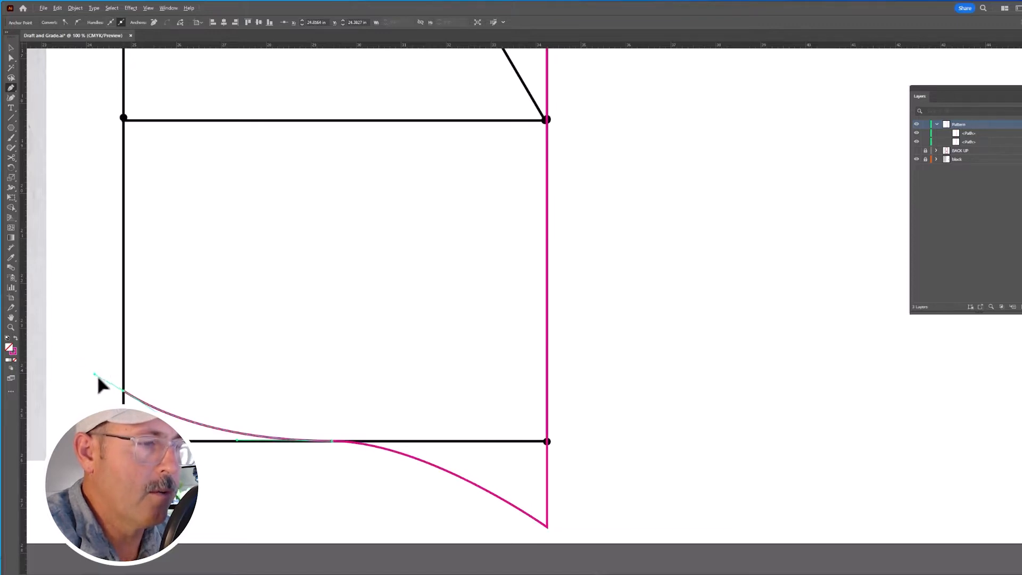
pyautogui.moveTo(95, 378); pyautogui.dragTo(160, 203)
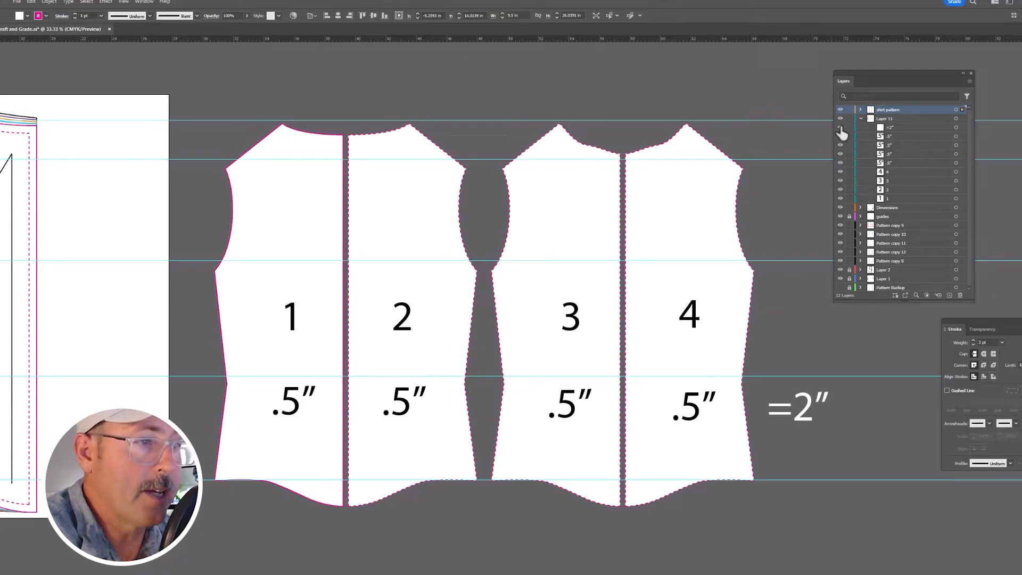
pyautogui.moveTo(814, 164)
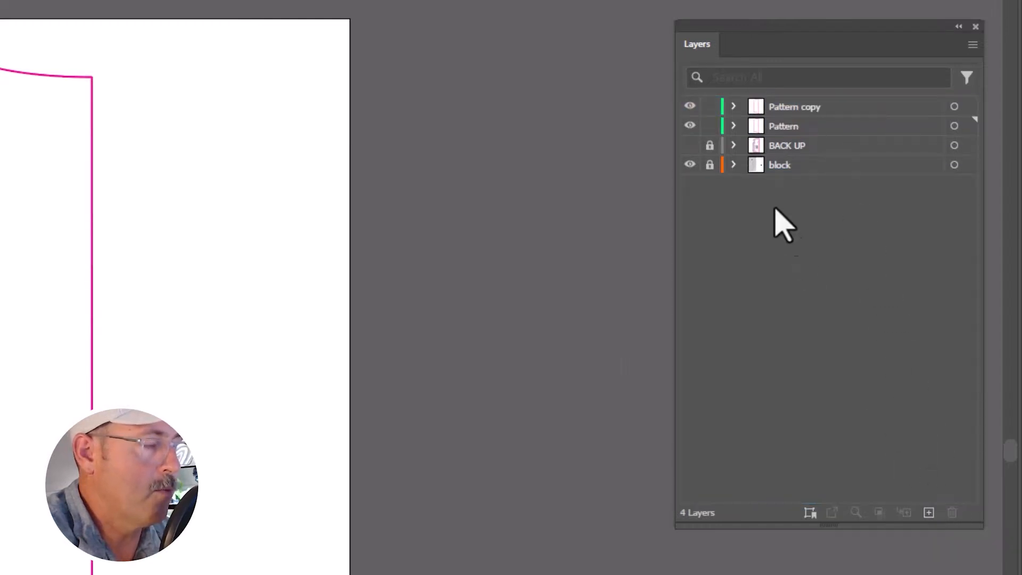
# Lock the Pattern copy layer
pyautogui.click(790, 126)
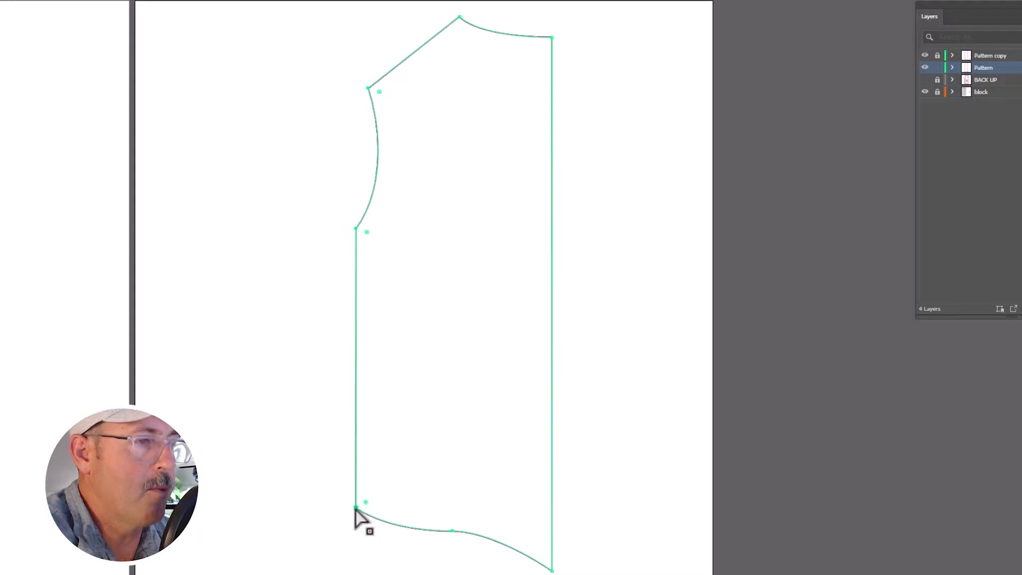
# Set up a Transform Move of the selected side points, editing the distance
pyautogui.rightClick(358, 515)
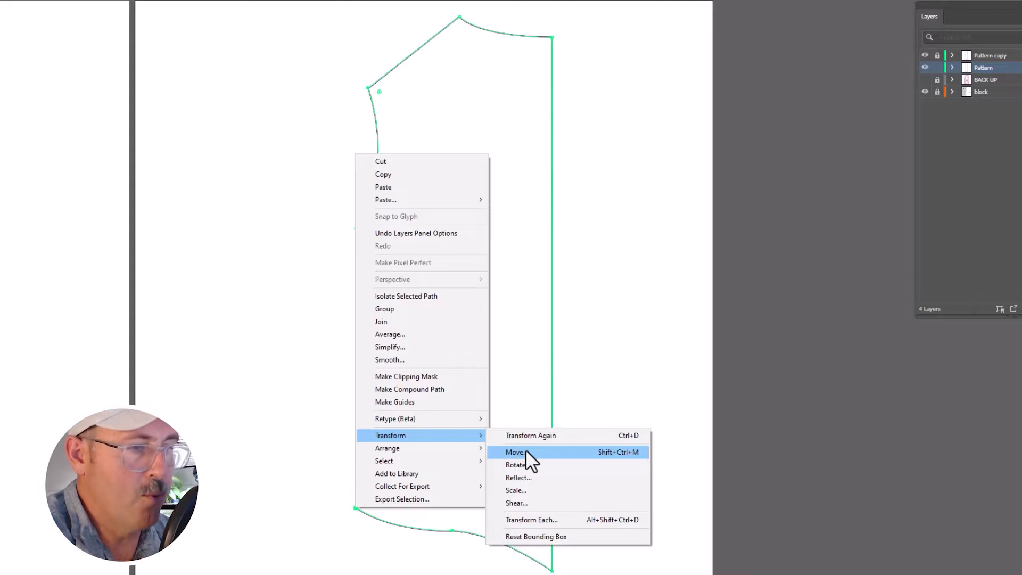
pyautogui.click(513, 452)
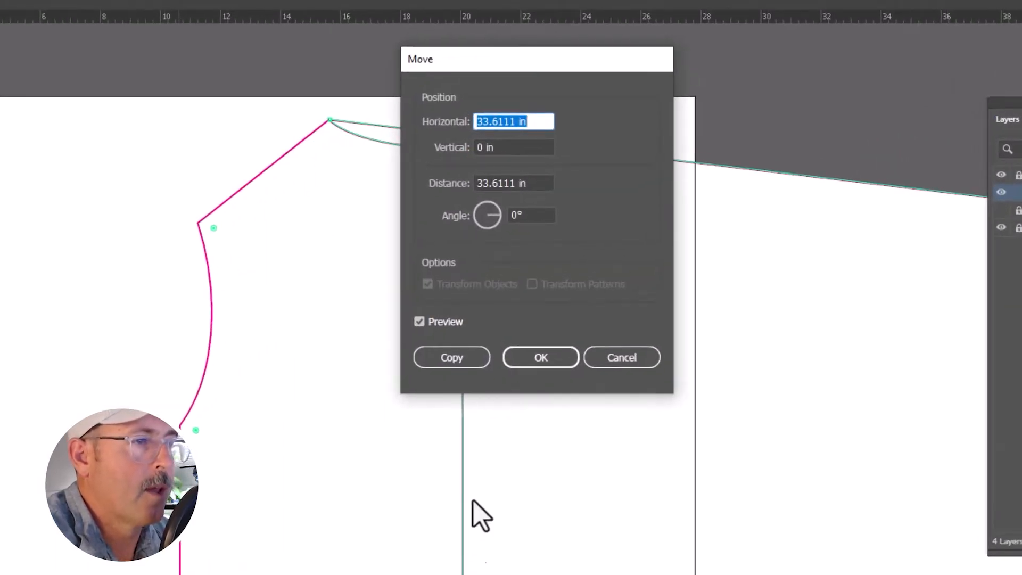
pyautogui.click(530, 215)
pyautogui.write('.5')
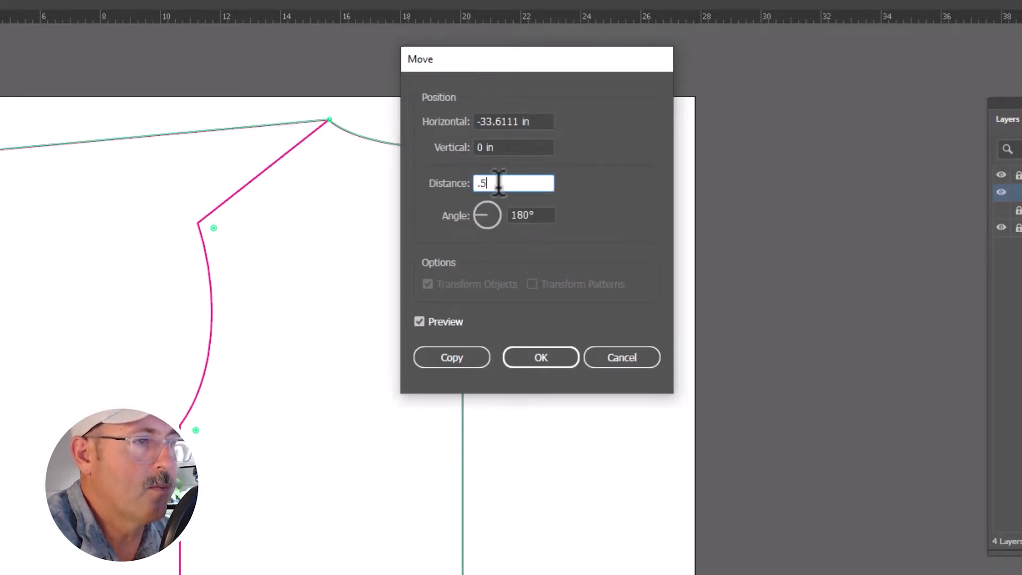
pyautogui.moveTo(589, 245)
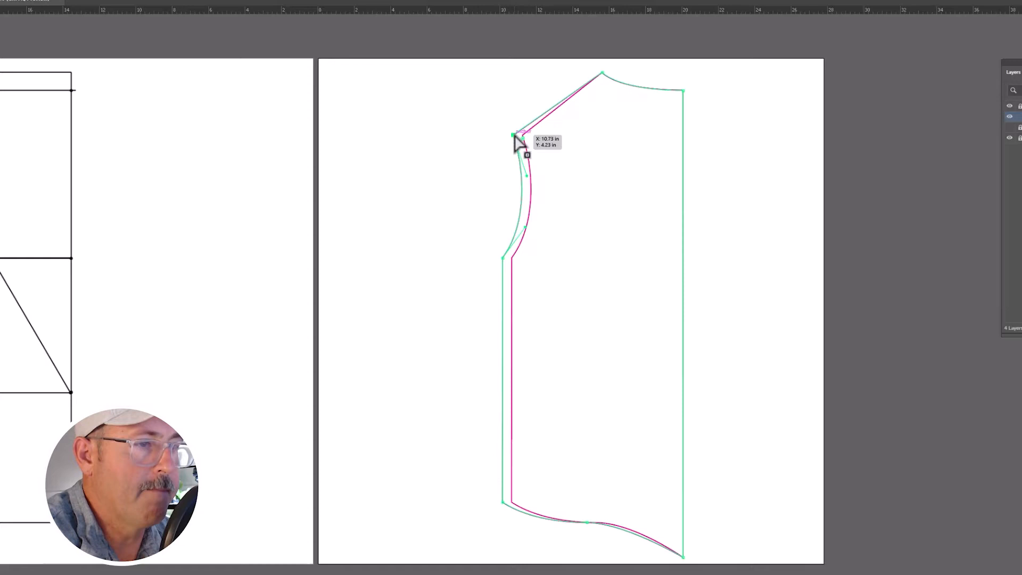
# Move the selected armhole points slightly downward with Transform Move
pyautogui.rightClick(513, 144)
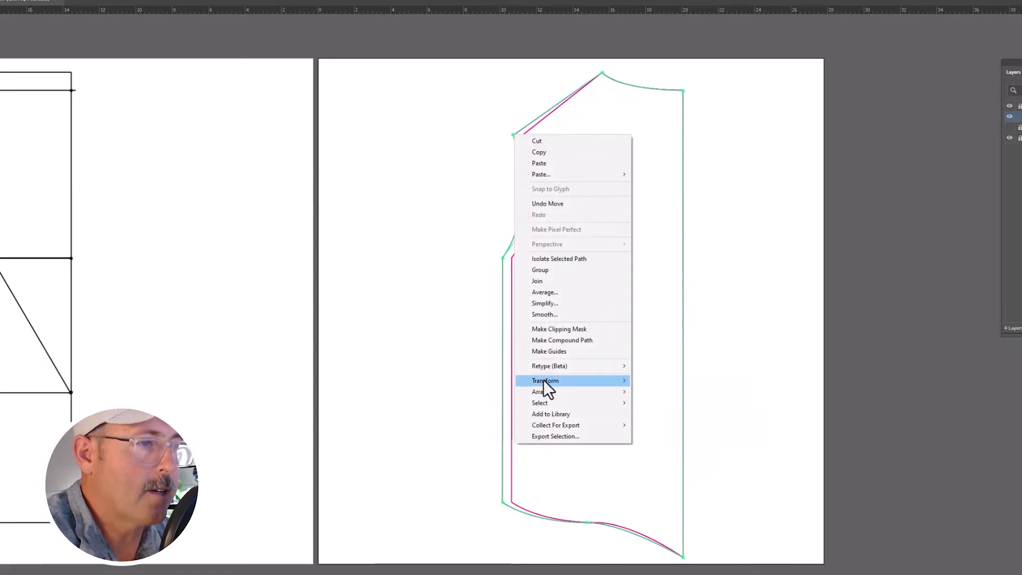
pyautogui.click(544, 381)
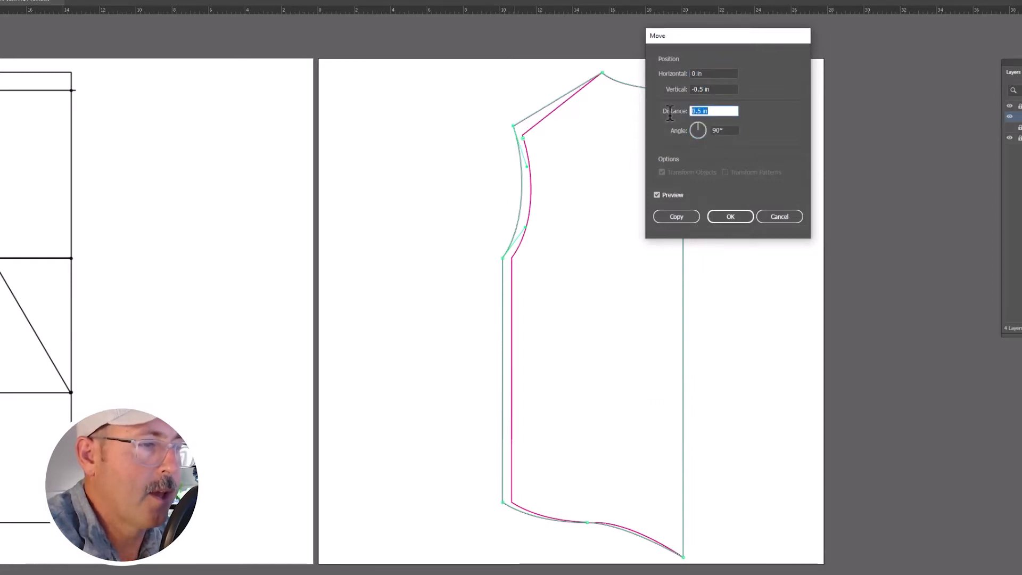
pyautogui.write('2')
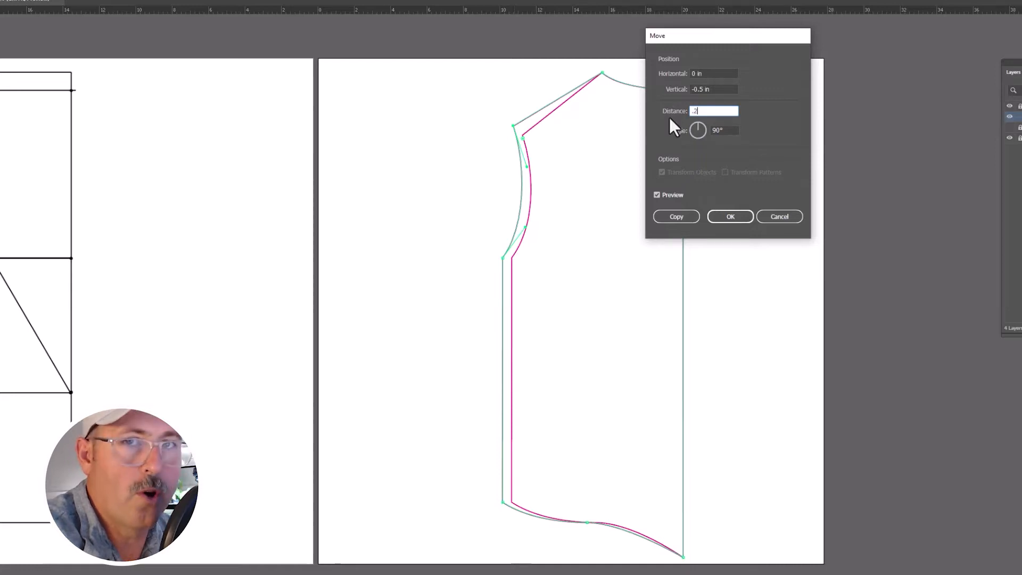
pyautogui.click(730, 216)
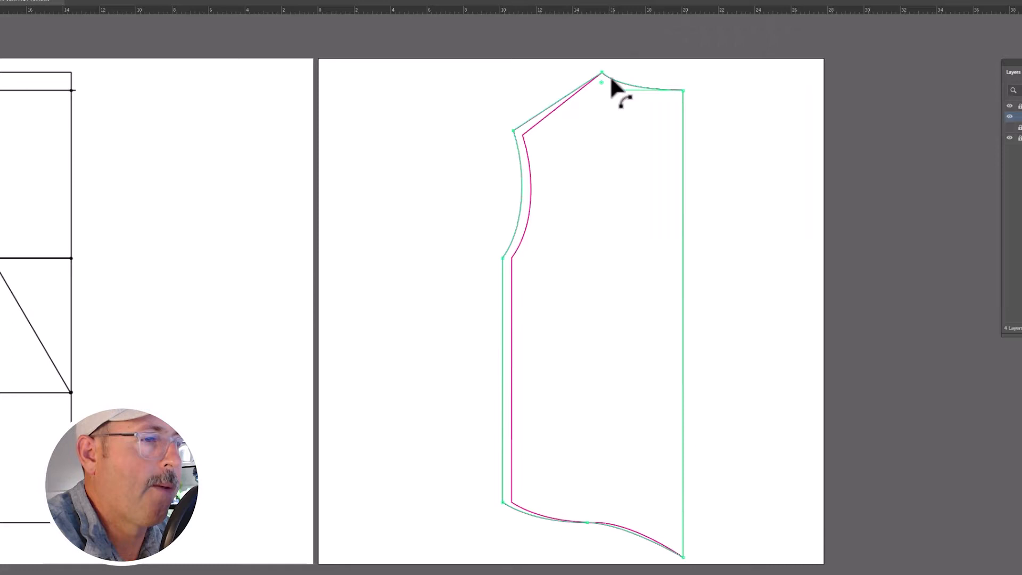
# Move the neck point left at a 180° angle
pyautogui.rightClick(601, 85)
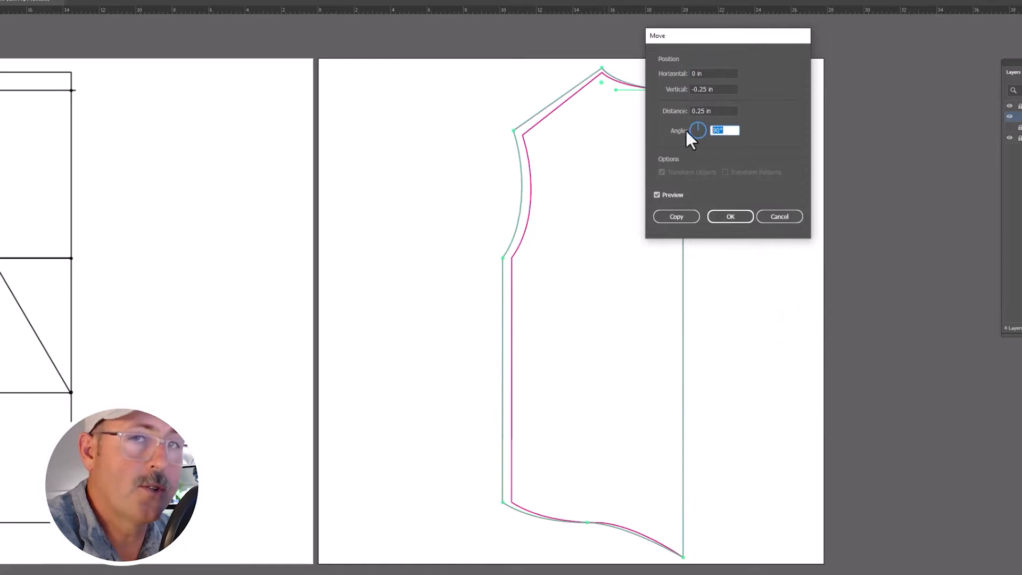
pyautogui.write('180')
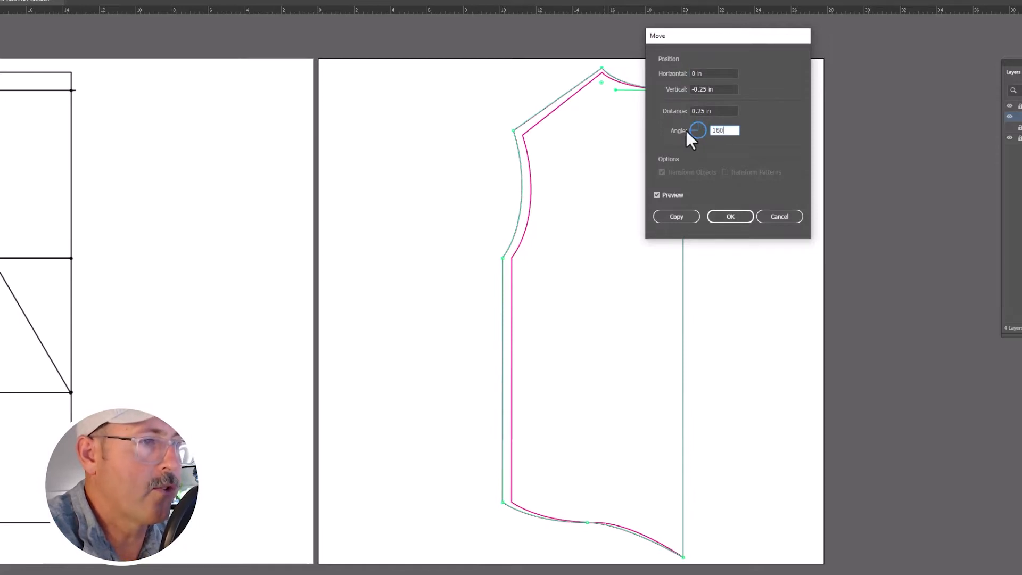
pyautogui.click(730, 216)
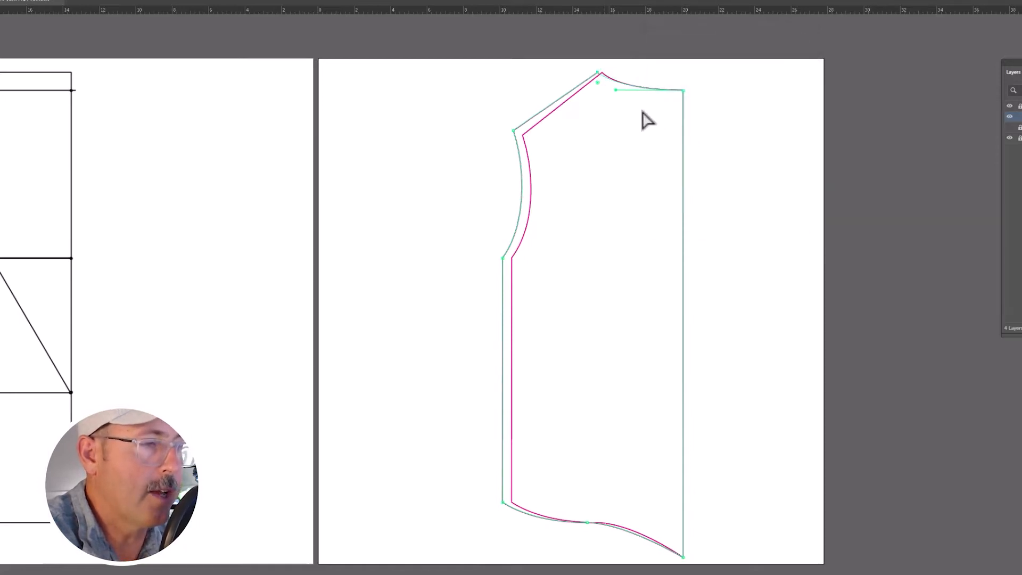
# Lower the neckline points slightly with a 90° move
pyautogui.rightClick(607, 88)
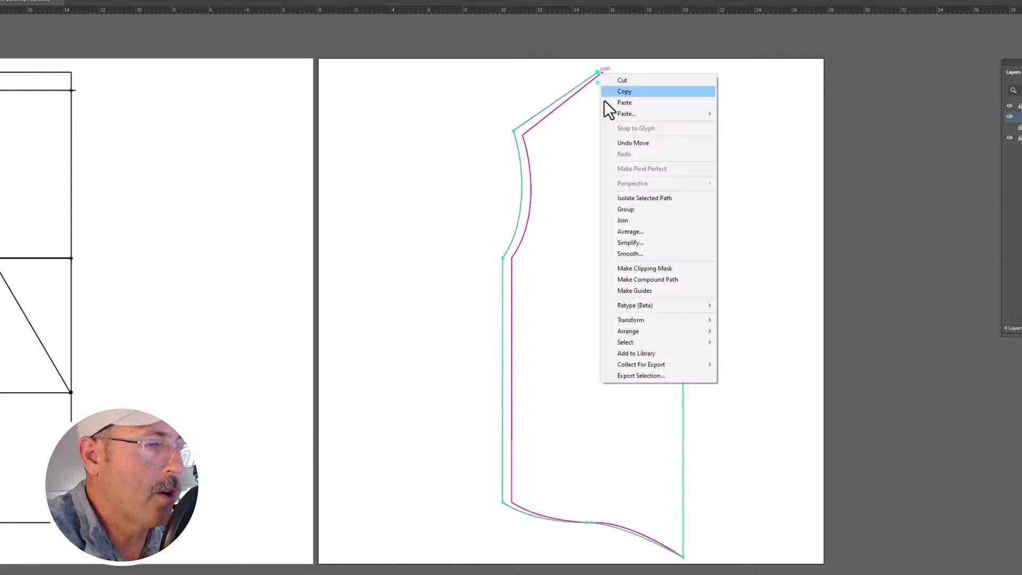
pyautogui.moveTo(630, 320)
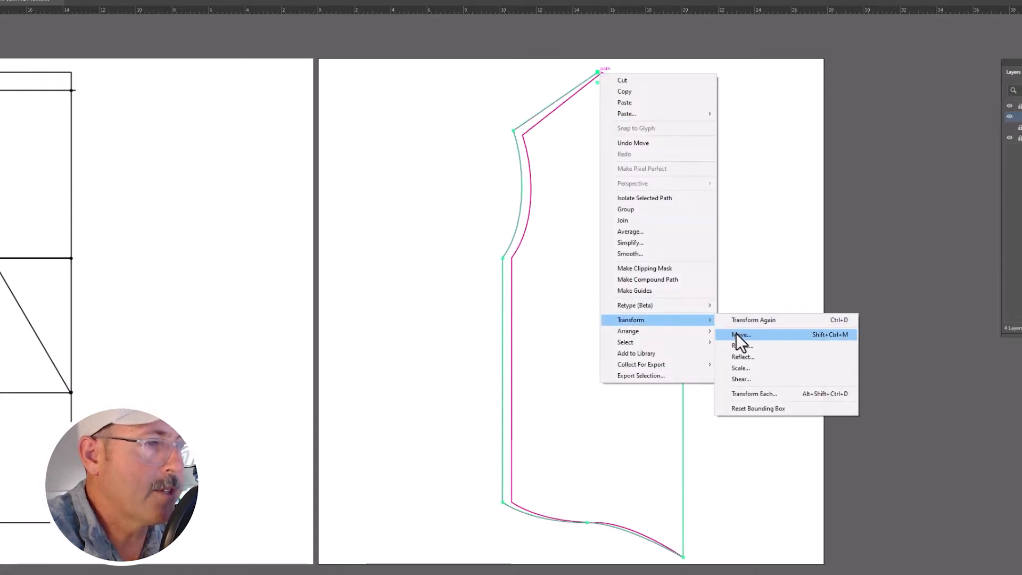
pyautogui.click(741, 335)
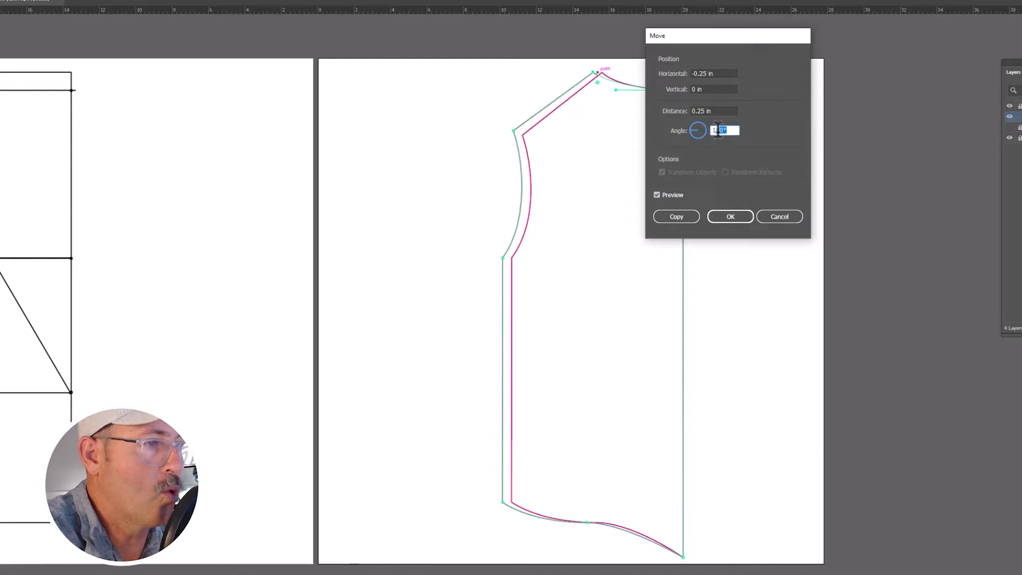
pyautogui.write('90')
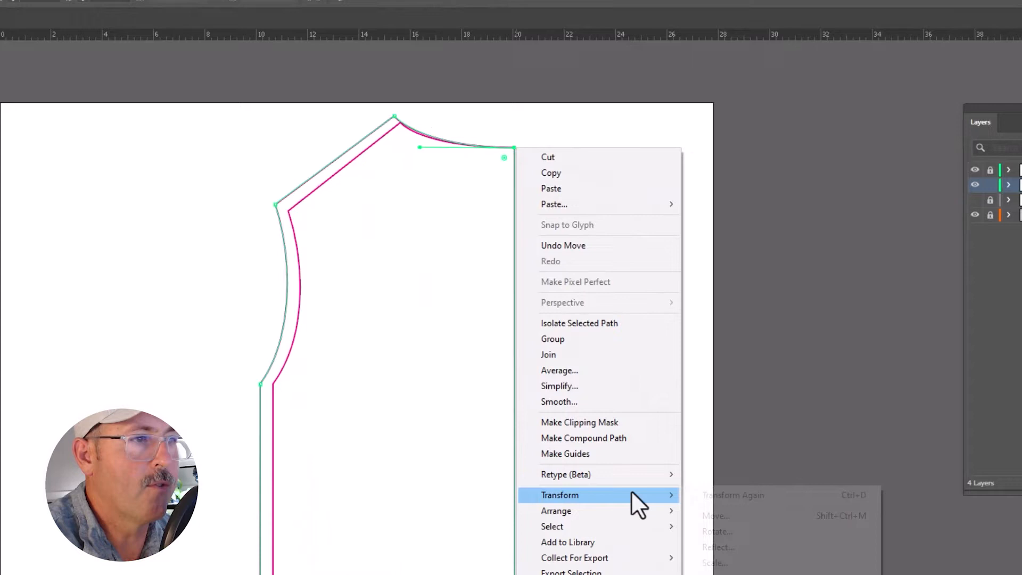
pyautogui.click(715, 515)
pyautogui.write('.1')
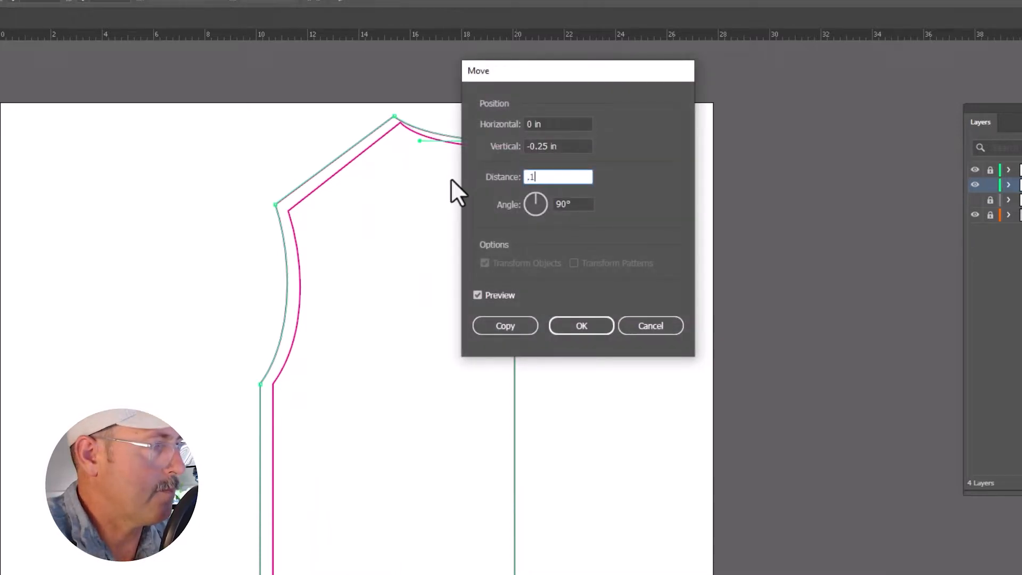
pyautogui.click(582, 326)
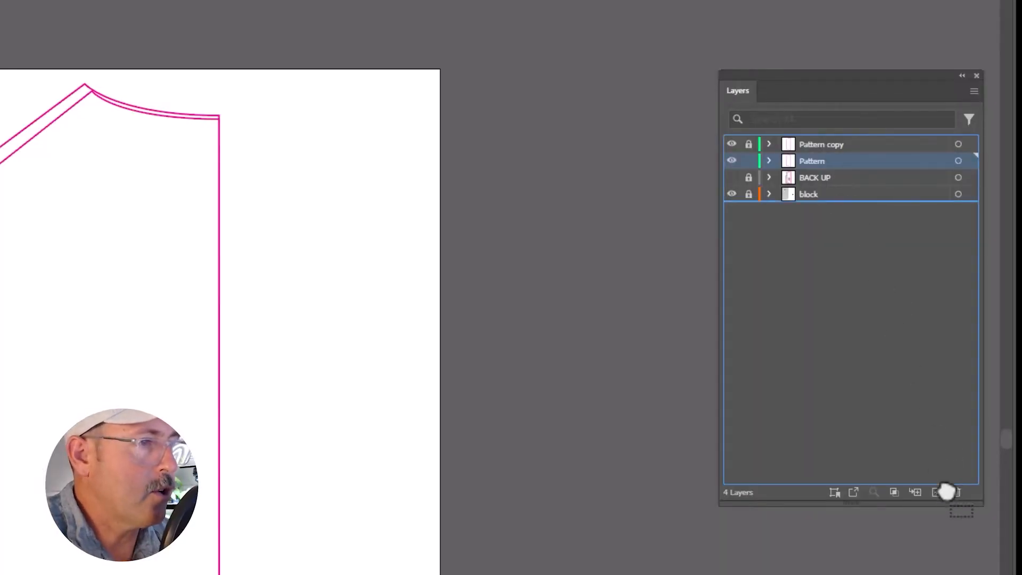
# Duplicate the Pattern layer, lock Pattern copy 2, and make Pattern copy 3 active
pyautogui.click(937, 493)
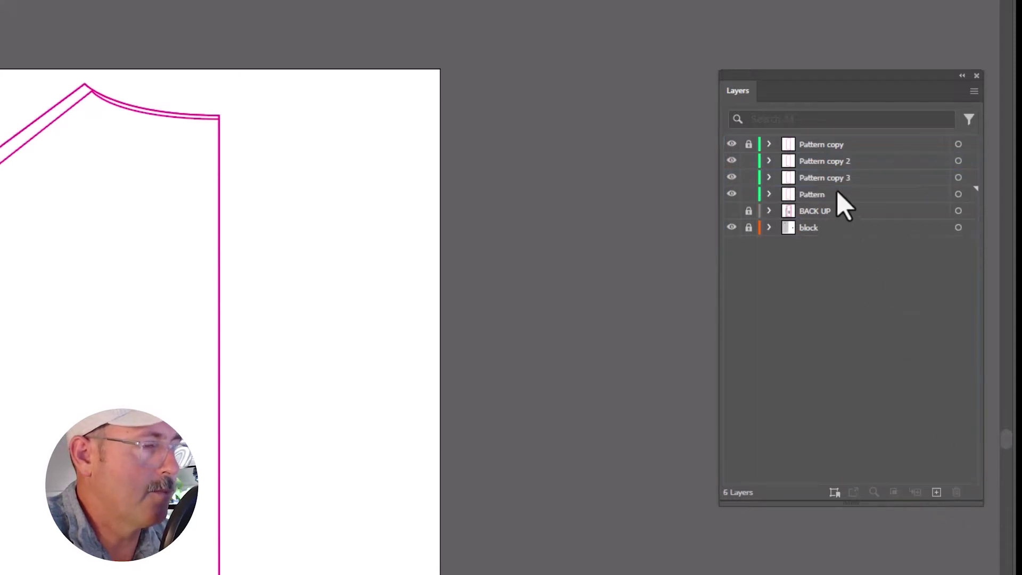
pyautogui.click(833, 195)
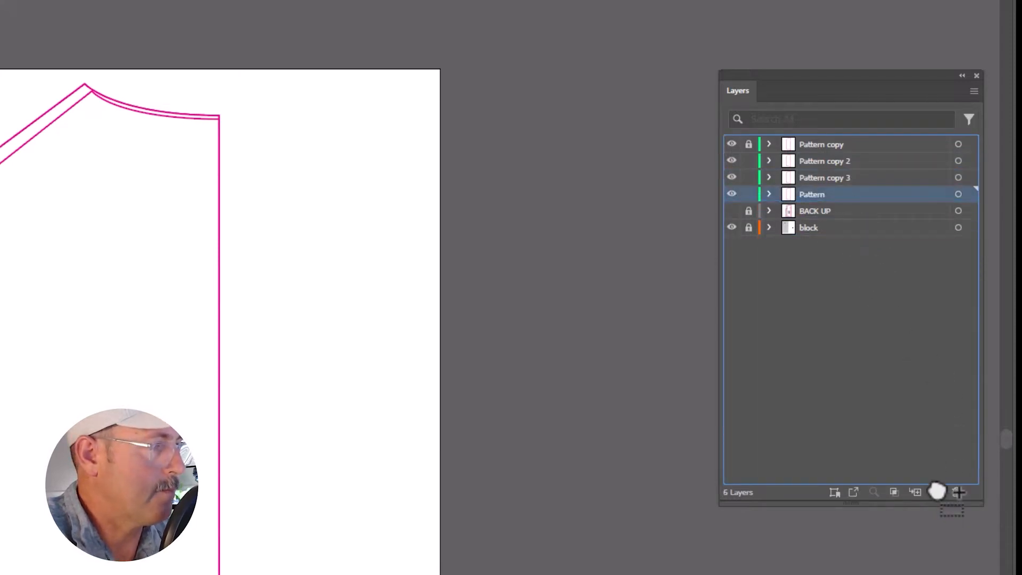
pyautogui.click(936, 492)
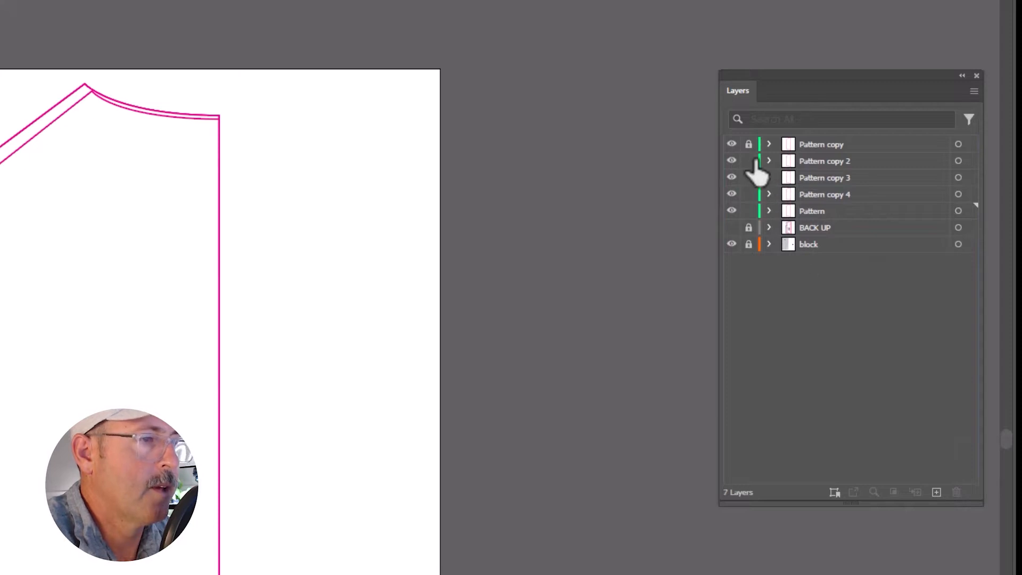
pyautogui.click(749, 161)
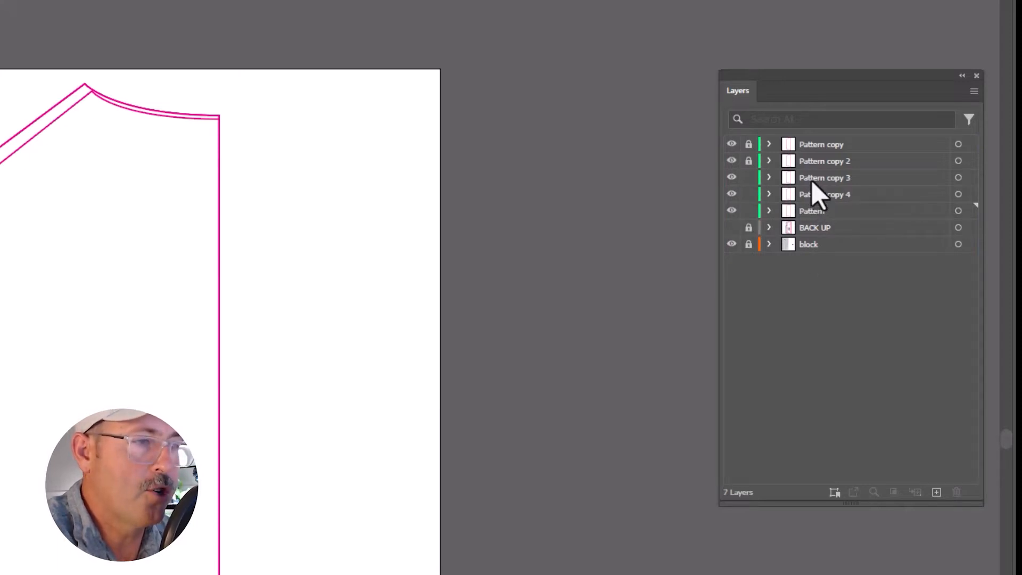
pyautogui.click(812, 211)
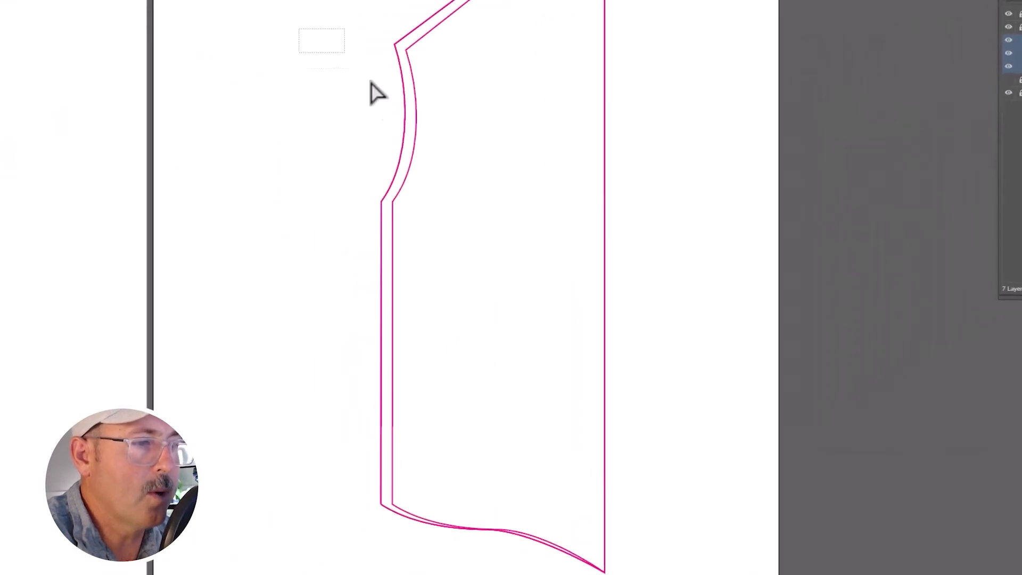
# Select the outer pattern outline and its armhole points for transforming
pyautogui.moveTo(321, 41); pyautogui.dragTo(556, 557)
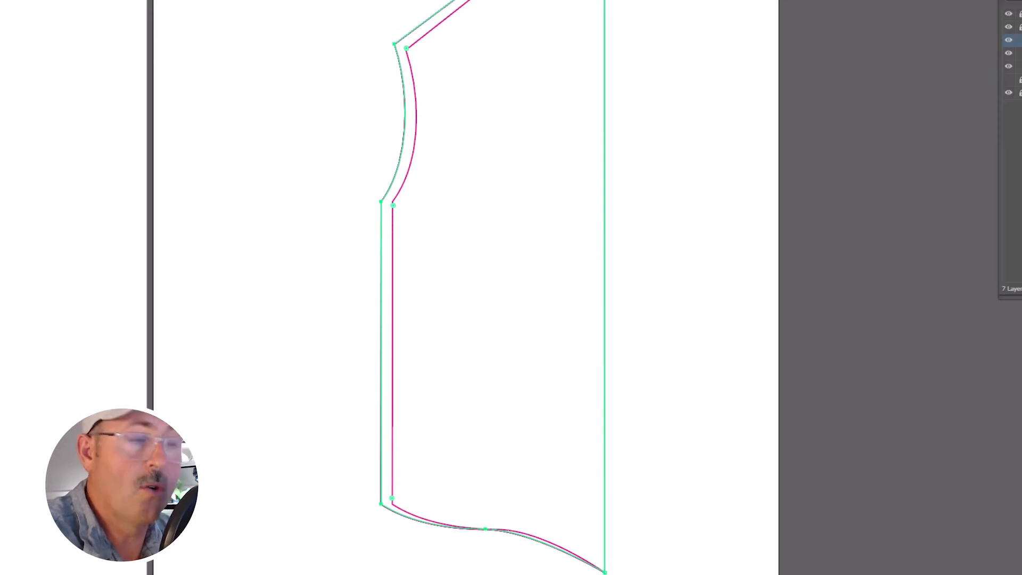
pyautogui.moveTo(407, 112)
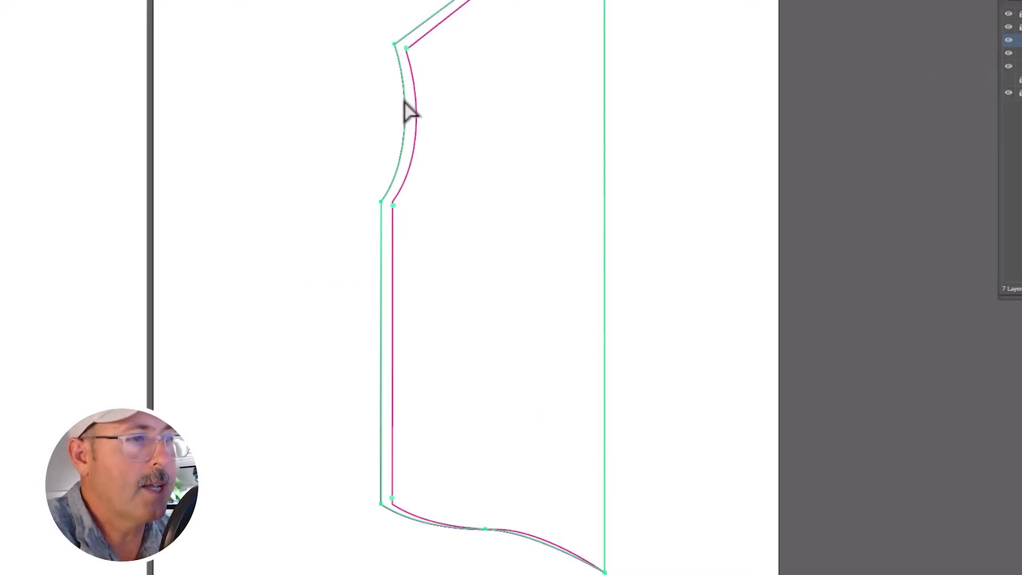
pyautogui.rightClick(406, 109)
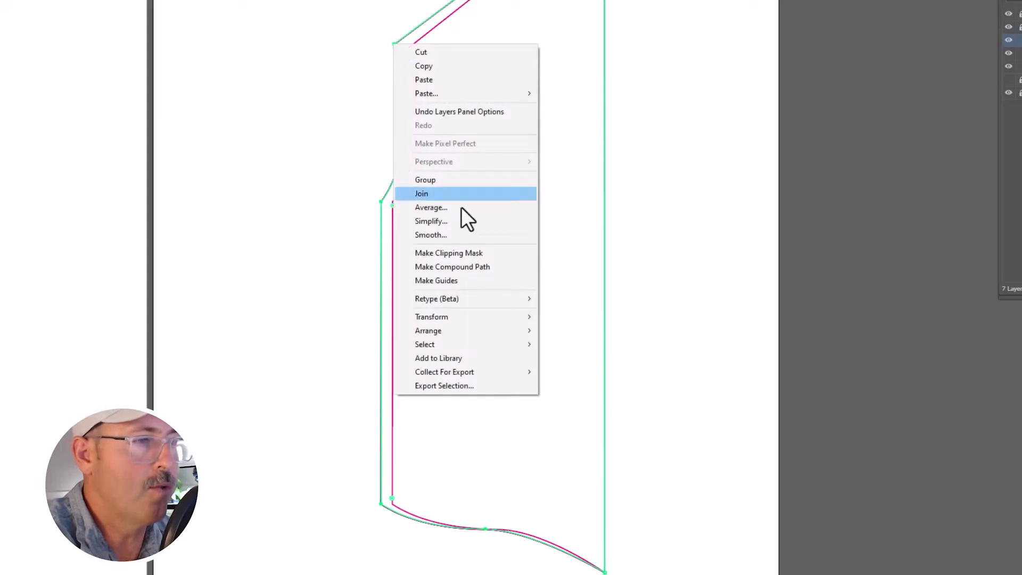
pyautogui.click(421, 193)
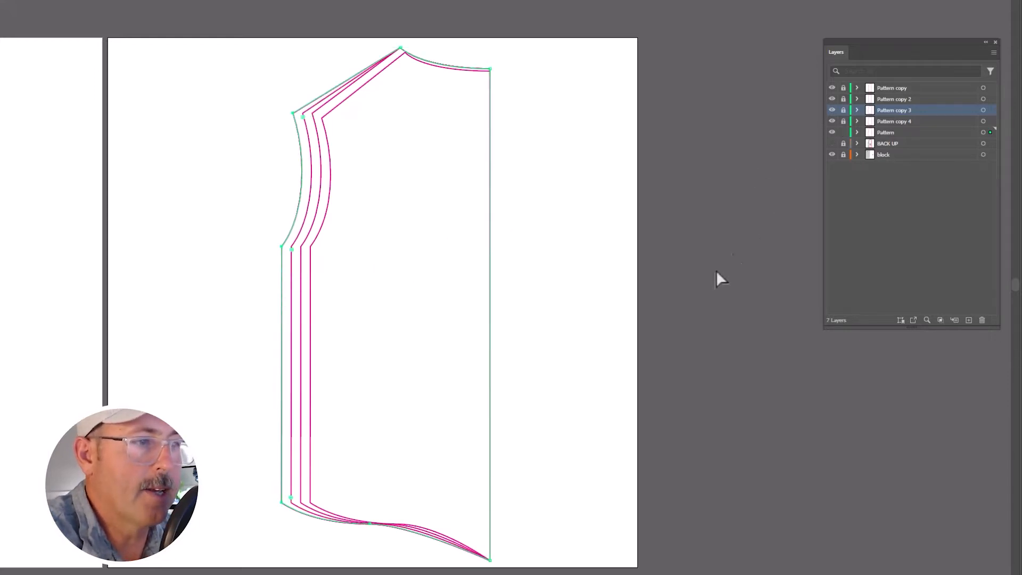
pyautogui.rightClick(282, 248)
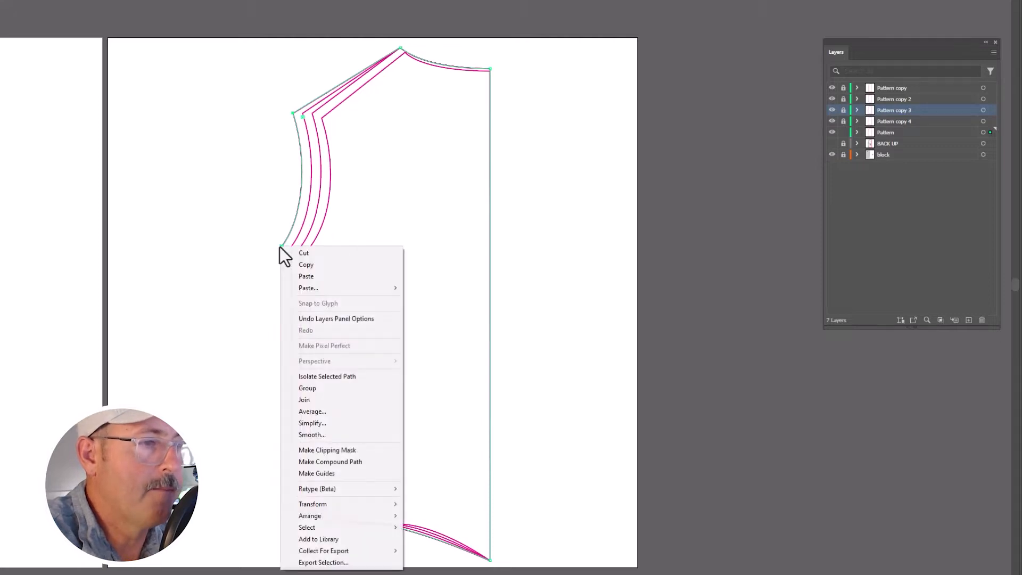
pyautogui.moveTo(313, 504)
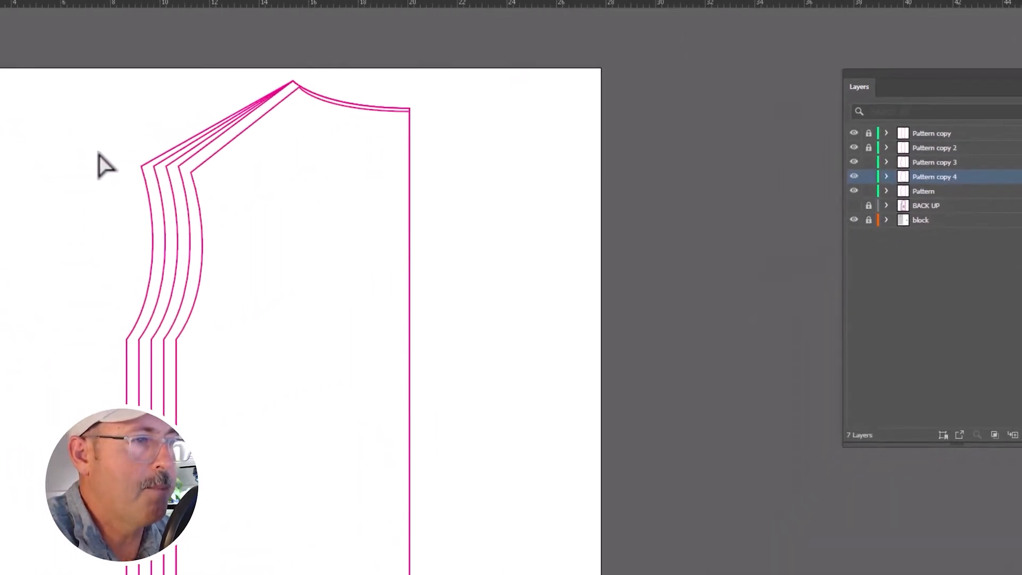
# Move the copies' shoulder-armhole corner points upward
pyautogui.click(934, 162)
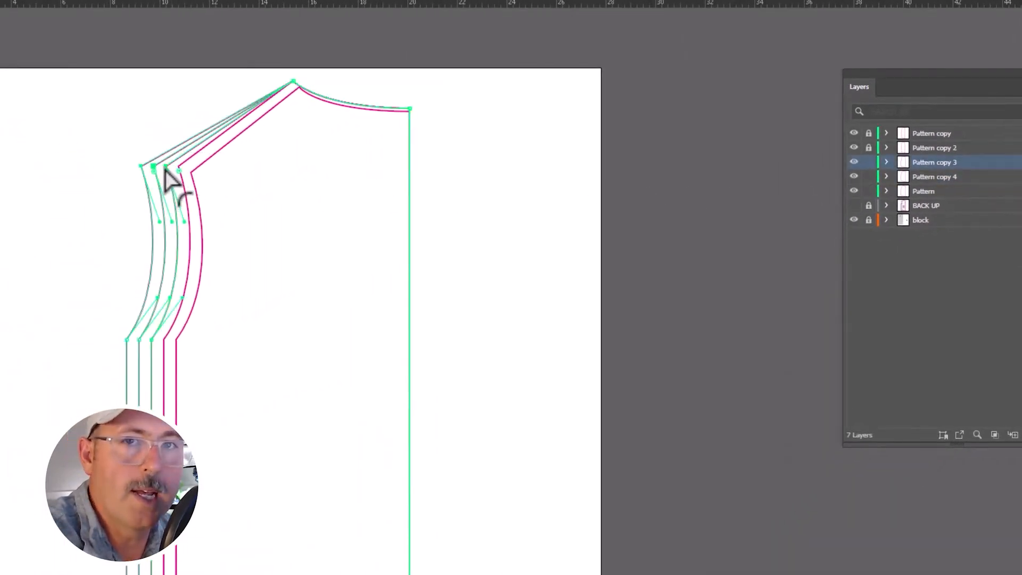
pyautogui.rightClick(173, 181)
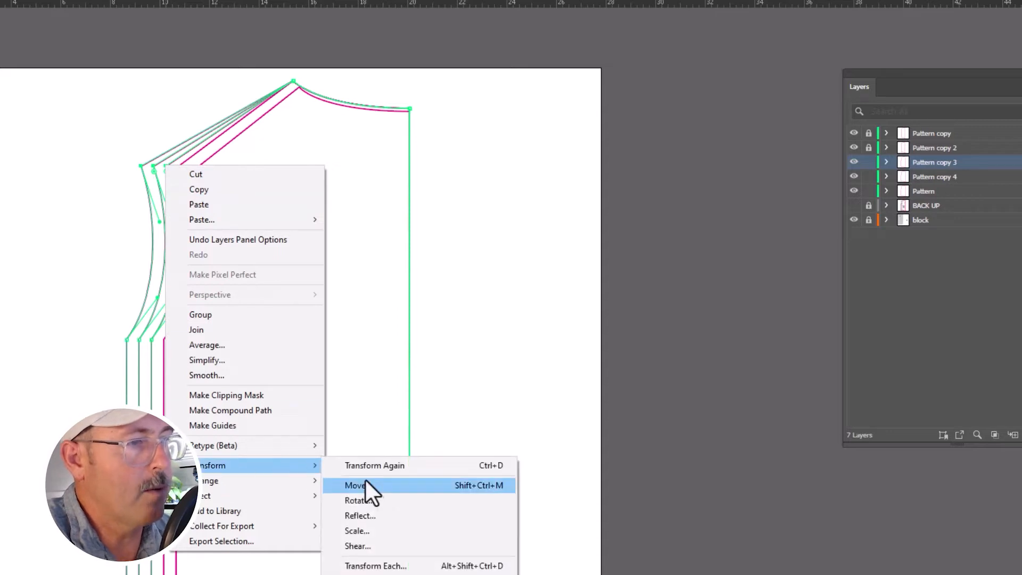
pyautogui.click(354, 486)
pyautogui.write('.2')
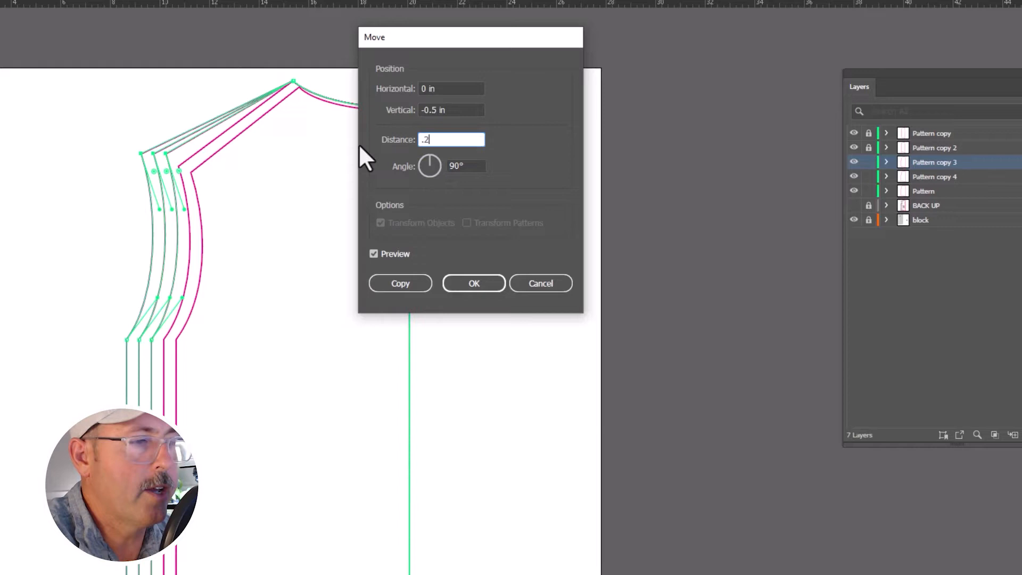
pyautogui.click(474, 284)
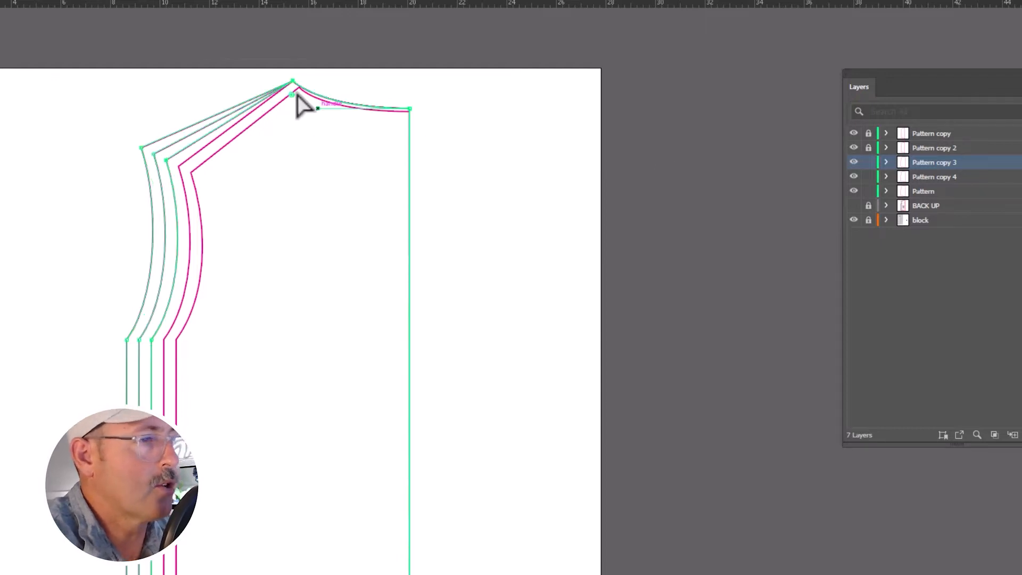
# Move the neck-shoulder points a quarter inch left
pyautogui.rightClick(299, 107)
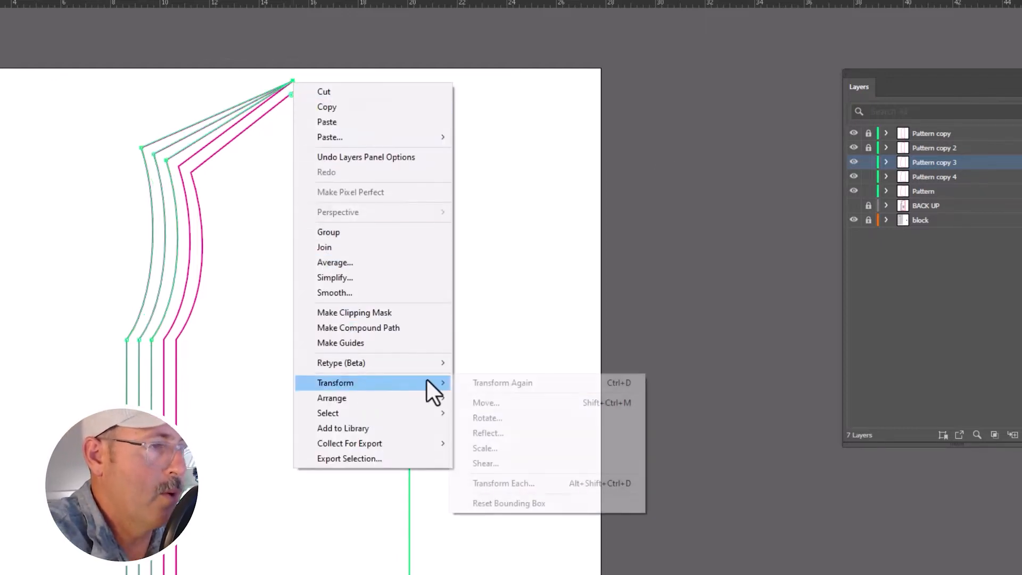
pyautogui.click(486, 402)
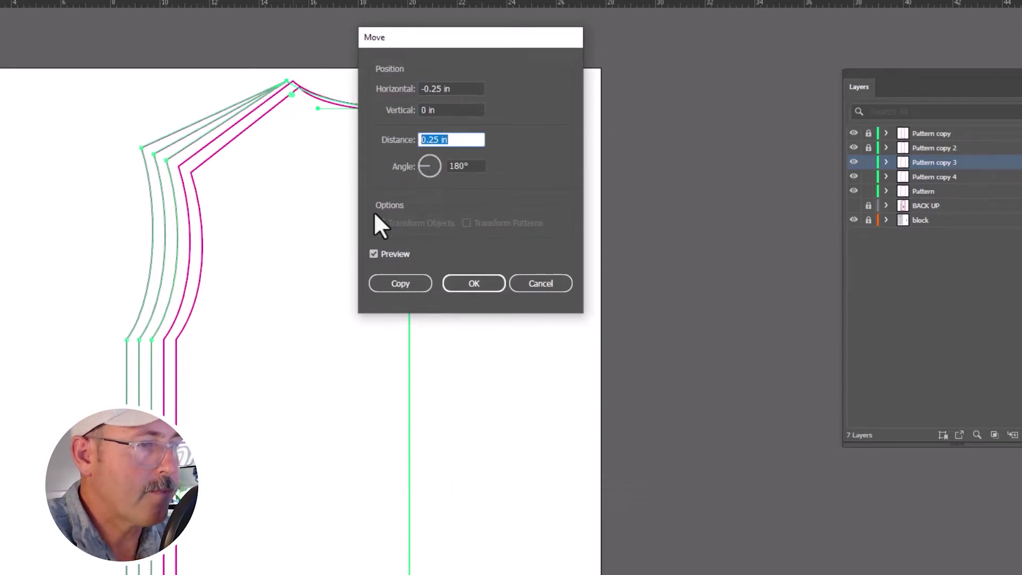
pyautogui.click(474, 283)
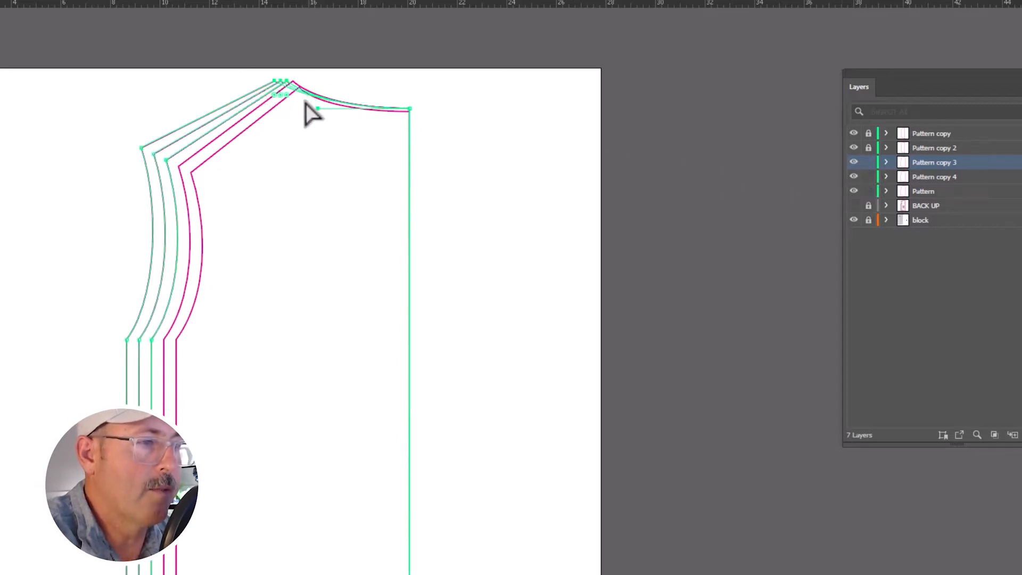
# Raise the neck-shoulder points with a second Move at 90°
pyautogui.rightClick(307, 112)
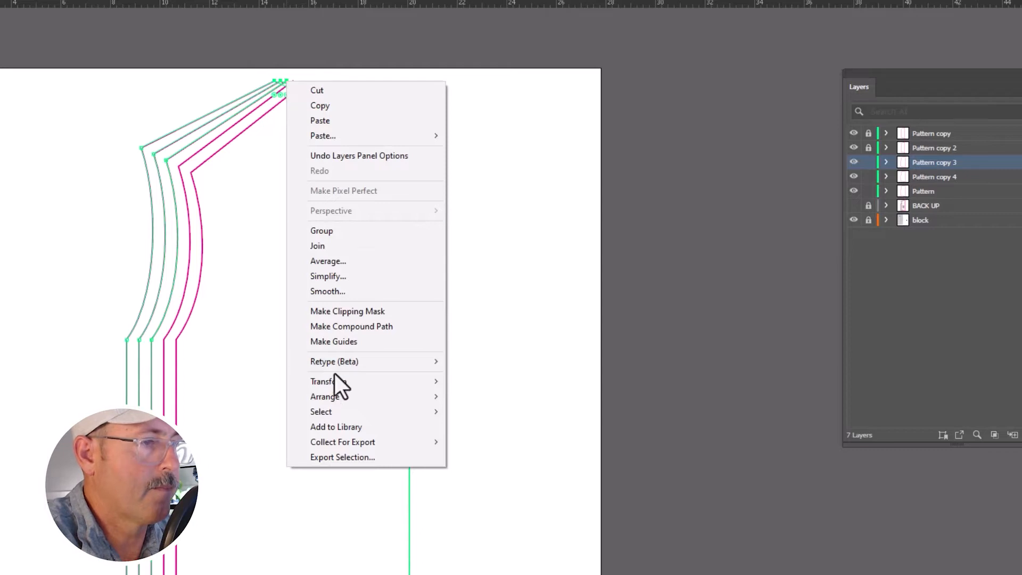
pyautogui.click(324, 381)
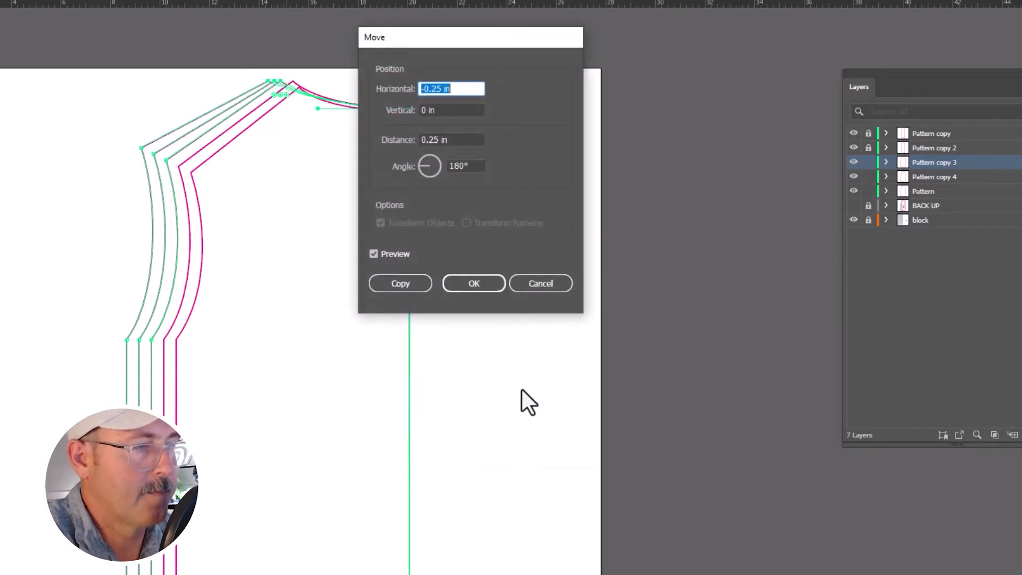
pyautogui.write('9')
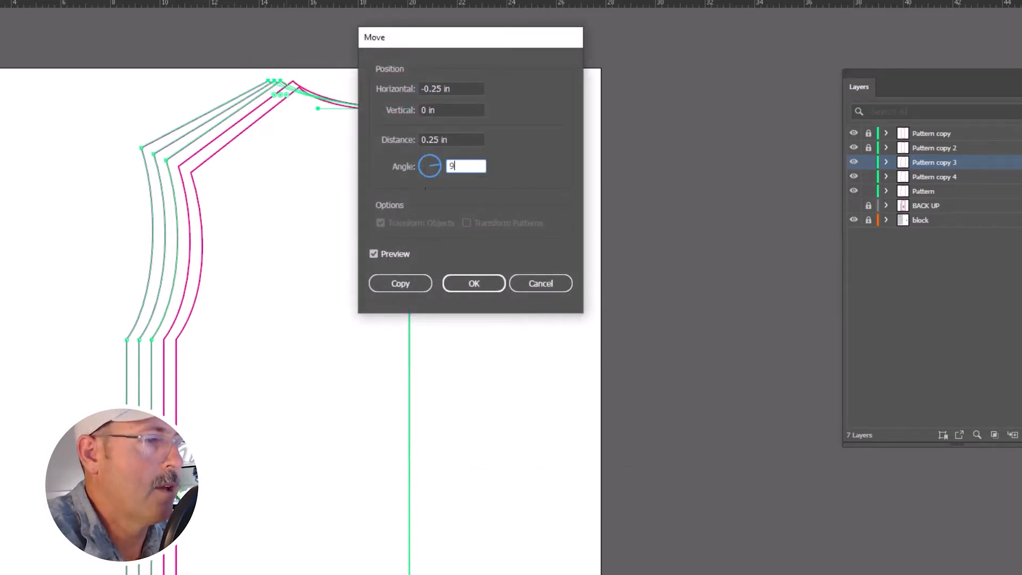
pyautogui.click(474, 283)
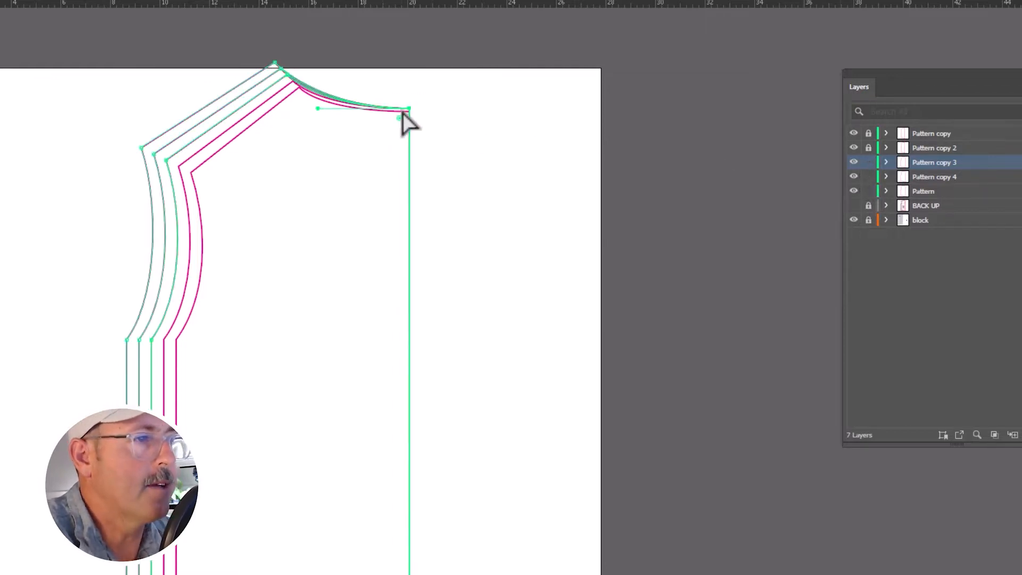
# Move the center-back neck points up 0.125 in
pyautogui.rightClick(402, 120)
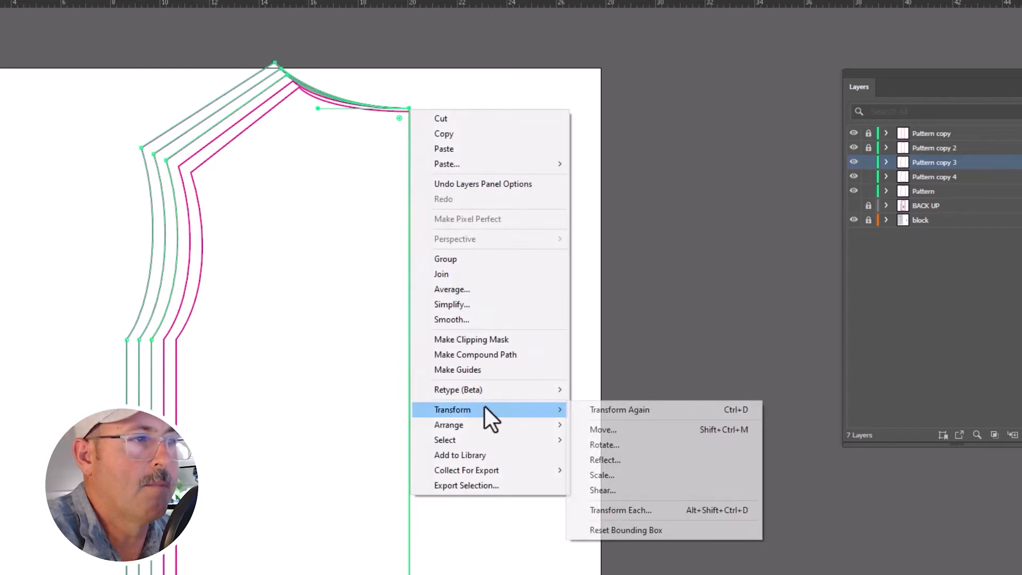
pyautogui.click(603, 430)
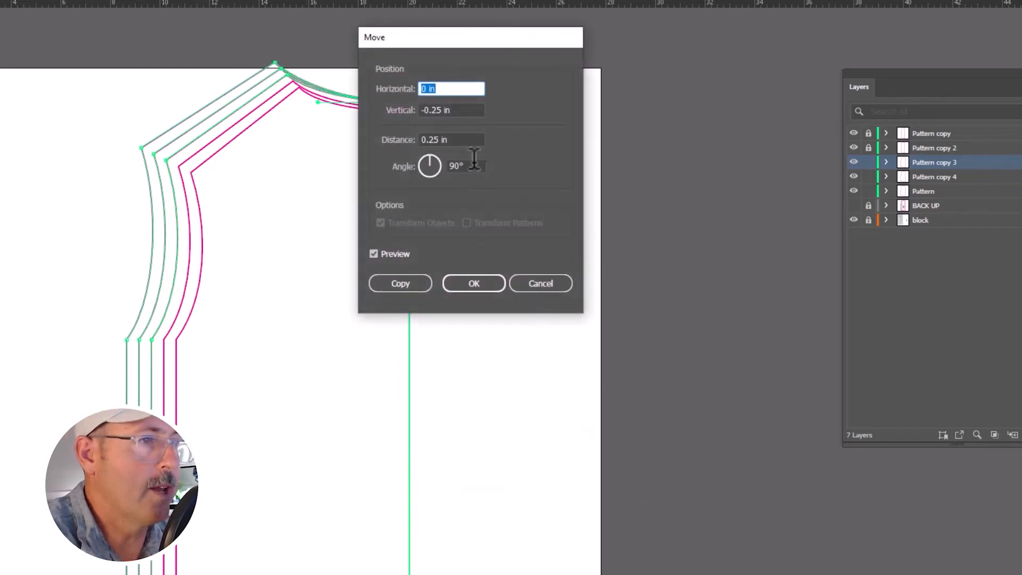
pyautogui.write('.125')
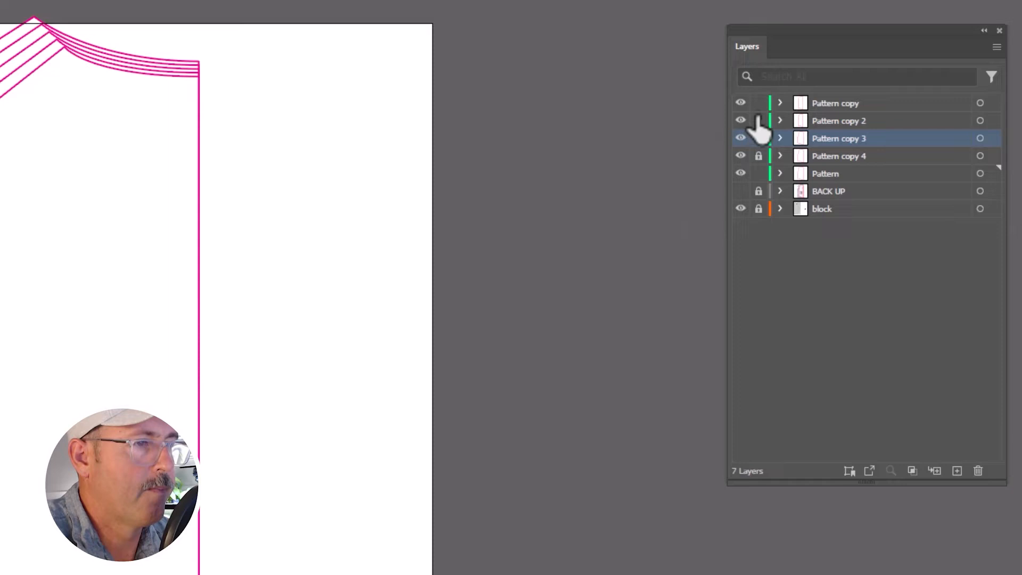
# Toggle Pattern copy 2's lock, offset the base outline 0.5 in, then deselect
pyautogui.click(740, 173)
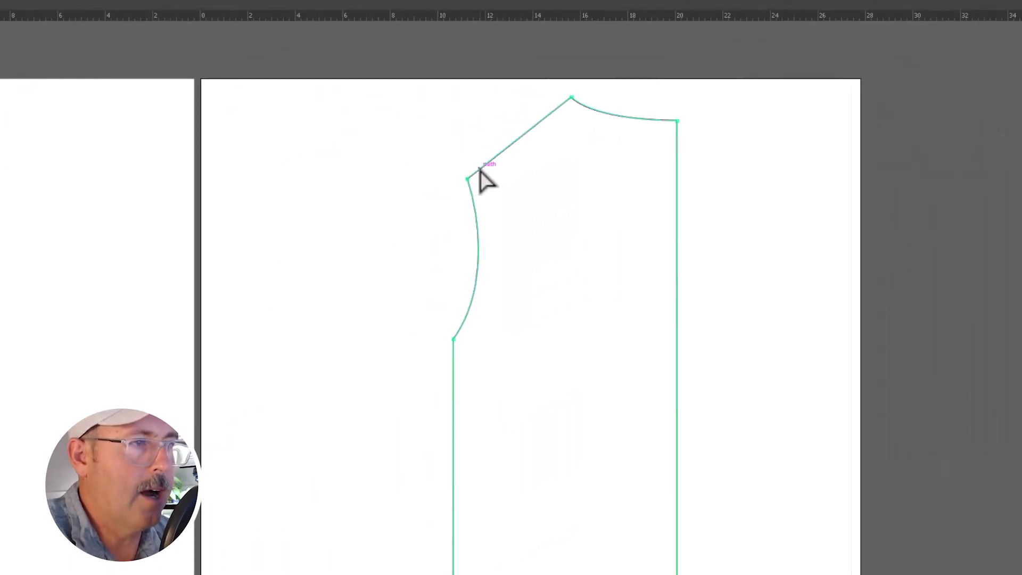
pyautogui.click(89, 13)
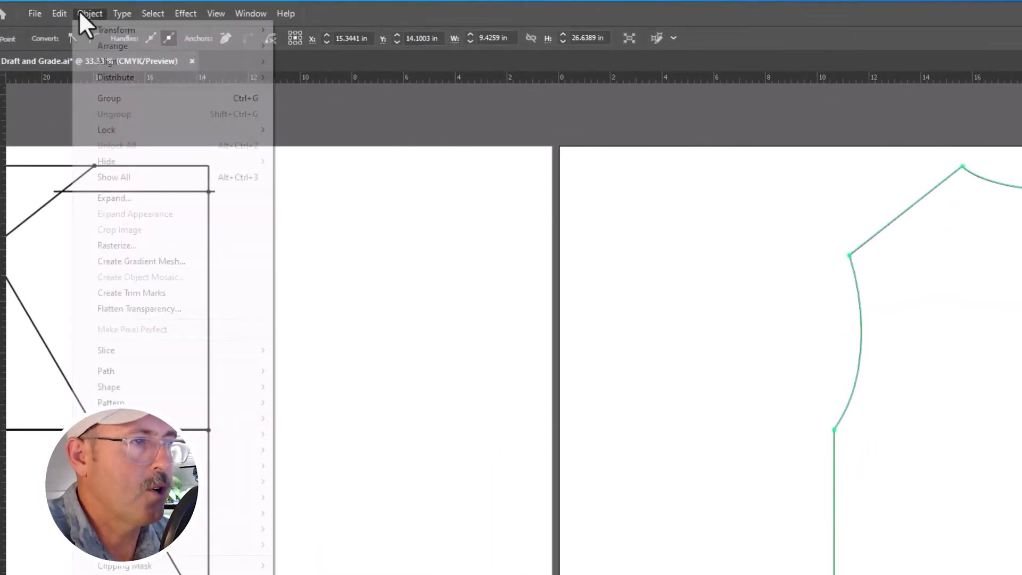
pyautogui.moveTo(106, 372)
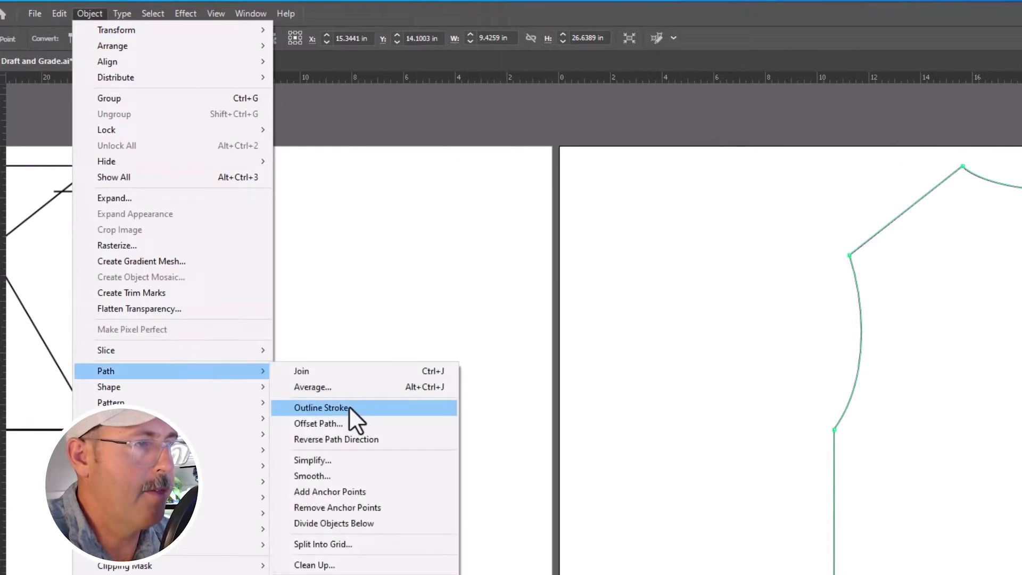
pyautogui.click(318, 424)
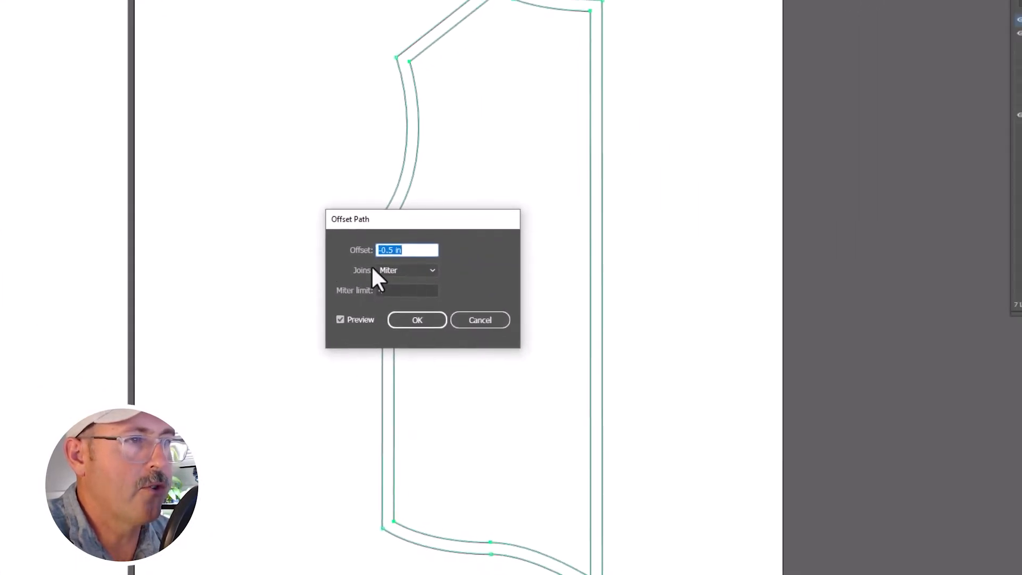
pyautogui.write('.5')
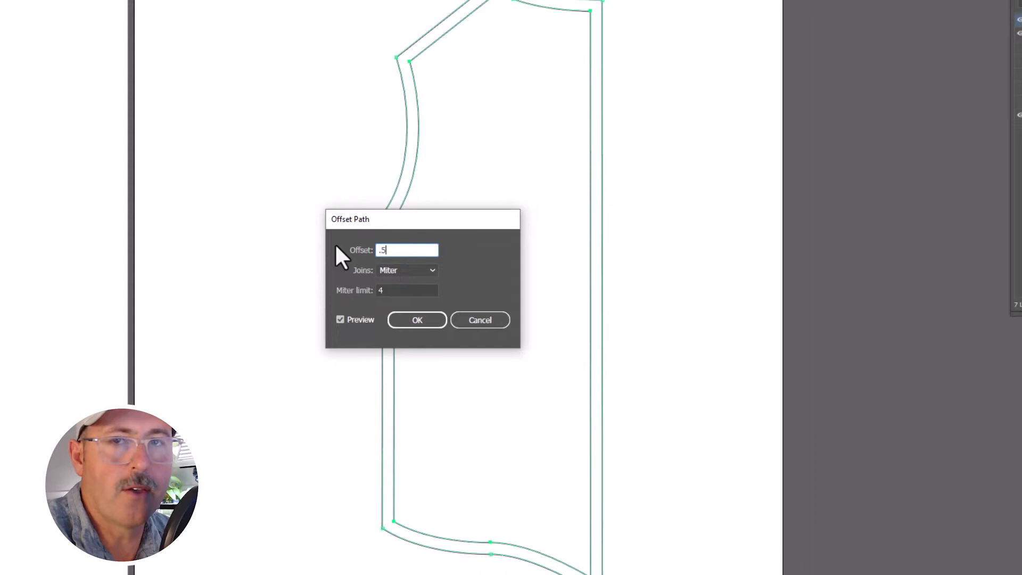
pyautogui.click(417, 320)
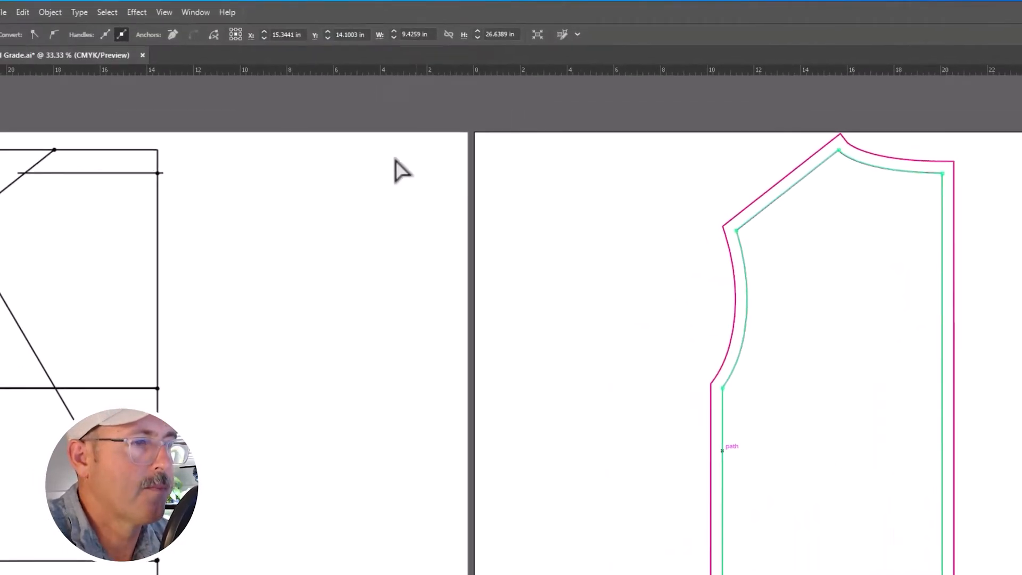
pyautogui.click(195, 10)
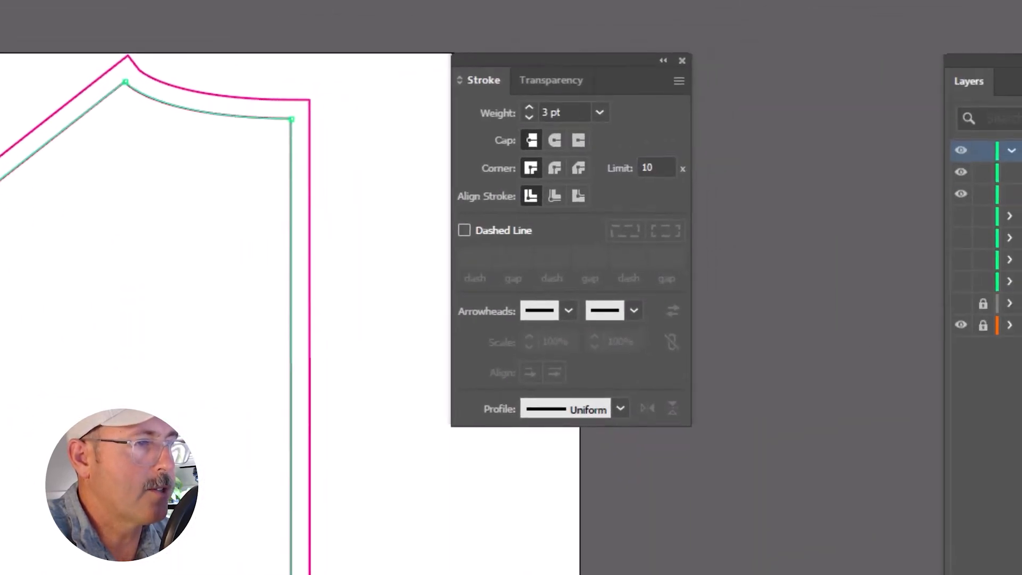
# Make the teal seam line dashed with 12 pt dashes and 12 pt gaps
pyautogui.click(465, 231)
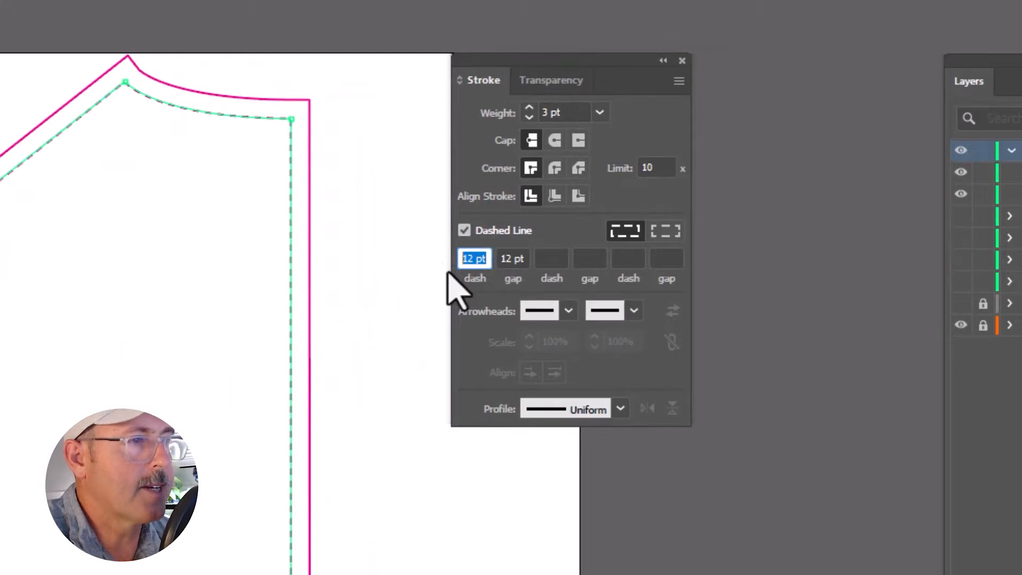
pyautogui.click(513, 258)
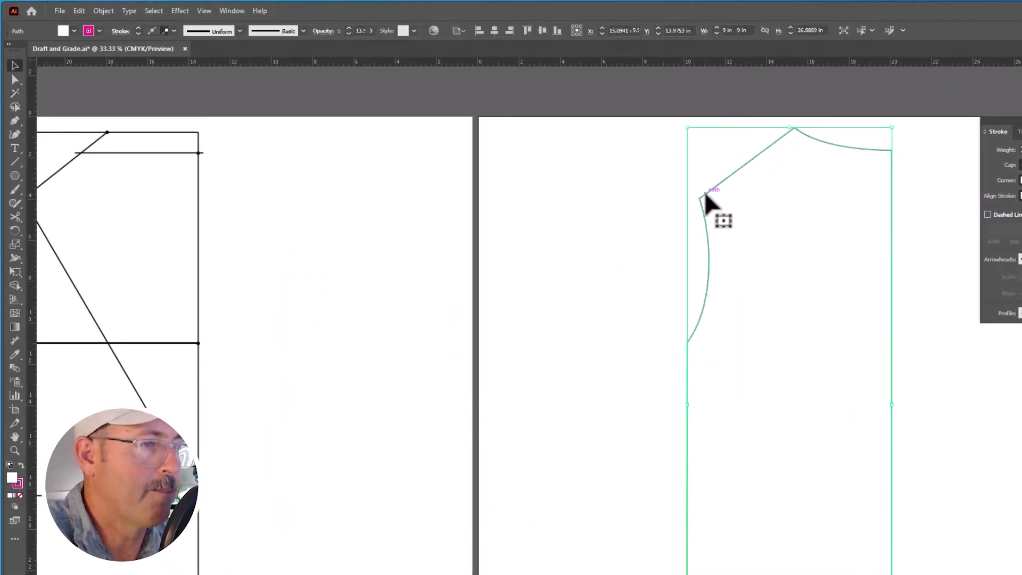
# Offset the Pattern copy 2 seam path outward by 0.5 in to create its cutting outline
pyautogui.click(87, 30)
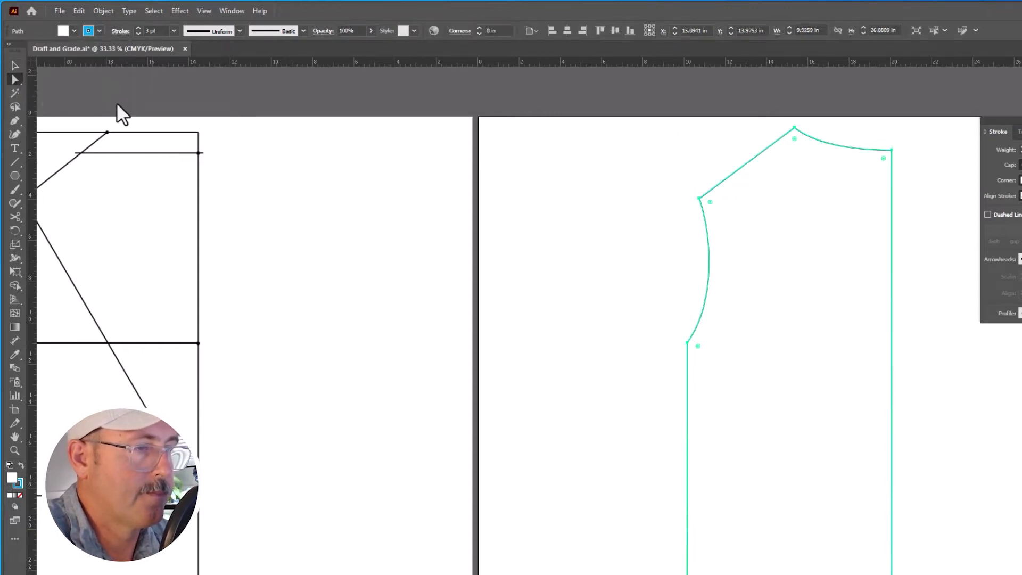
pyautogui.moveTo(139, 33)
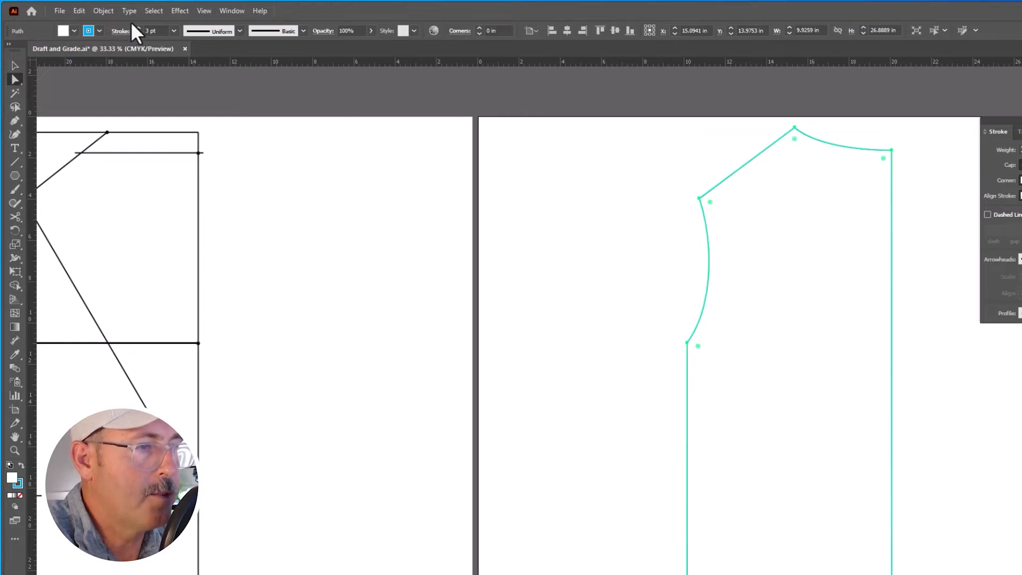
pyautogui.click(103, 10)
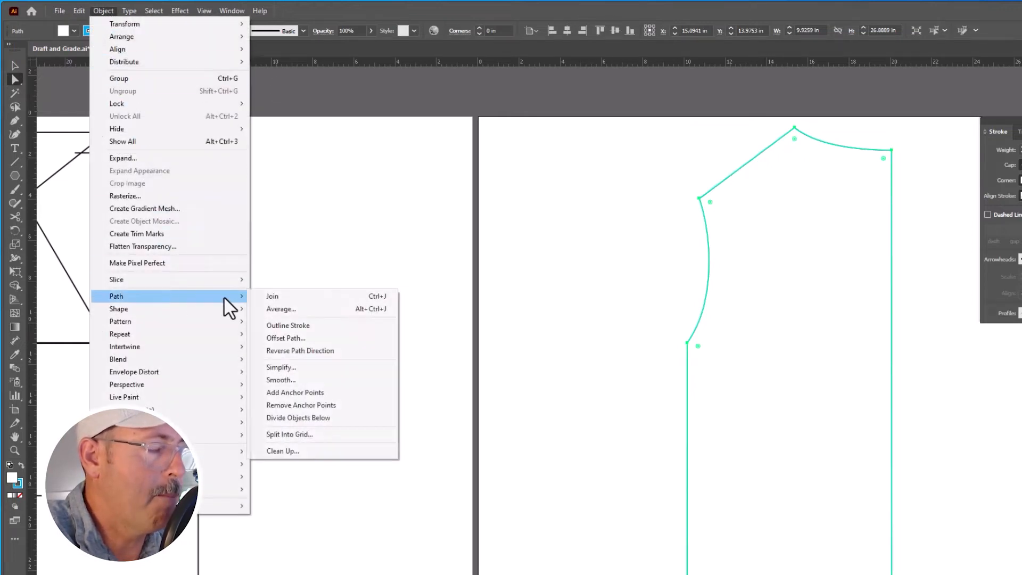
pyautogui.click(286, 338)
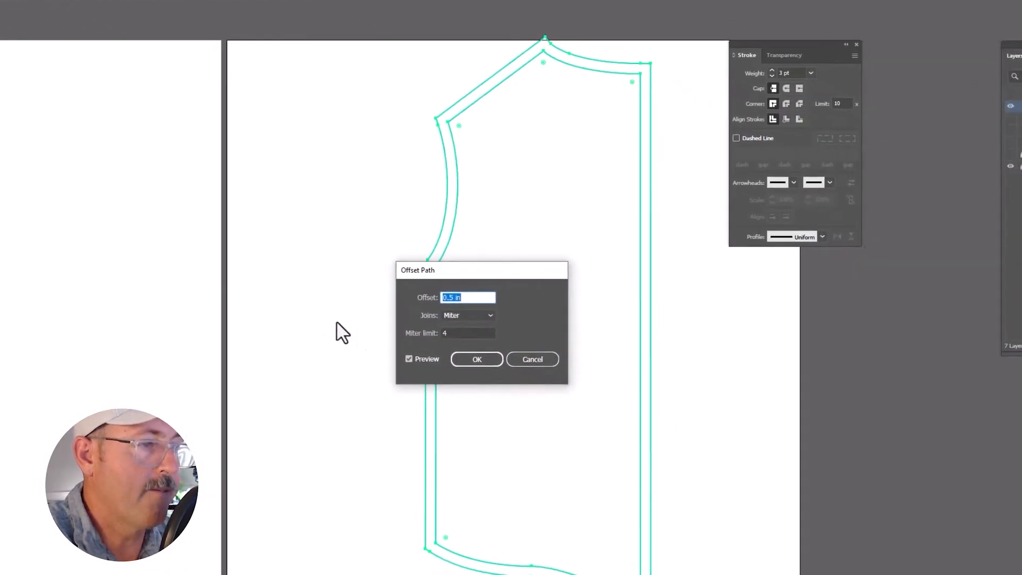
pyautogui.click(477, 359)
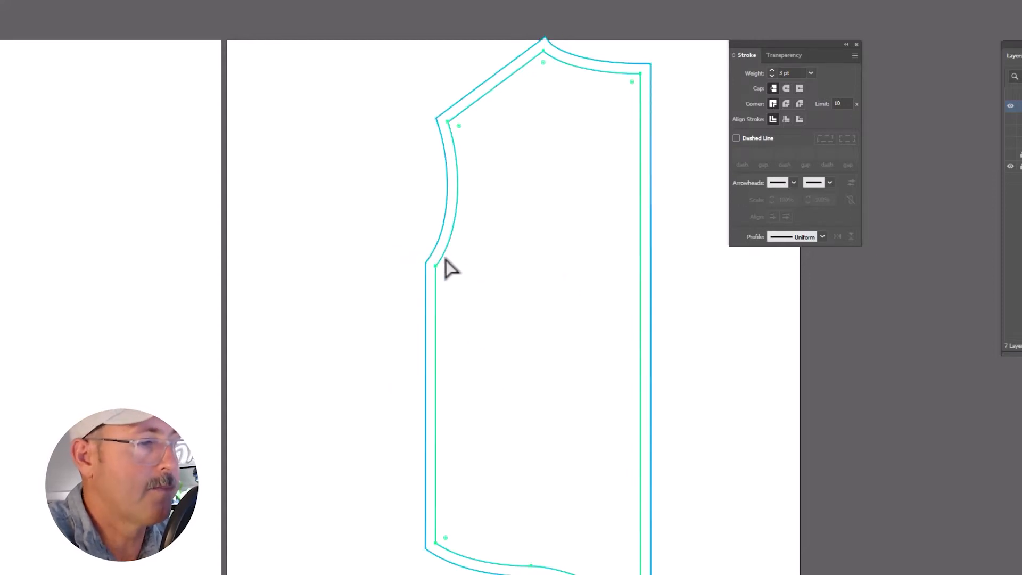
# Toggle visibility of the Pattern copy 2 paths and layer to compare the outlines
pyautogui.click(736, 138)
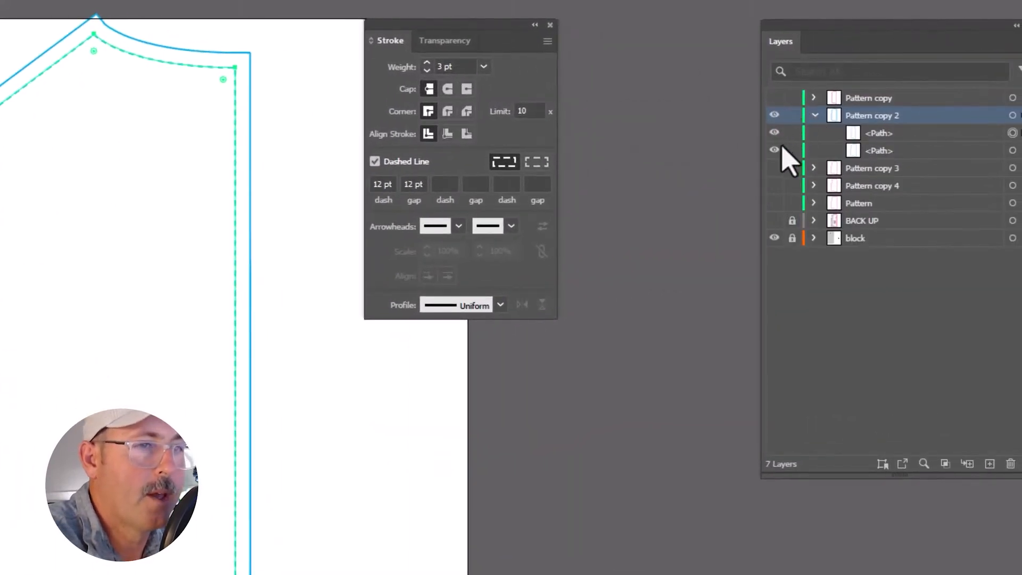
pyautogui.click(775, 150)
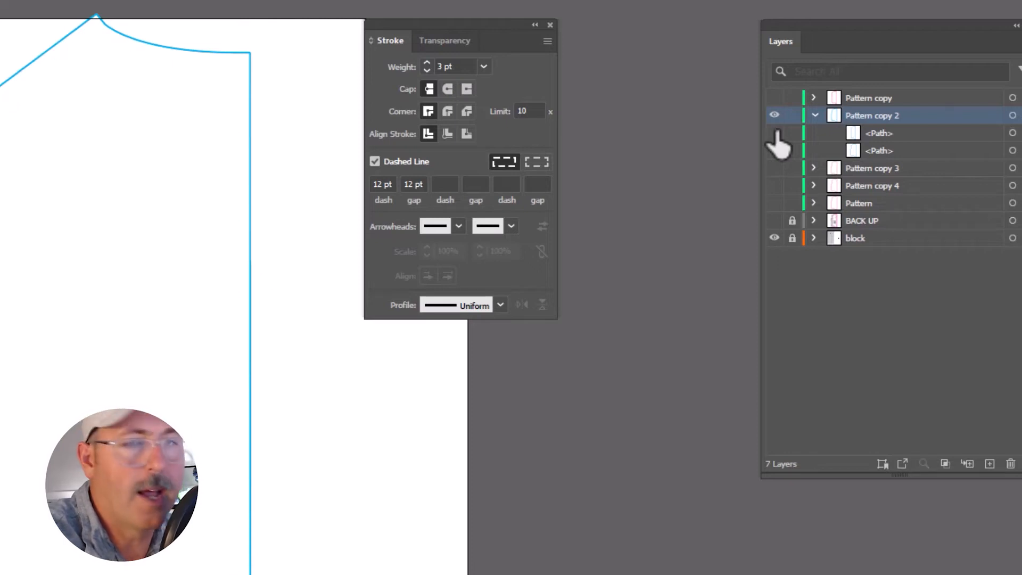
pyautogui.click(774, 115)
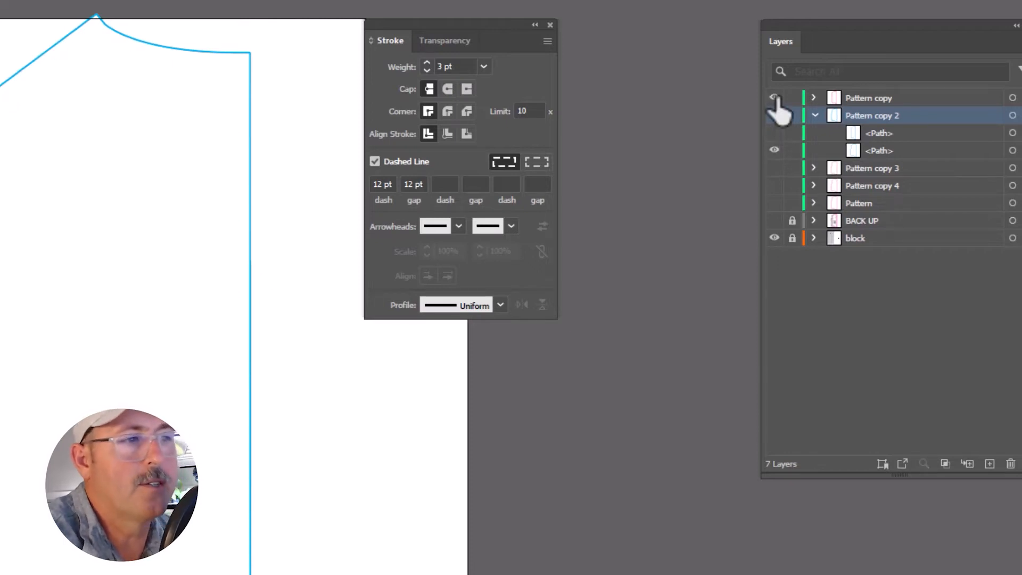
pyautogui.click(774, 97)
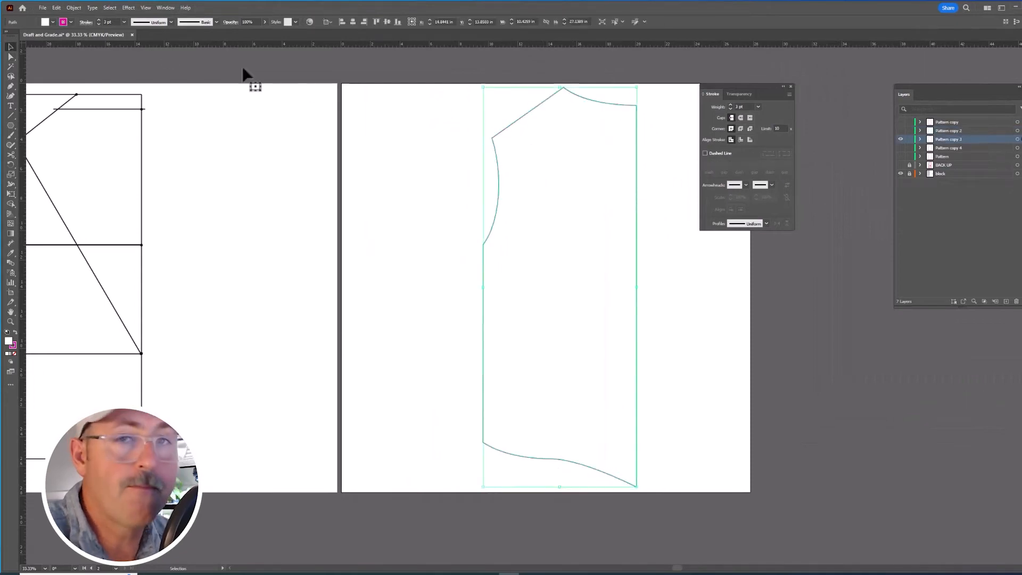
# Add a 0.5 in offset outline around the next size piece's seam line
pyautogui.click(46, 22)
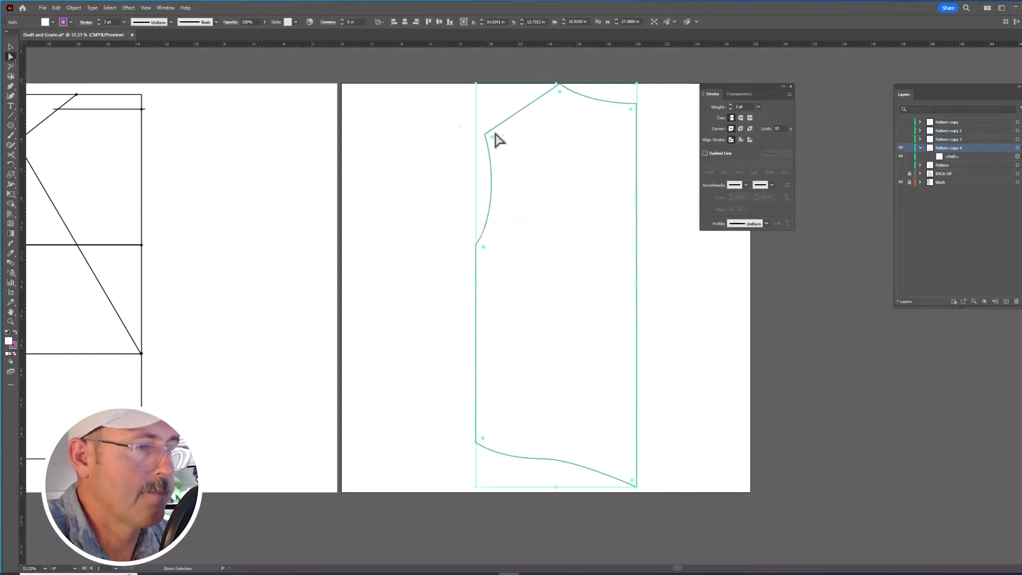
pyautogui.click(705, 153)
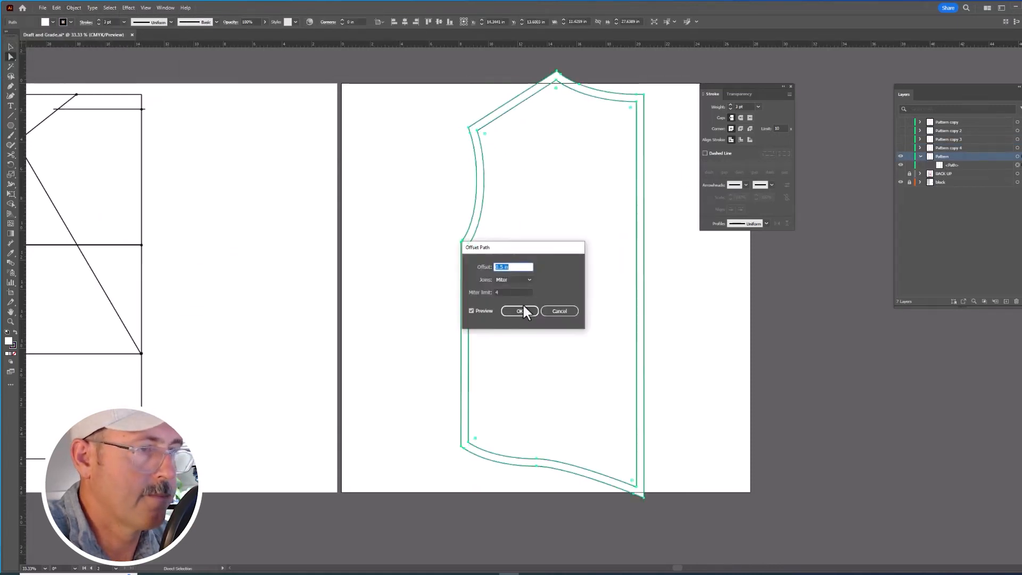
pyautogui.click(520, 311)
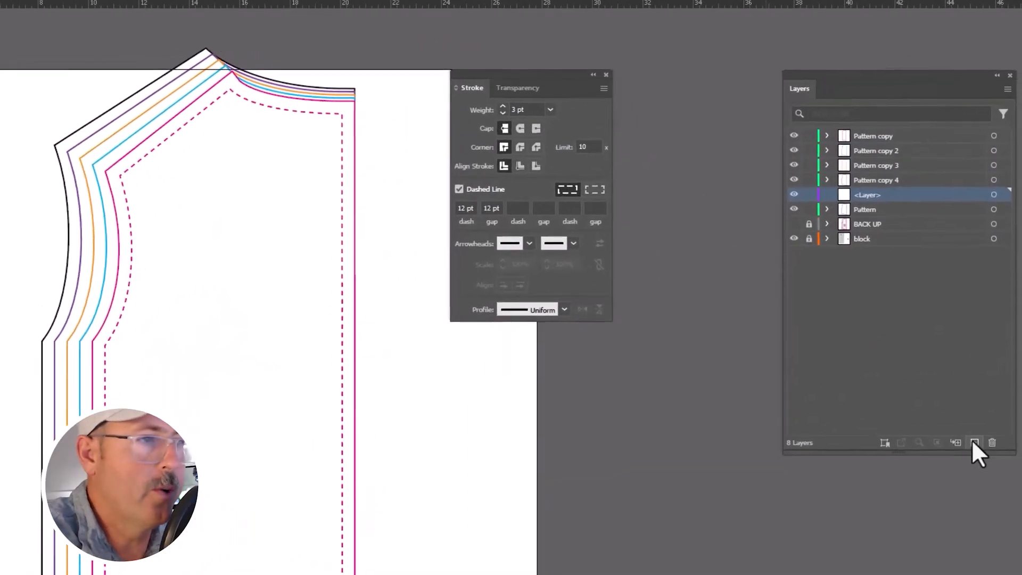
# Add a new layer, move it to the top of the stack, and name it Notches
pyautogui.click(974, 442)
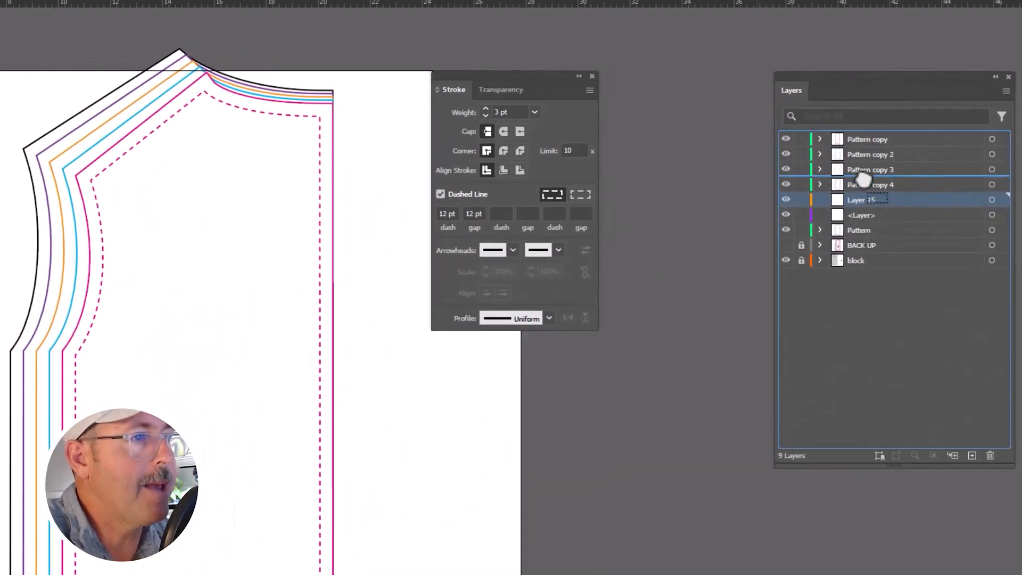
pyautogui.moveTo(860, 200); pyautogui.dragTo(861, 139)
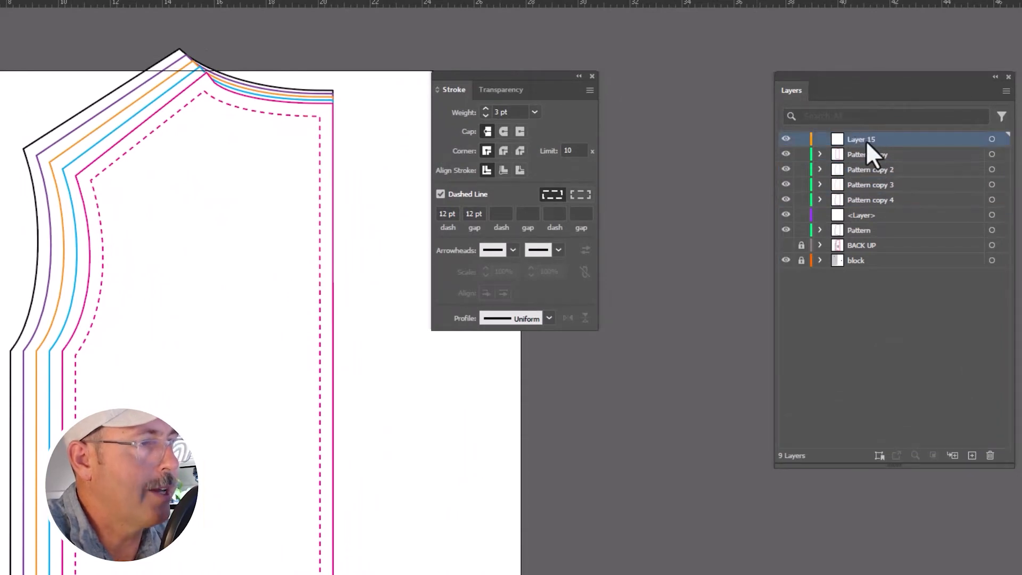
pyautogui.write('No')
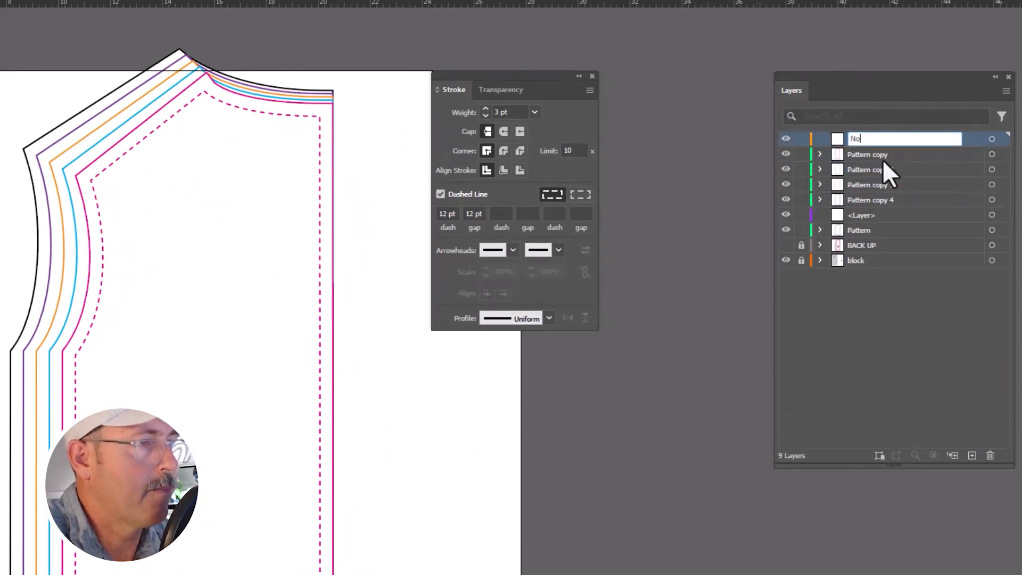
pyautogui.write('Notches')
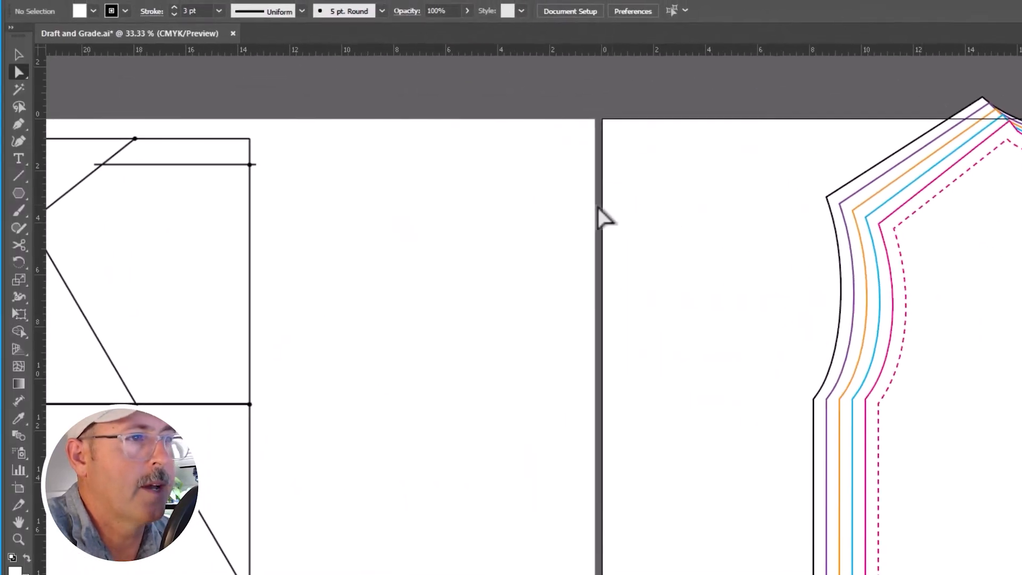
pyautogui.moveTo(25, 202)
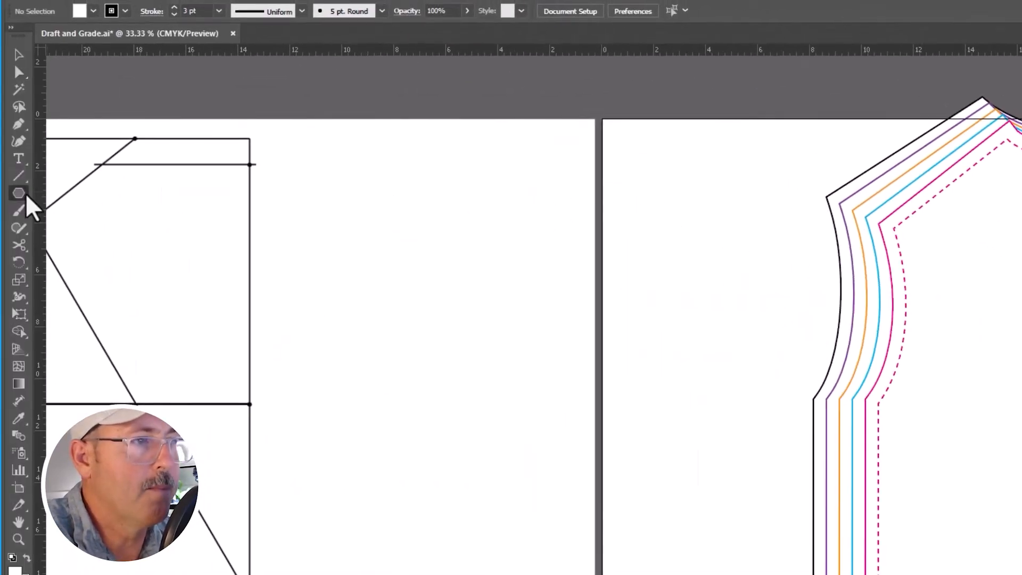
# Draw a three-sided triangle notch and Alt-drag copies onto the seam lines
pyautogui.click(90, 11)
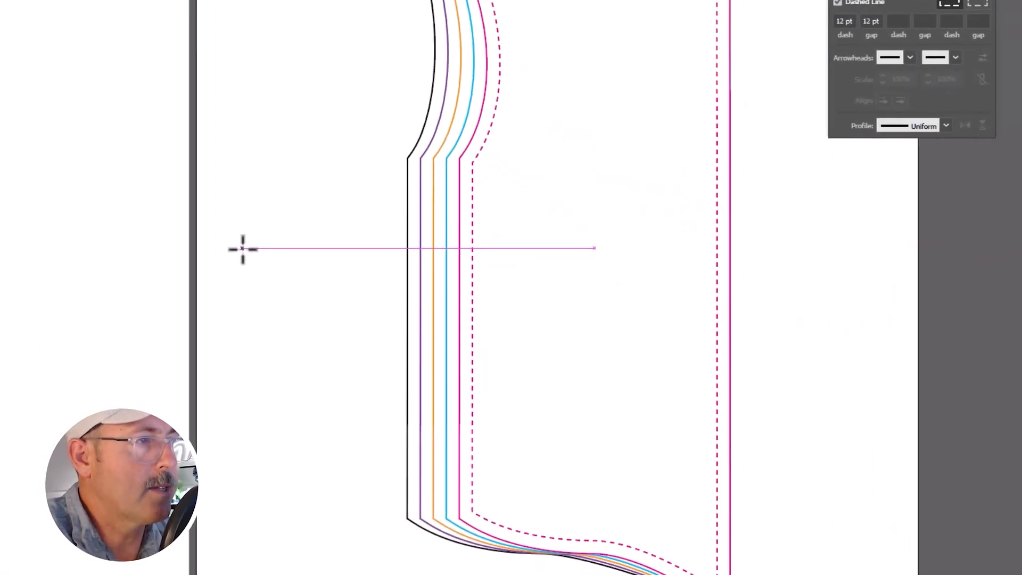
pyautogui.click(241, 249)
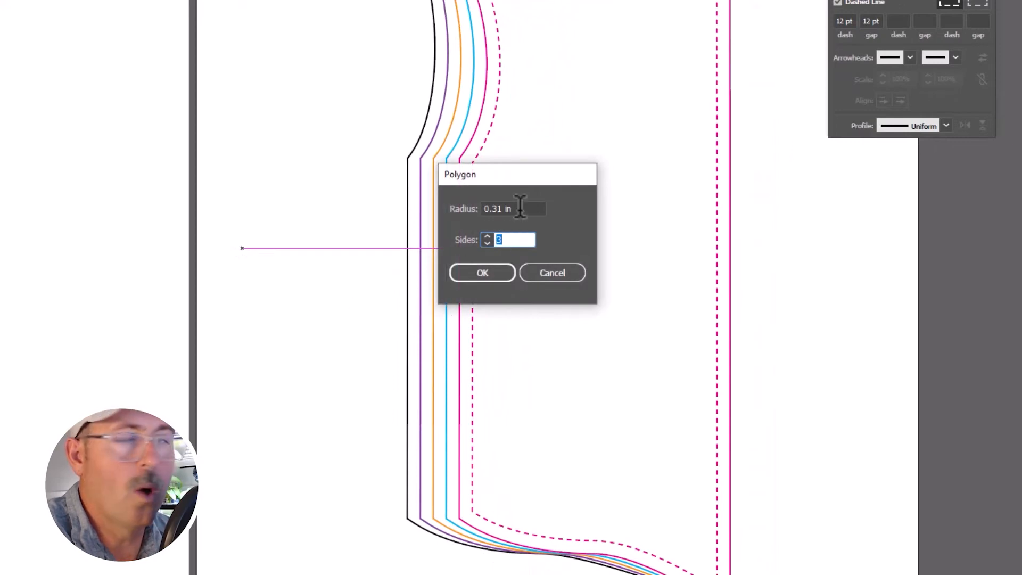
pyautogui.click(482, 273)
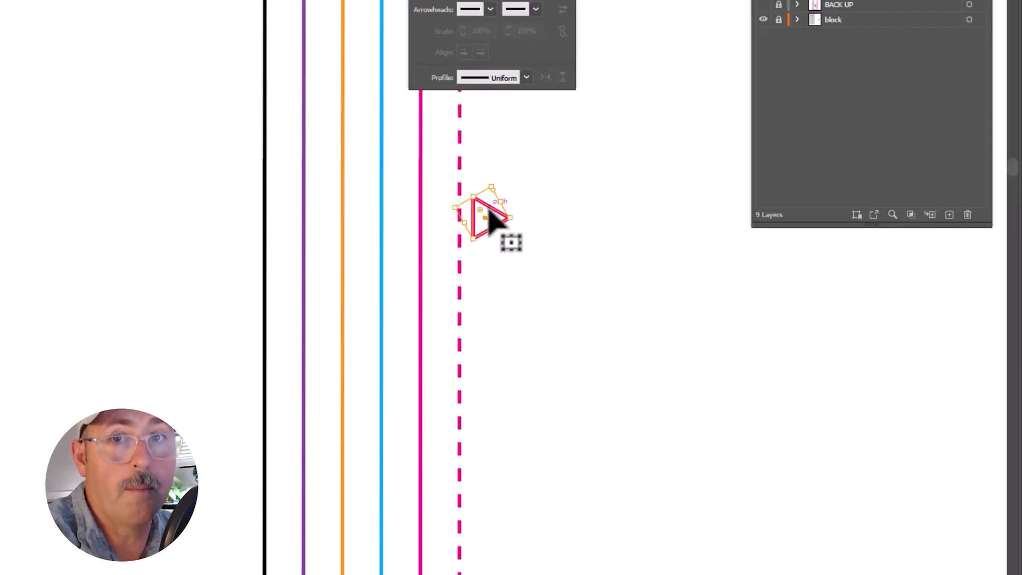
pyautogui.moveTo(485, 219); pyautogui.dragTo(104, 222)
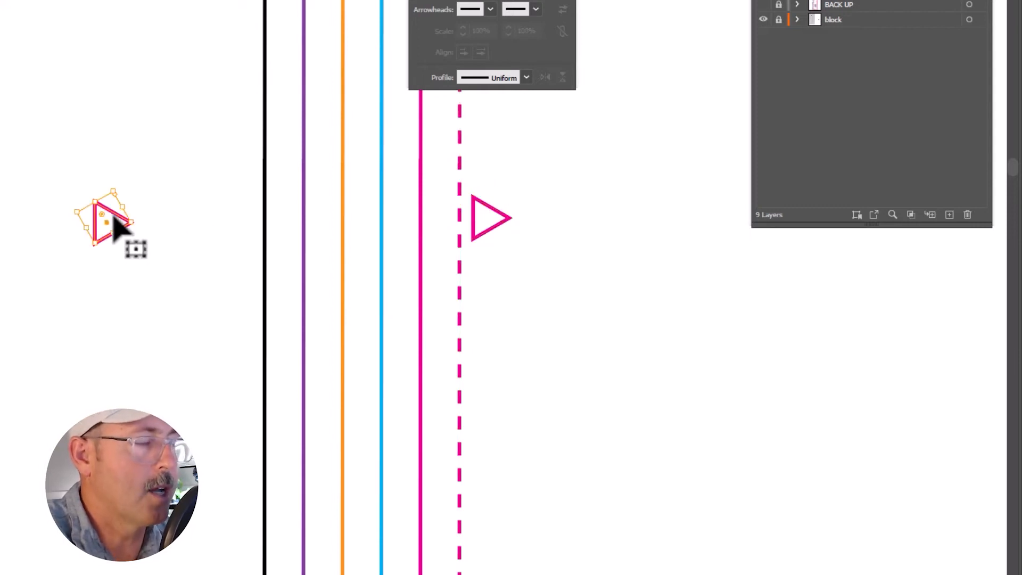
pyautogui.moveTo(106, 221); pyautogui.dragTo(485, 185)
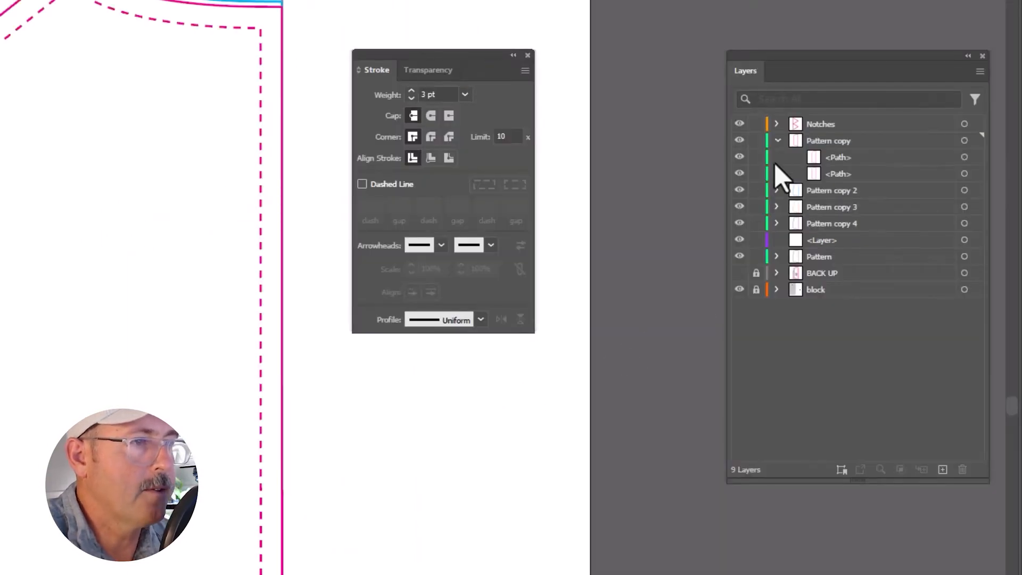
# Check Pattern copy's paths by toggling their visibility, then lock all other layers
pyautogui.click(776, 141)
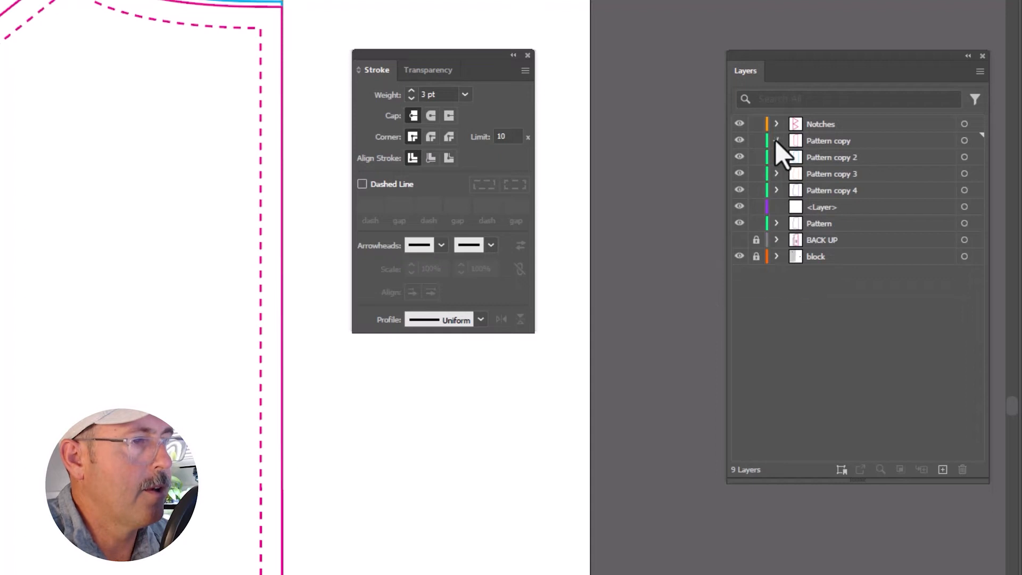
pyautogui.click(774, 140)
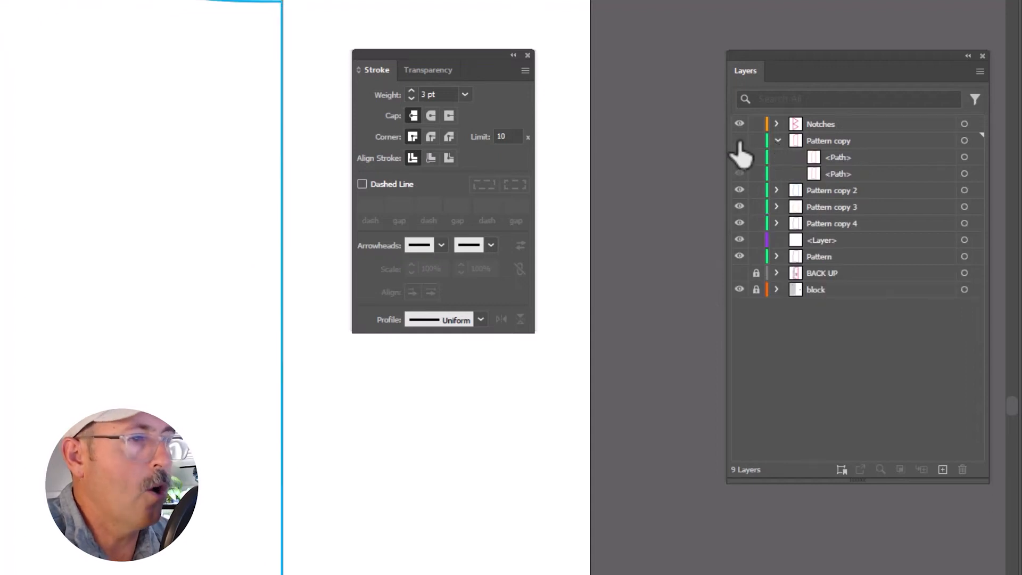
pyautogui.click(739, 173)
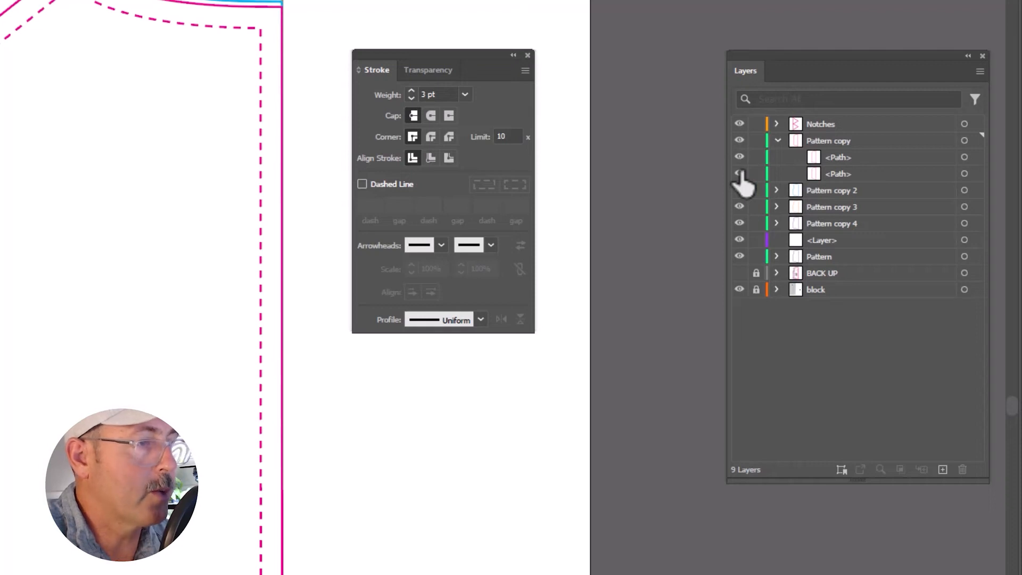
pyautogui.click(839, 173)
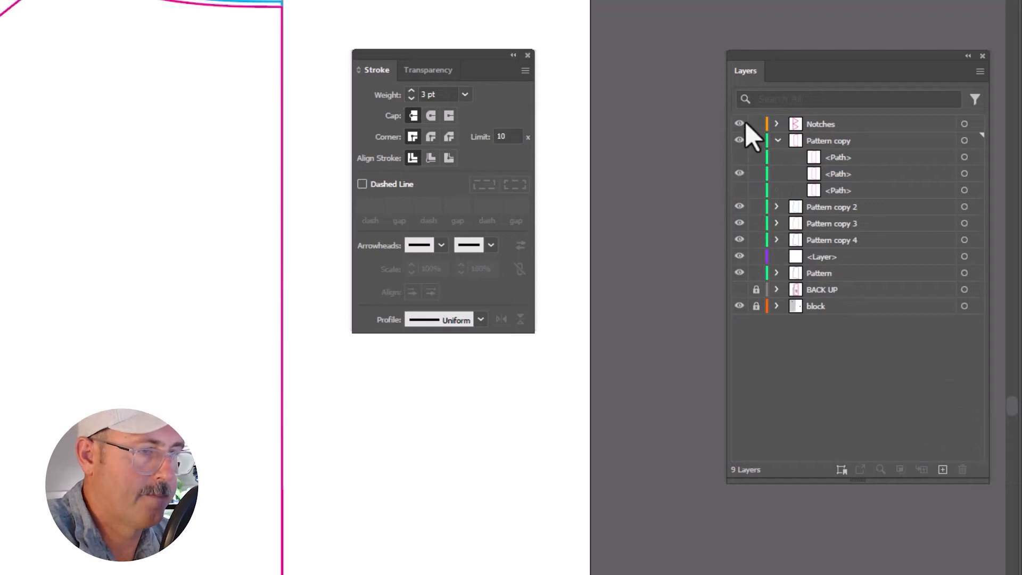
pyautogui.click(756, 124)
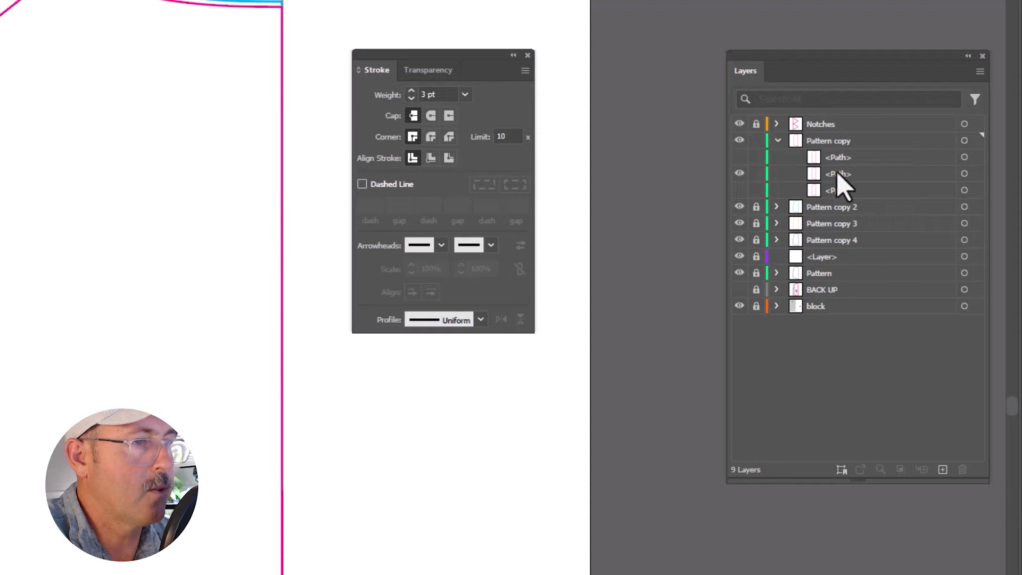
pyautogui.click(838, 174)
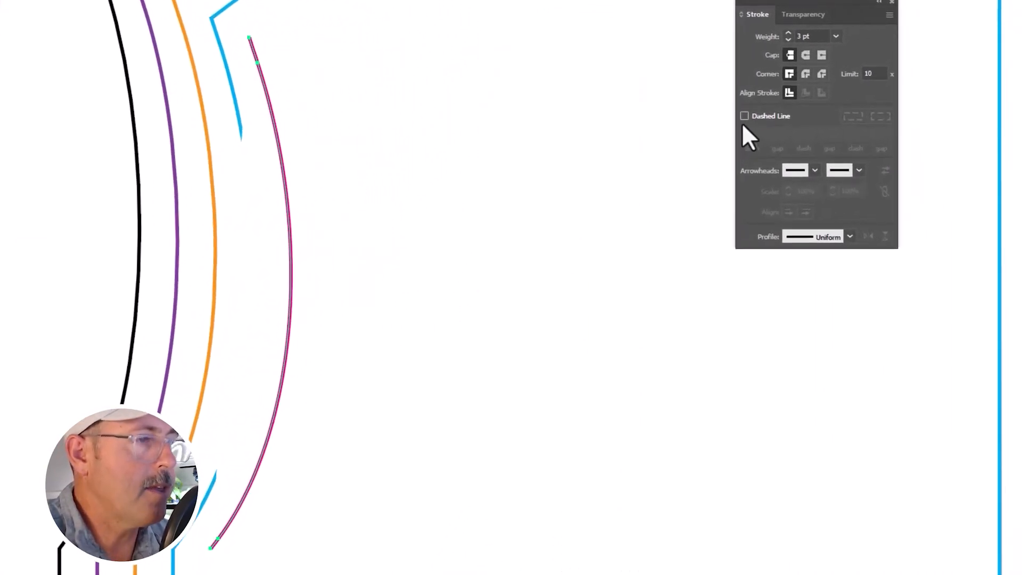
# Give the magenta seam line a dashed stroke with 144 pt dashes and 300 pt gaps
pyautogui.click(743, 116)
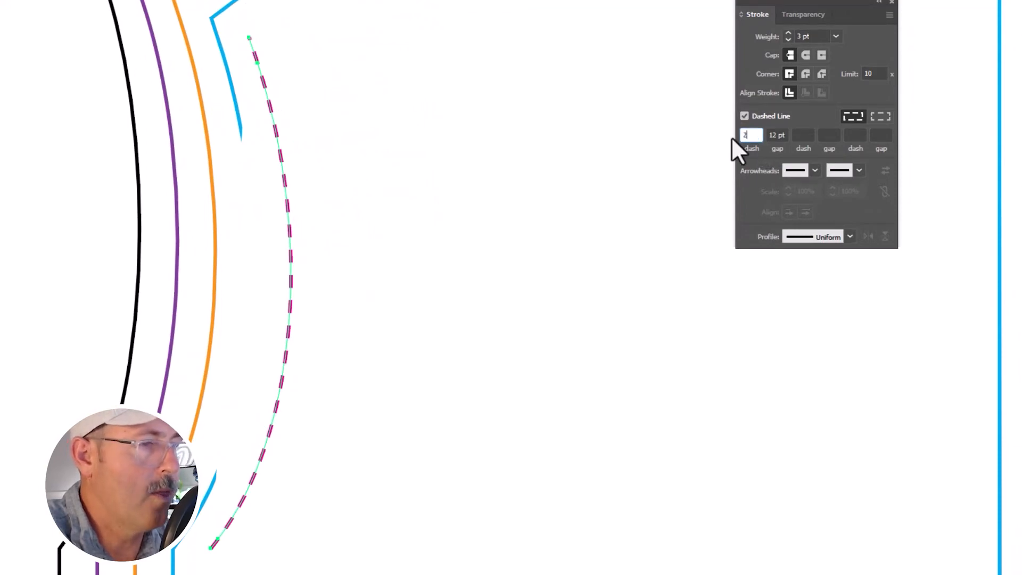
pyautogui.write('144 pt')
pyautogui.click(778, 135)
pyautogui.write('300')
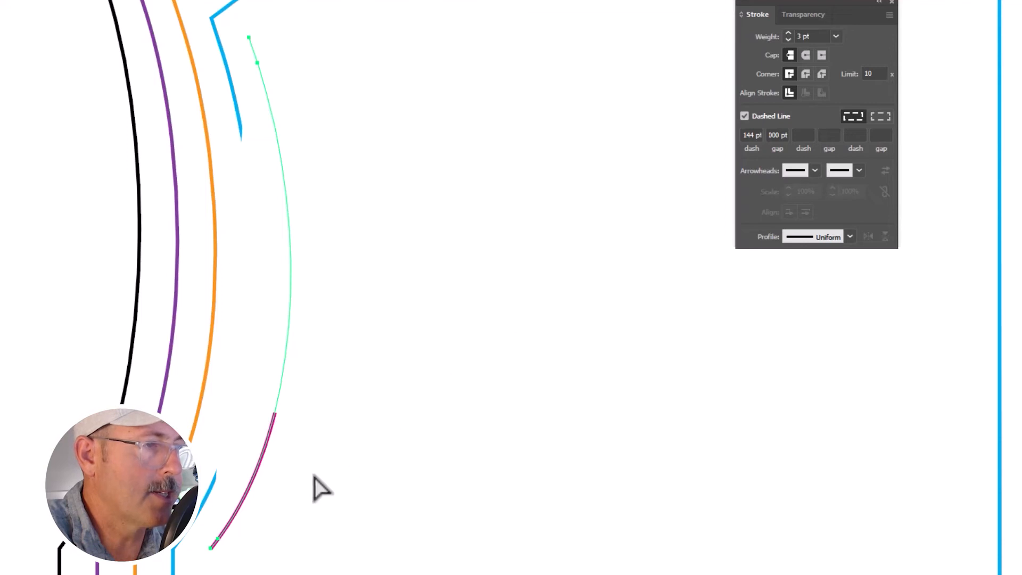
pyautogui.moveTo(297, 566)
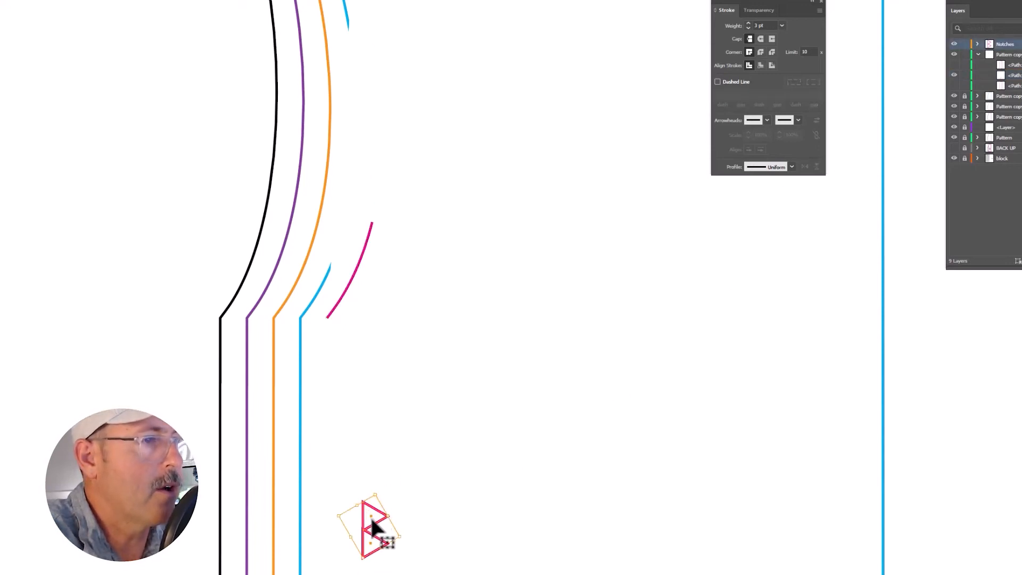
# Move the double notch onto the magenta seam and rotate it to follow the curve
pyautogui.moveTo(370, 525); pyautogui.dragTo(381, 199)
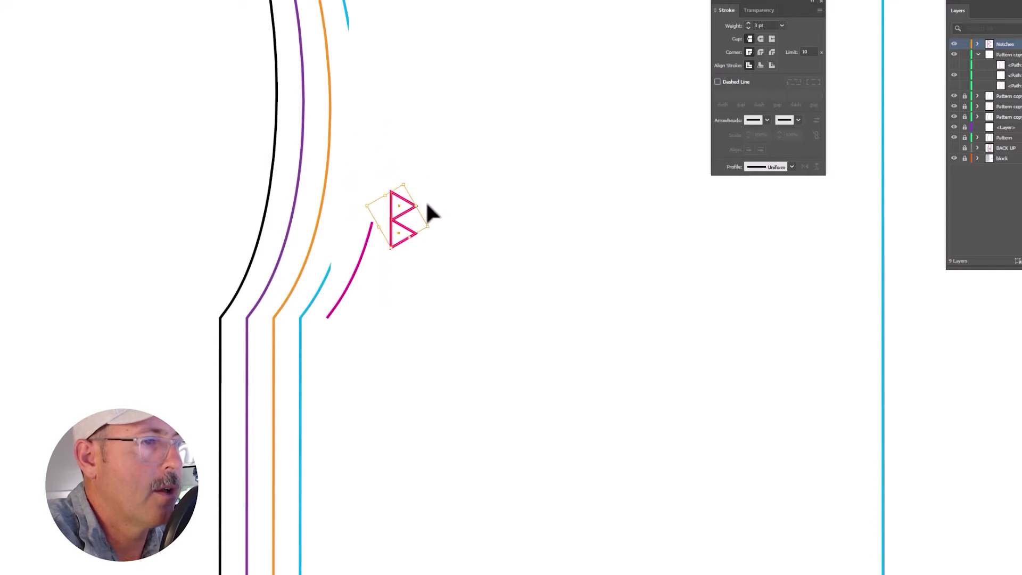
pyautogui.moveTo(417, 189); pyautogui.dragTo(368, 235)
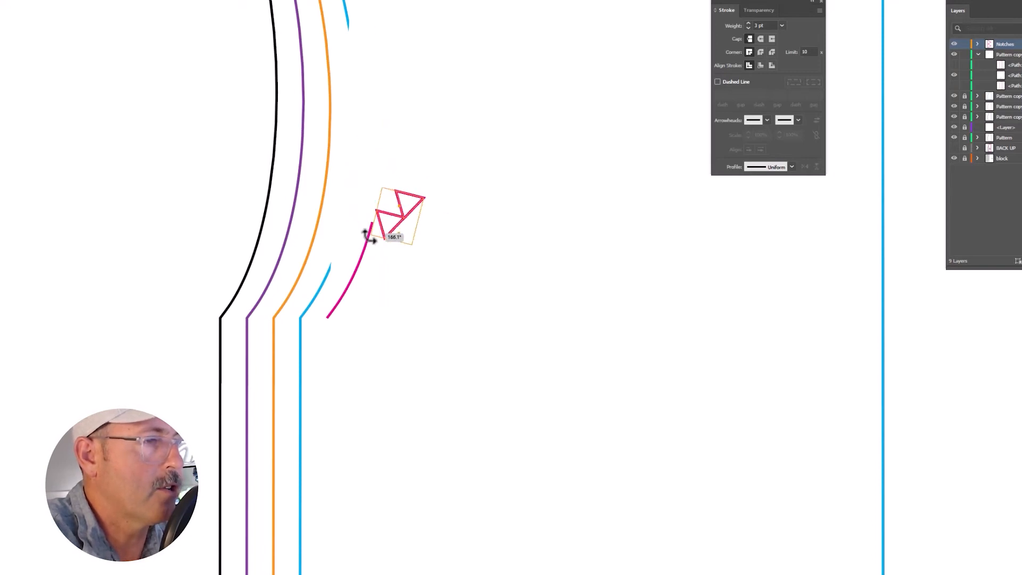
pyautogui.moveTo(368, 238); pyautogui.dragTo(383, 244)
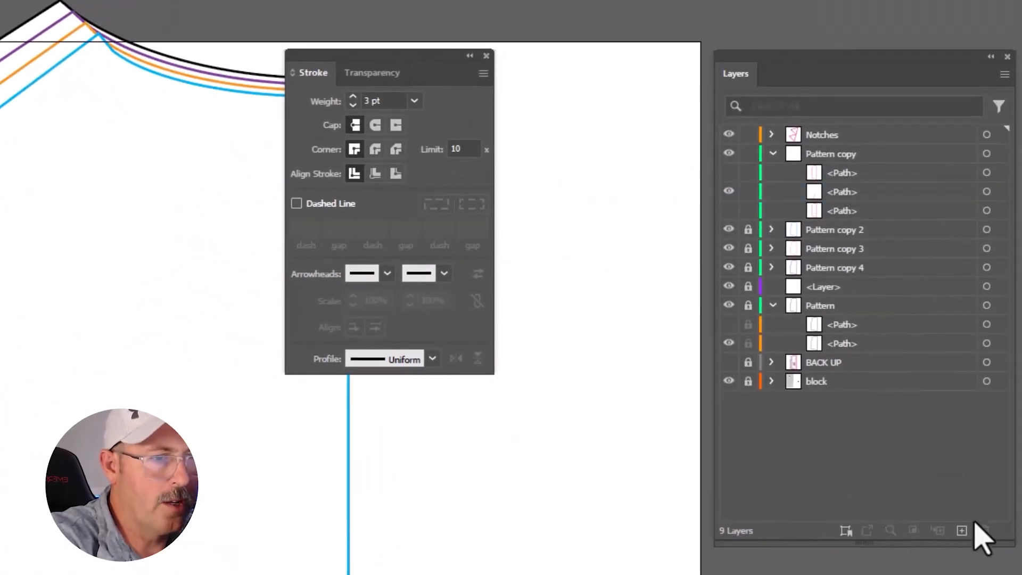
# Add a layer named '2 inches' and duplicate the Notches layer as Notches copy
pyautogui.click(960, 530)
pyautogui.write('2')
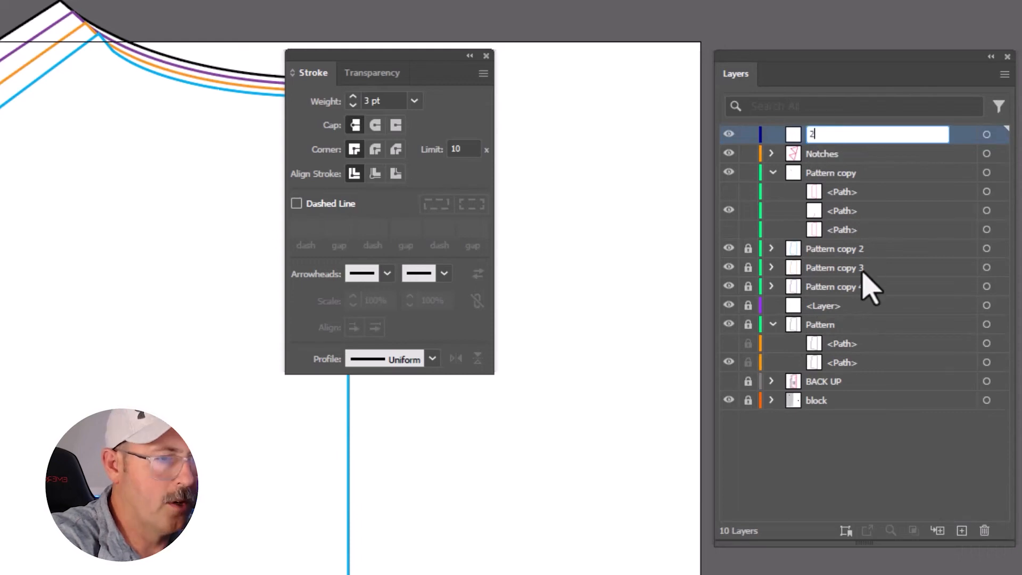
pyautogui.write('inches')
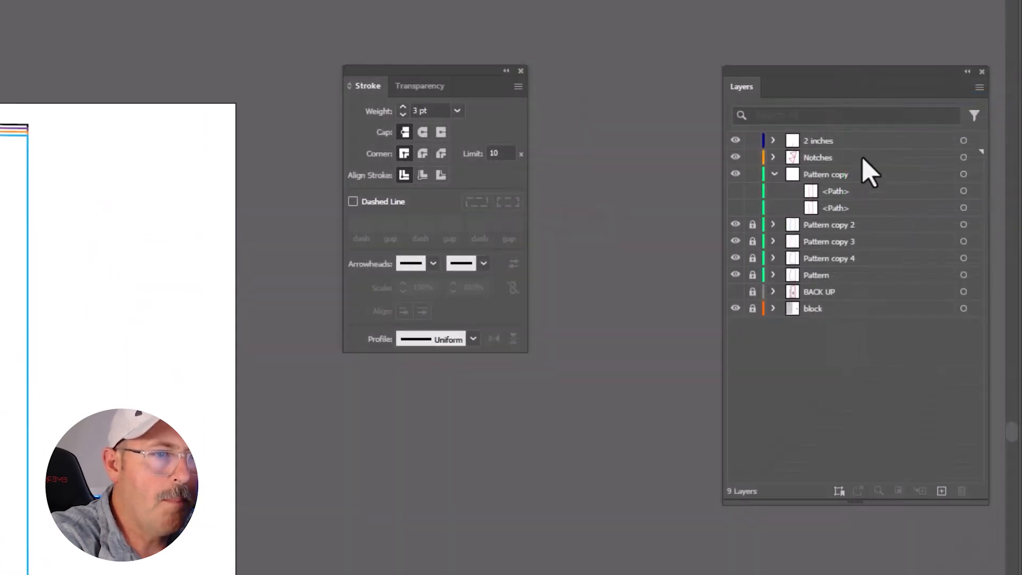
pyautogui.click(818, 157)
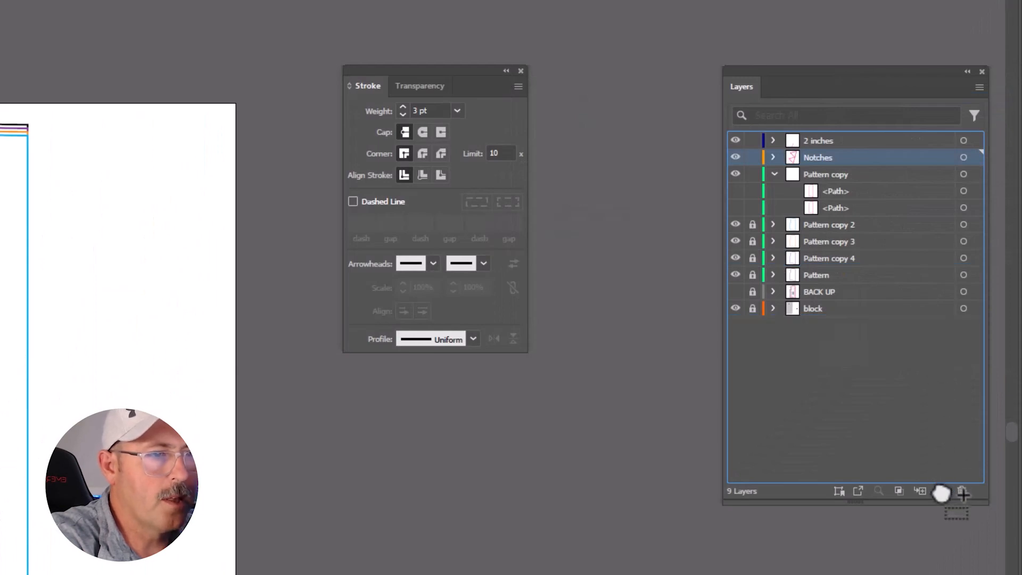
pyautogui.click(943, 492)
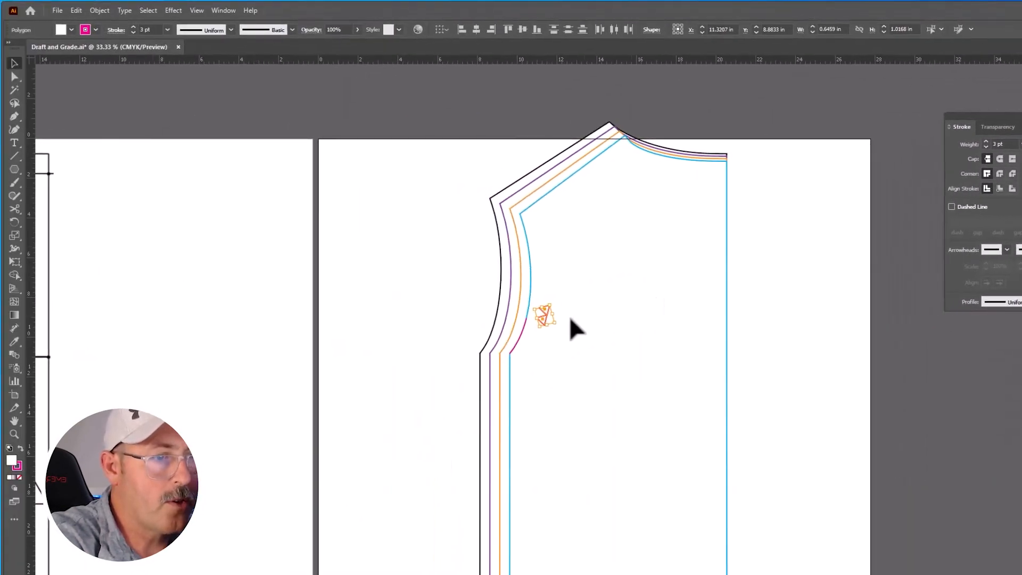
pyautogui.click(97, 29)
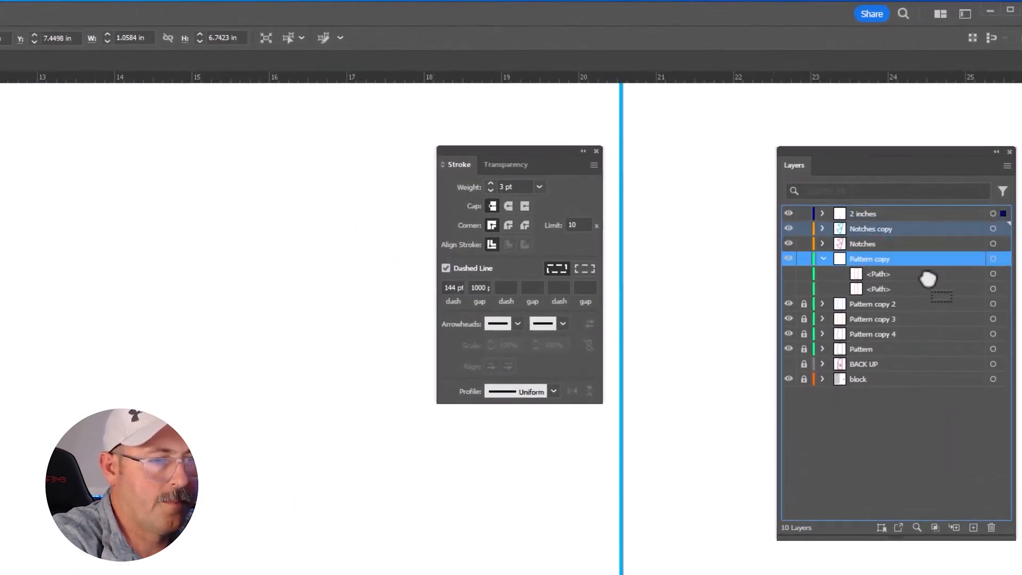
# Drag the copied notches onto their matching size seam lines, starting with the orange seam
pyautogui.click(979, 527)
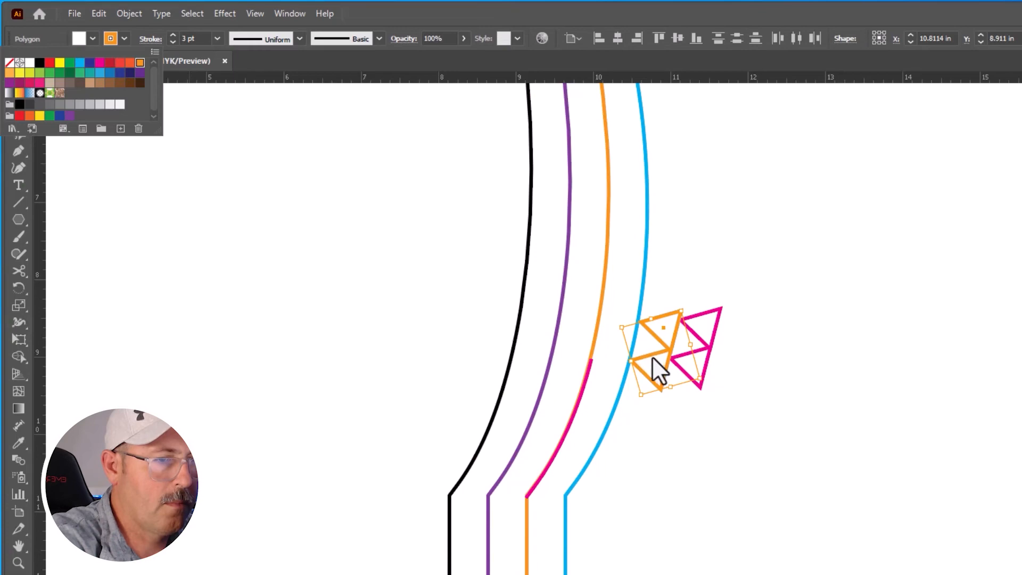
pyautogui.moveTo(659, 368); pyautogui.dragTo(616, 368)
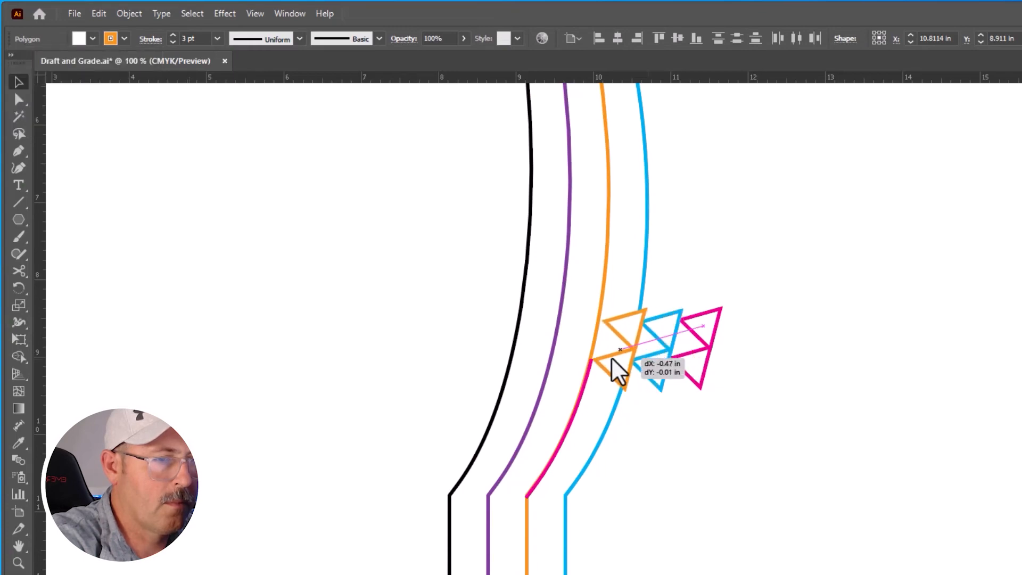
pyautogui.moveTo(619, 366); pyautogui.dragTo(551, 410)
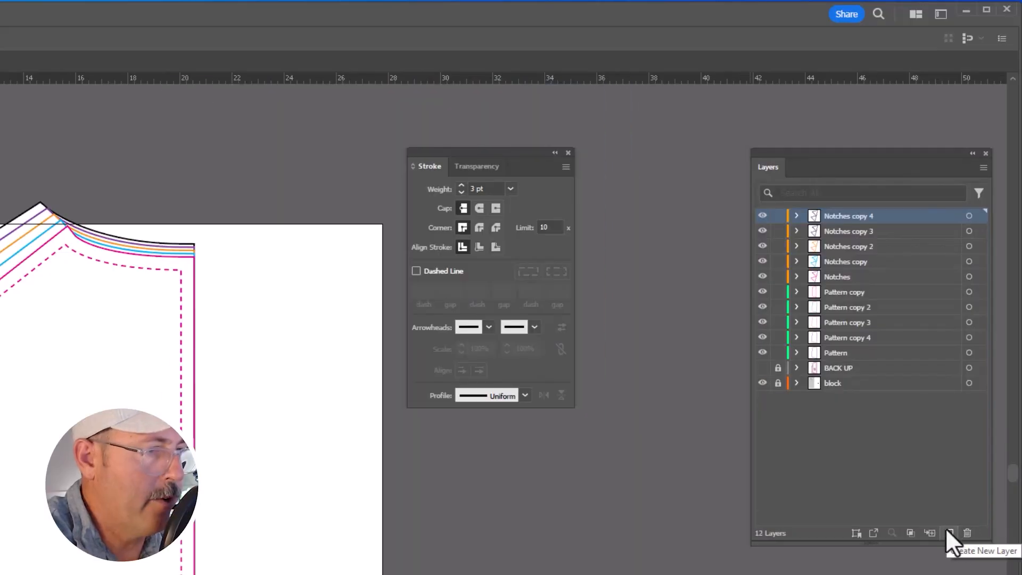
# Add a TEXT layer and type a label listing sizes 36 Sm, 38 Med, 40 Lg, XL
pyautogui.click(949, 532)
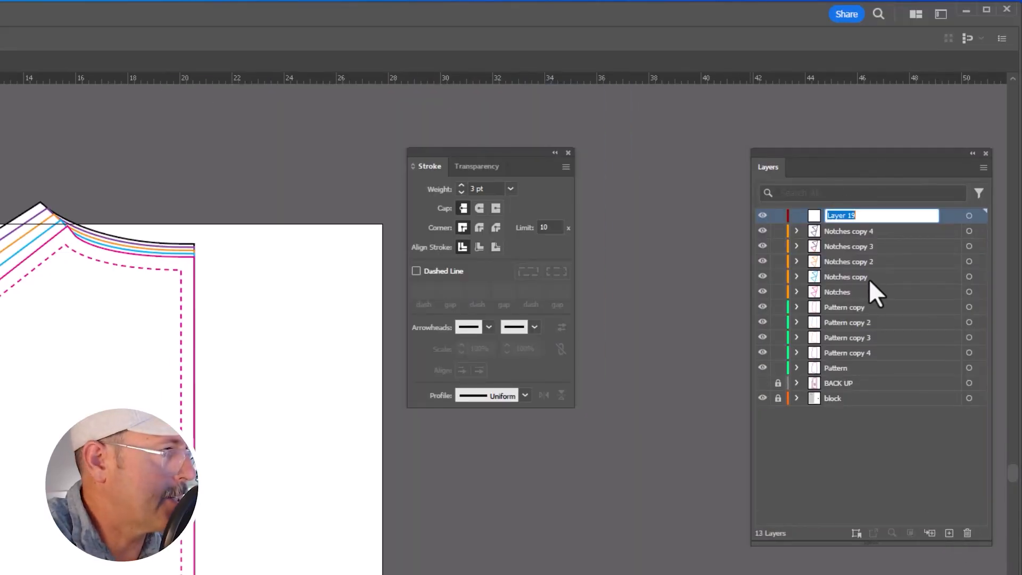
pyautogui.write('TEXT')
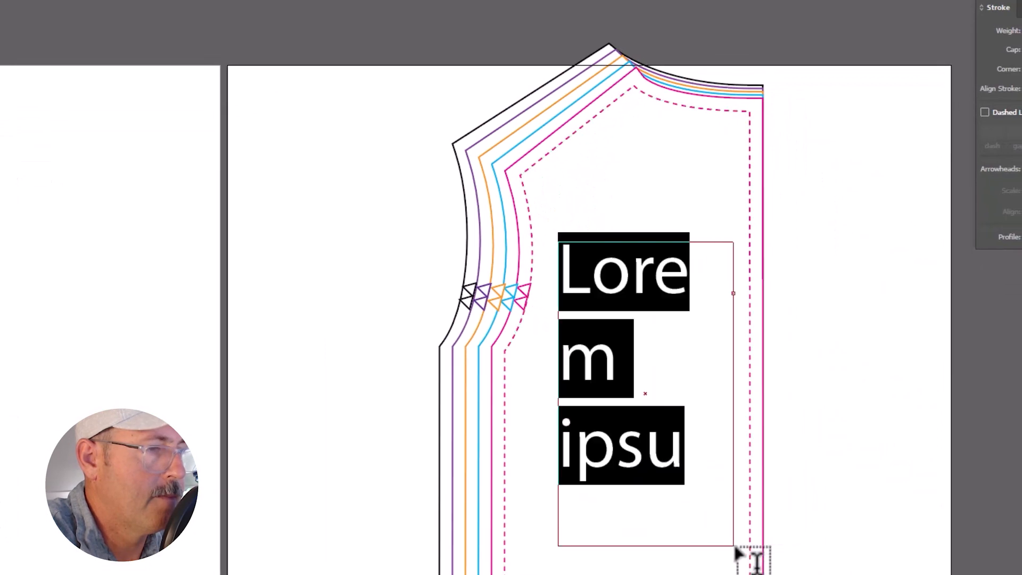
pyautogui.click(456, 39)
pyautogui.write('Men’s Dress Shirt Back')
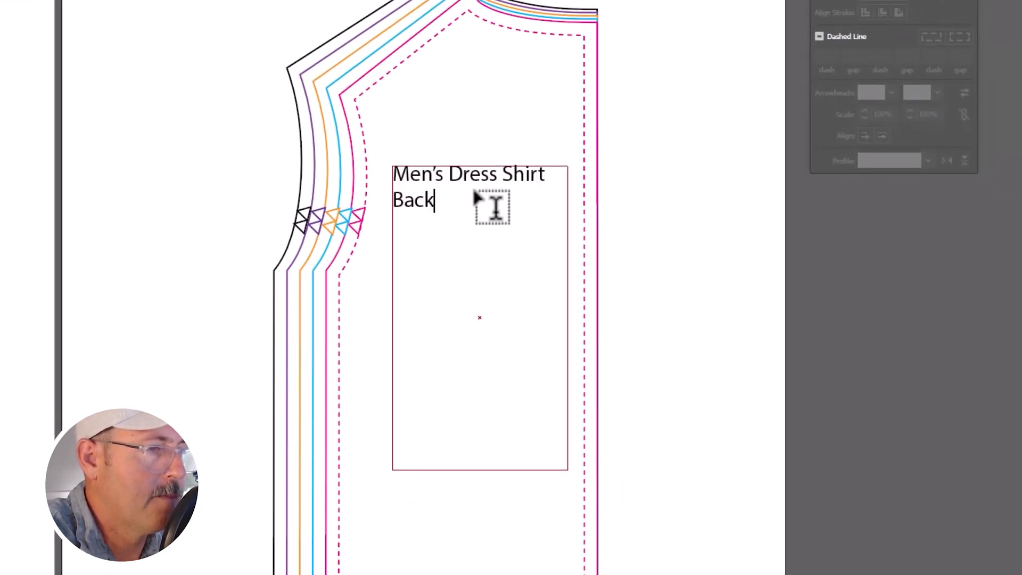
pyautogui.write('36 Sm')
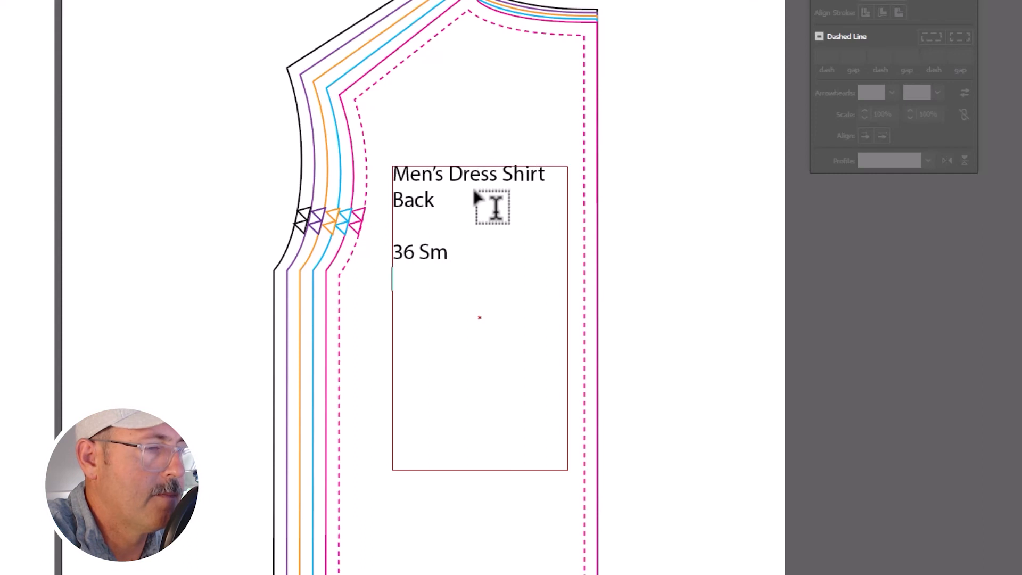
pyautogui.write('38 Med')
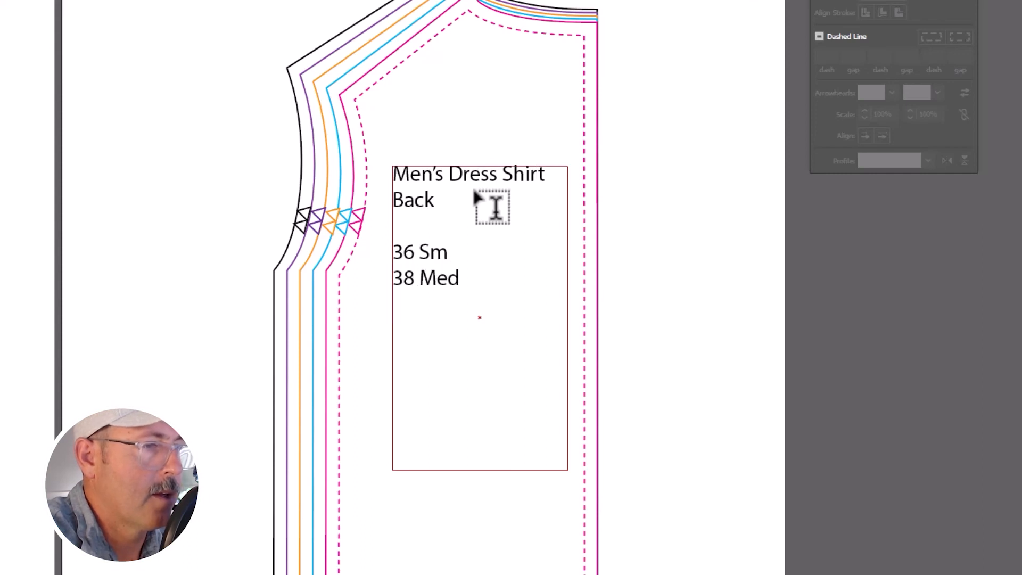
pyautogui.write('40 Lg')
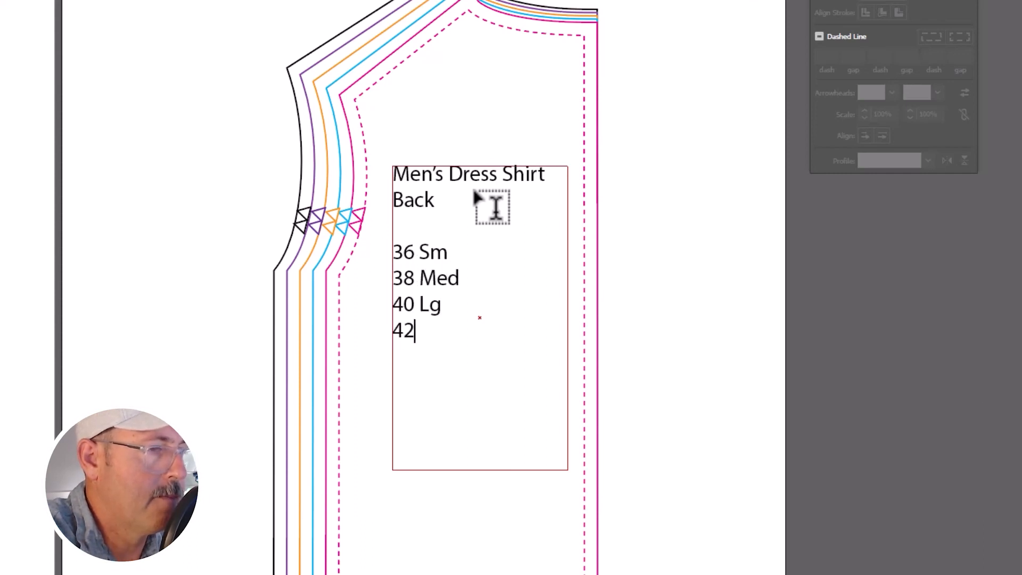
pyautogui.write('XL')
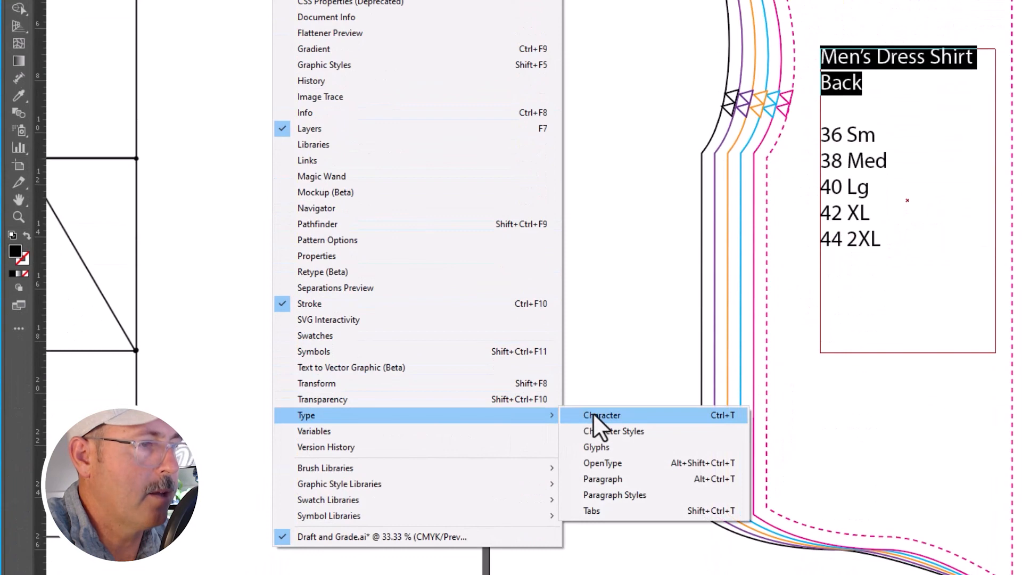
# Set the title's leading, center-align the size list, and draw a vertical grainline
pyautogui.click(602, 416)
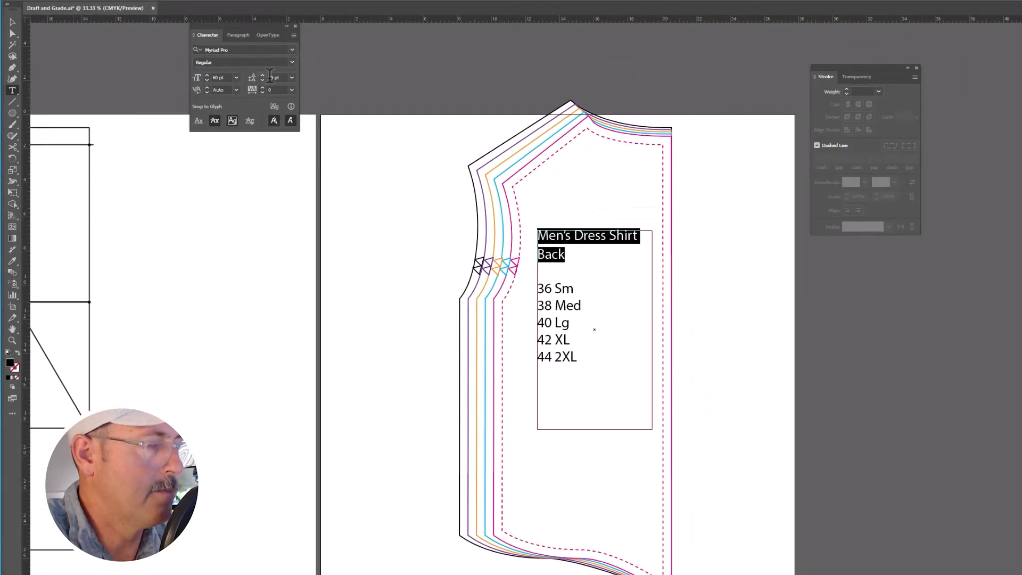
pyautogui.click(238, 35)
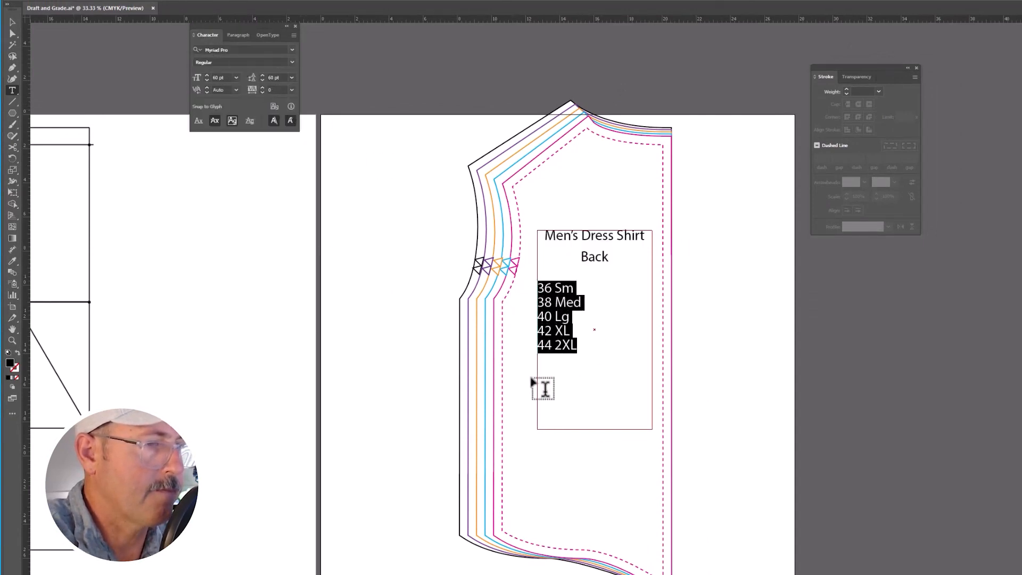
pyautogui.click(215, 51)
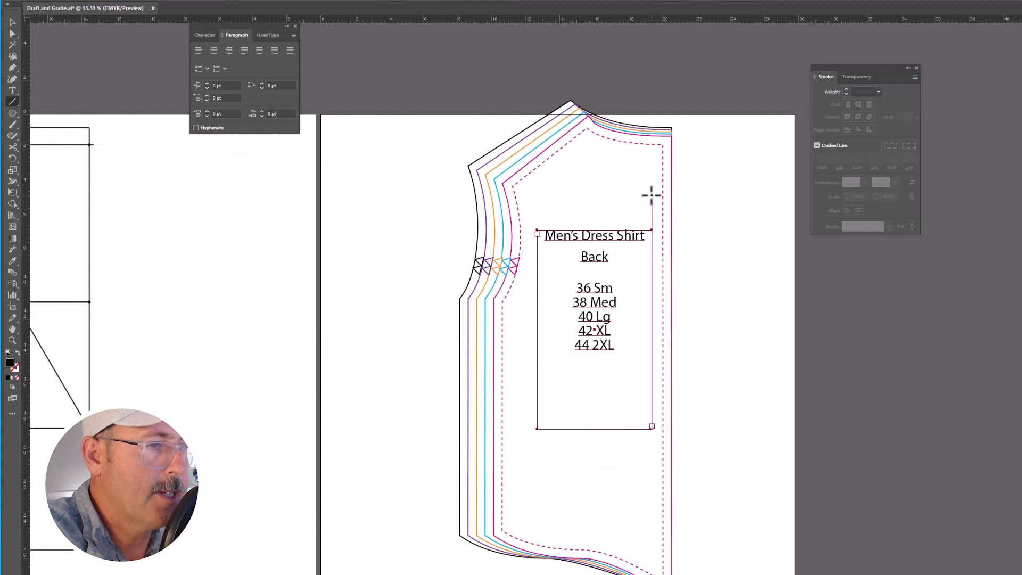
pyautogui.moveTo(651, 194); pyautogui.dragTo(633, 492)
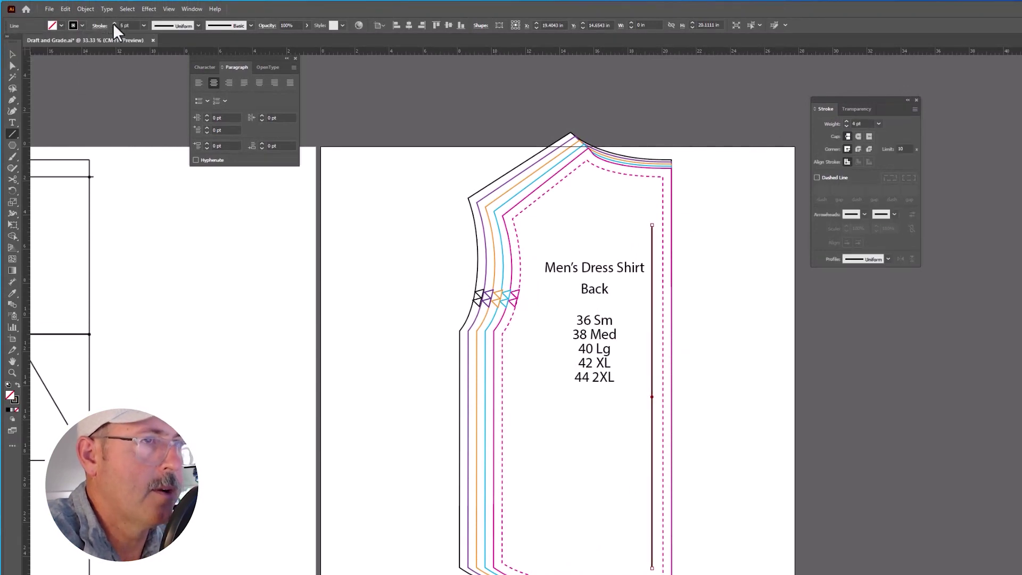
# Give the grainline a heavier stroke weight and a tapered Variable Width Profile
pyautogui.click(200, 25)
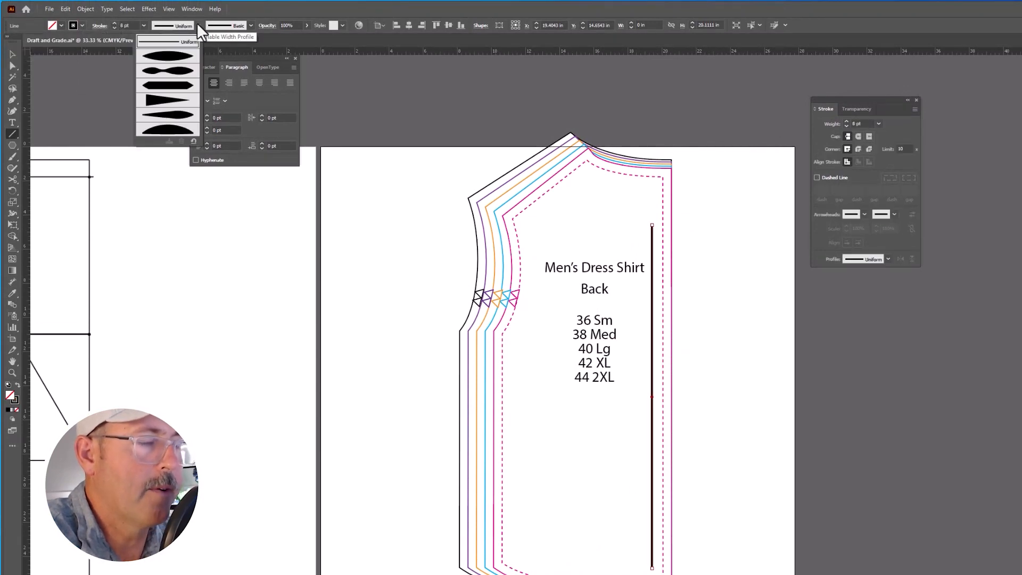
pyautogui.click(167, 99)
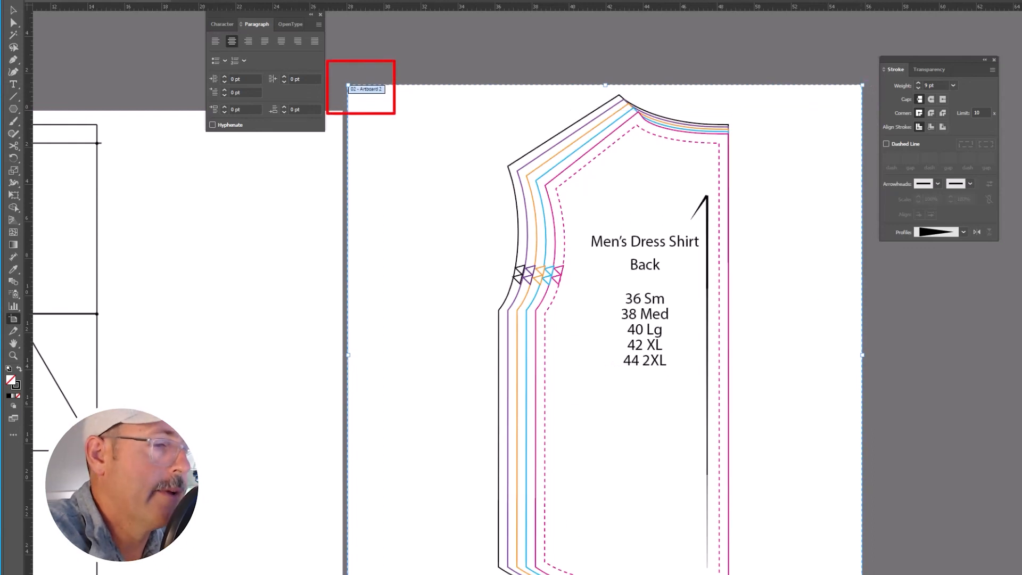
# Bring up the File menu to reach Export for the shirt back artboard
pyautogui.click(64, 10)
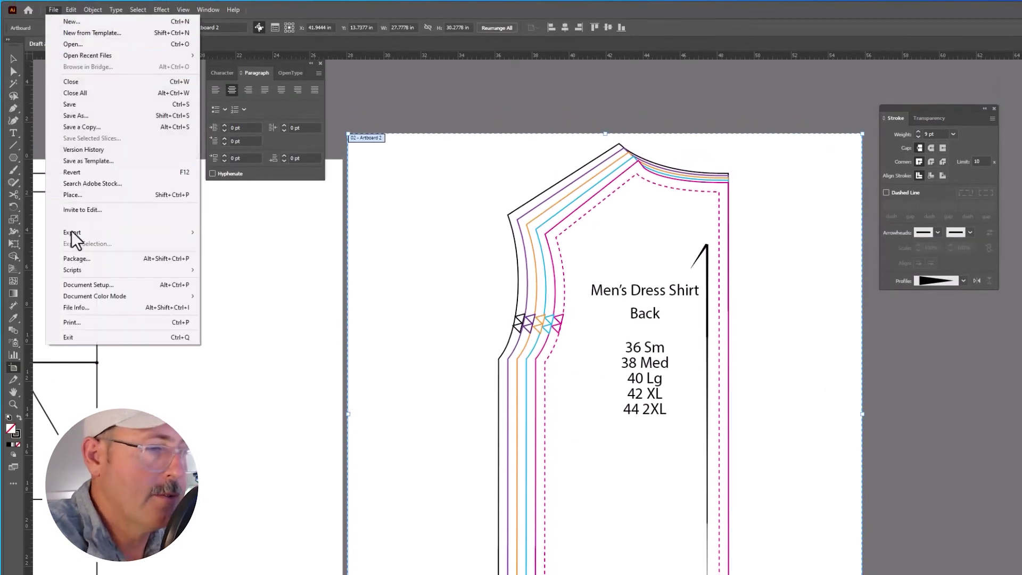